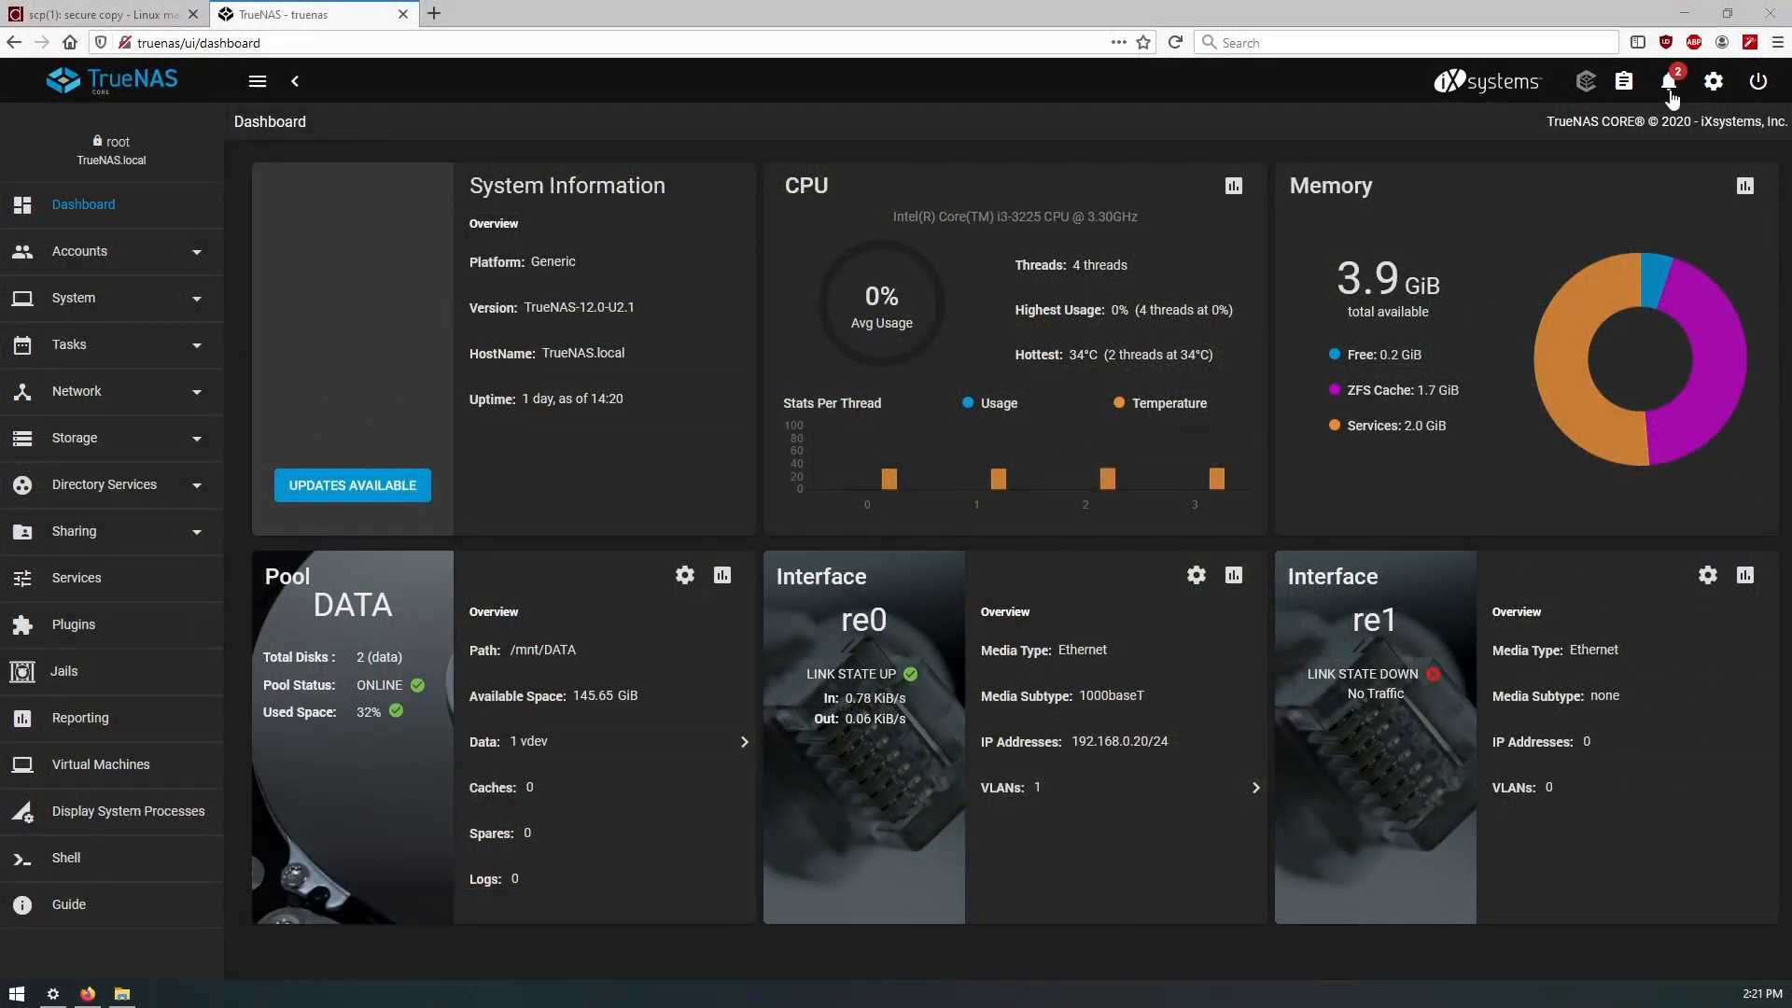
Switch to the PC and open a blank new Firefox tab
{"action": "left_click", "coordinate": [1666, 82]}
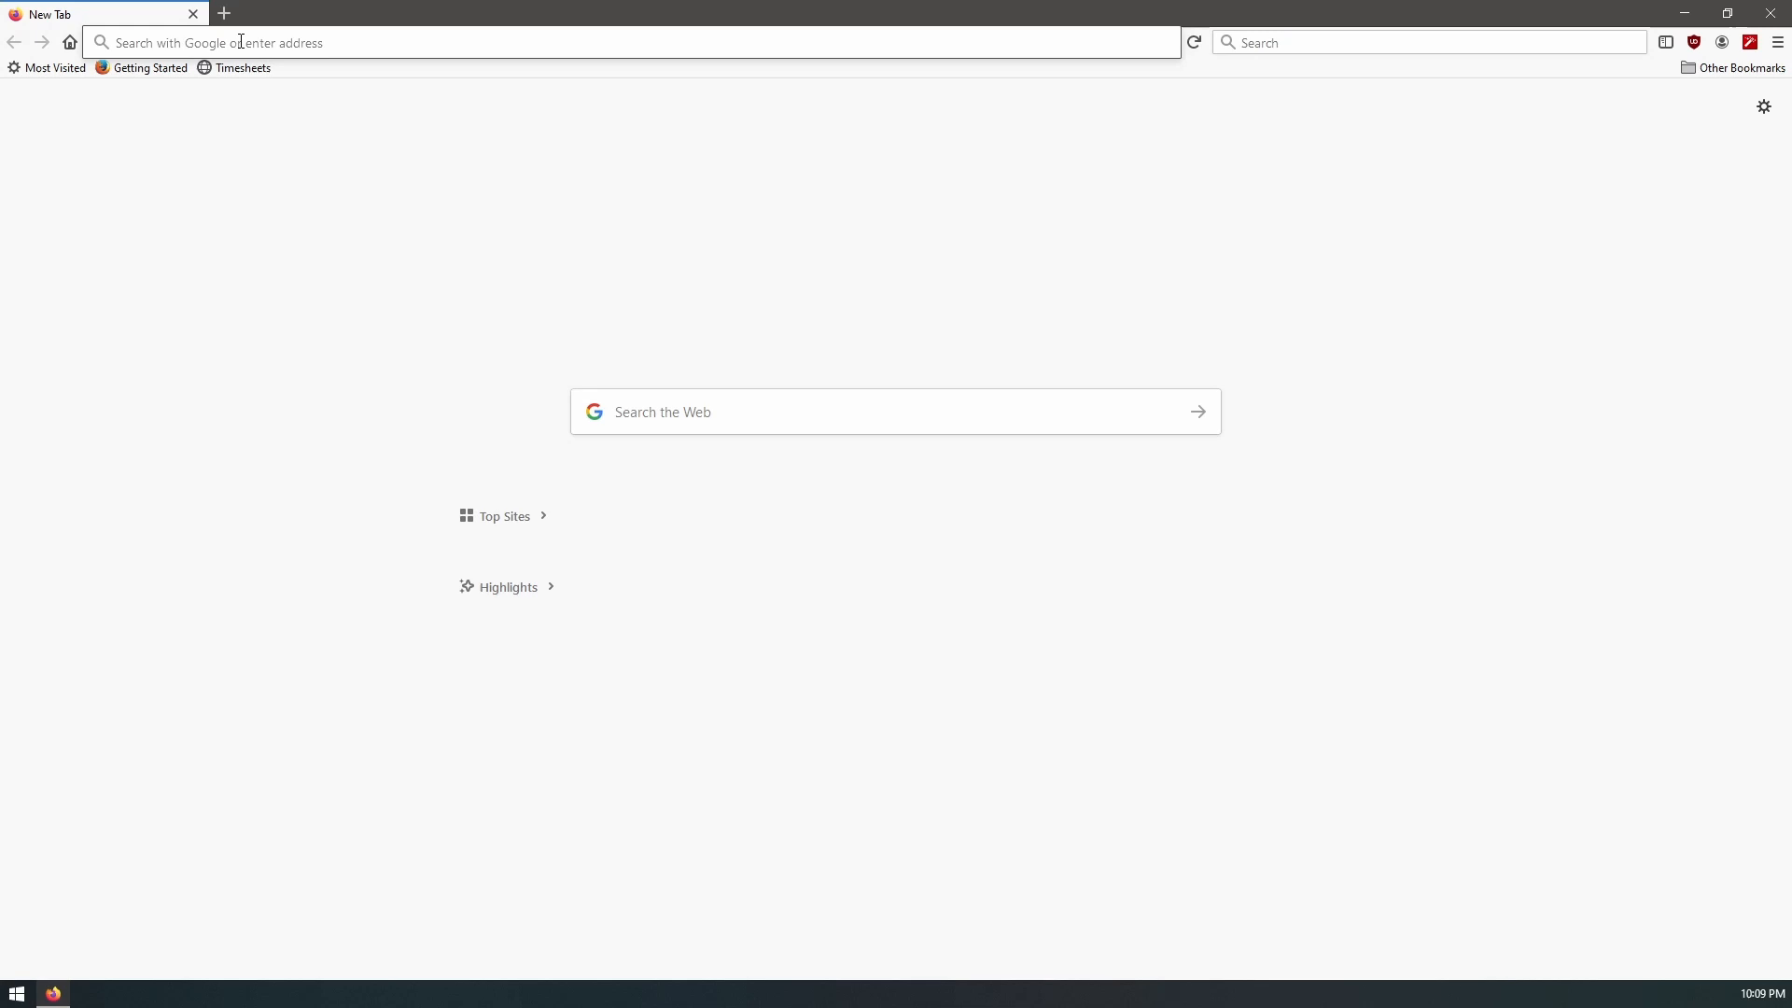
Download the TrueNAS CORE 12.0-U3.1 installer ISO from truenas.com and save it to disk
{"action": "type", "text": "truenas.com"}
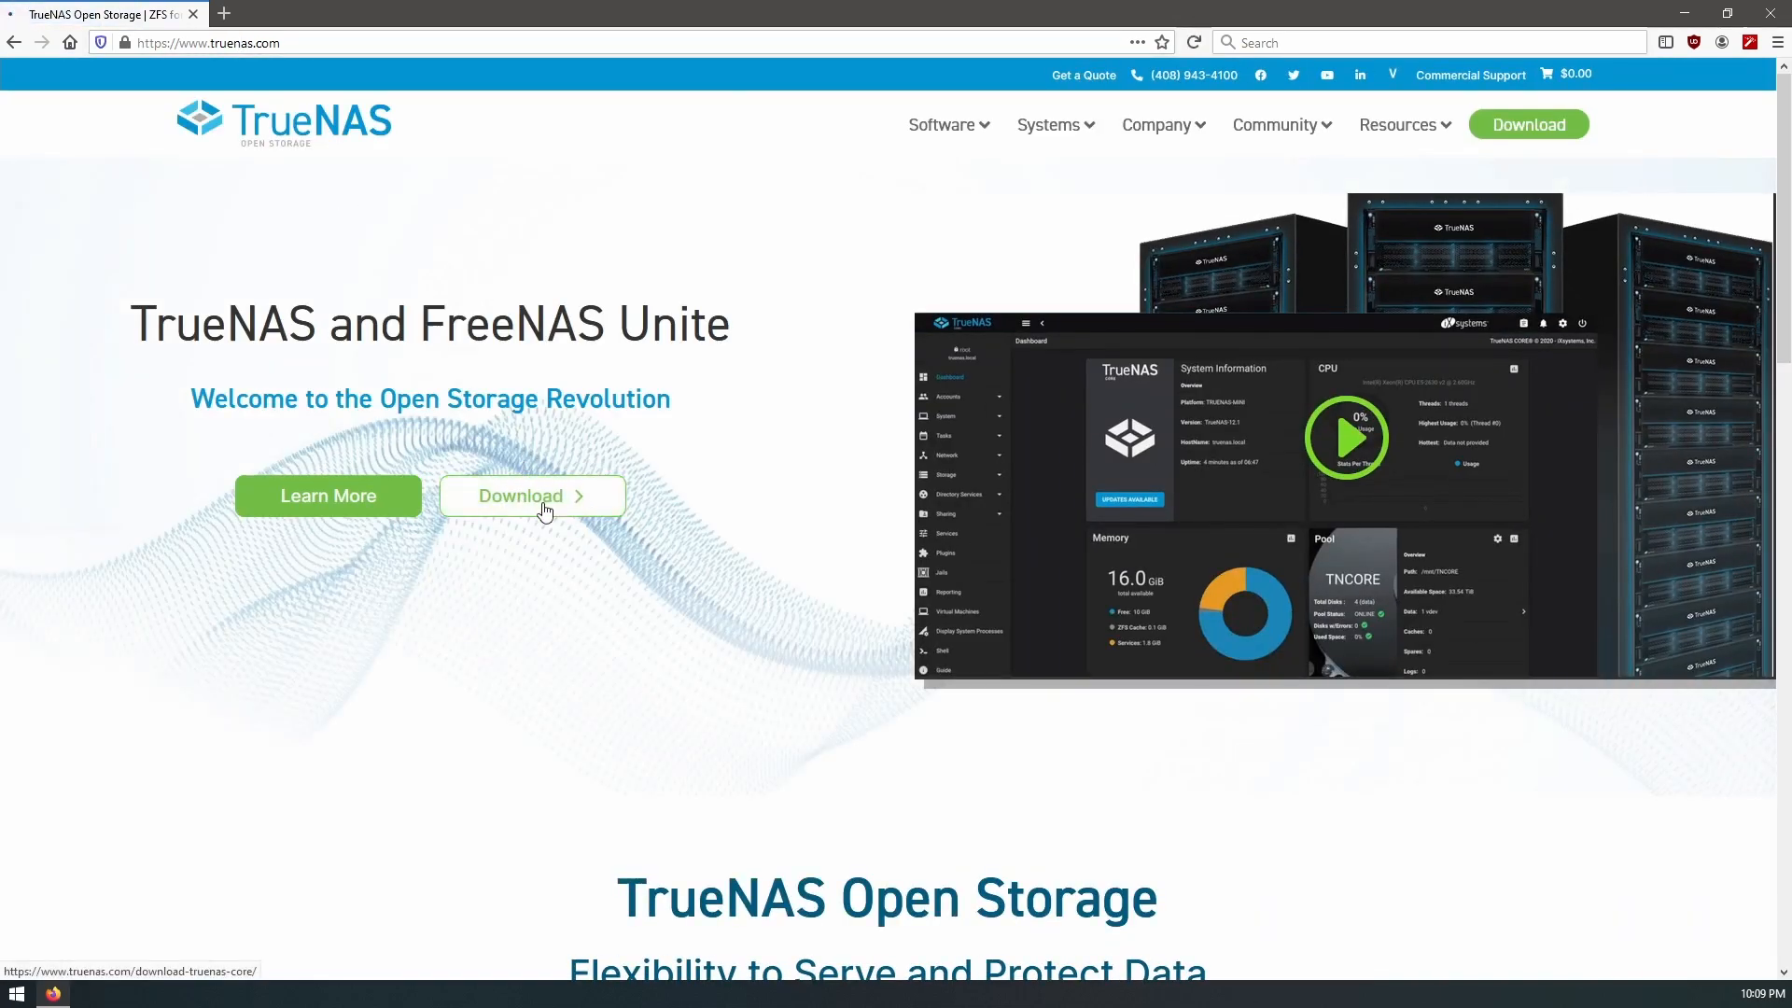
{"action": "left_click", "coordinate": [531, 495]}
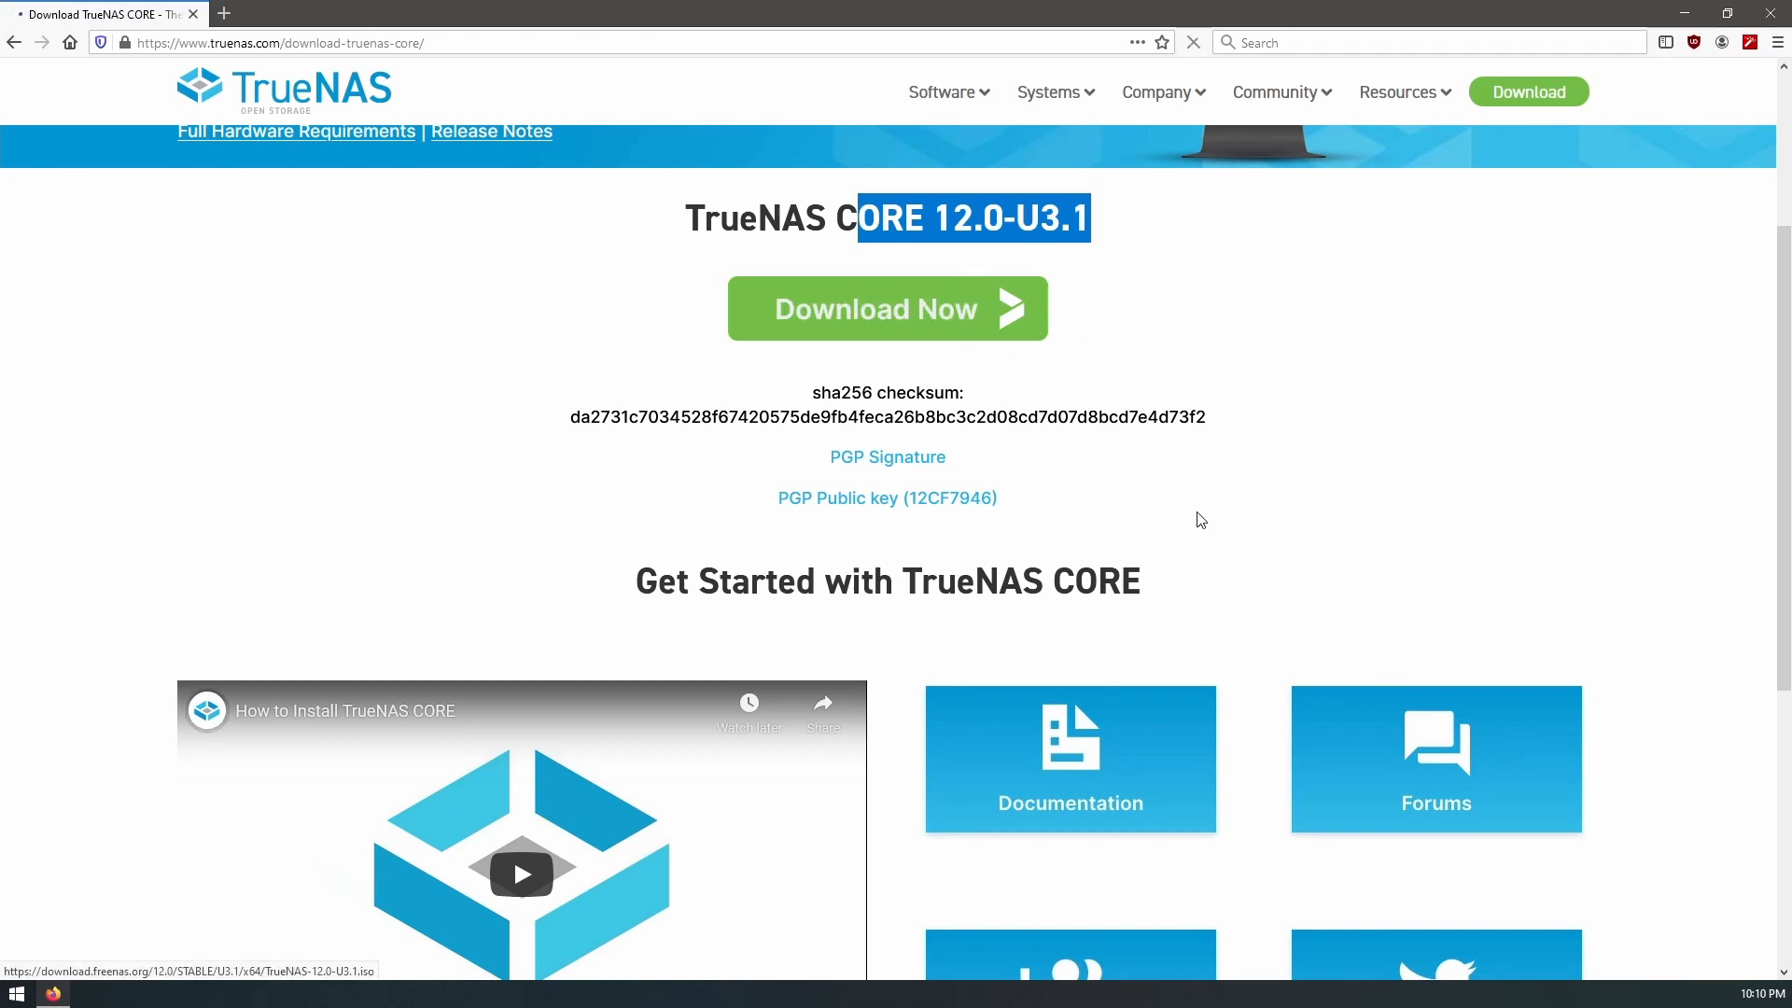
{"action": "left_click", "coordinate": [886, 307]}
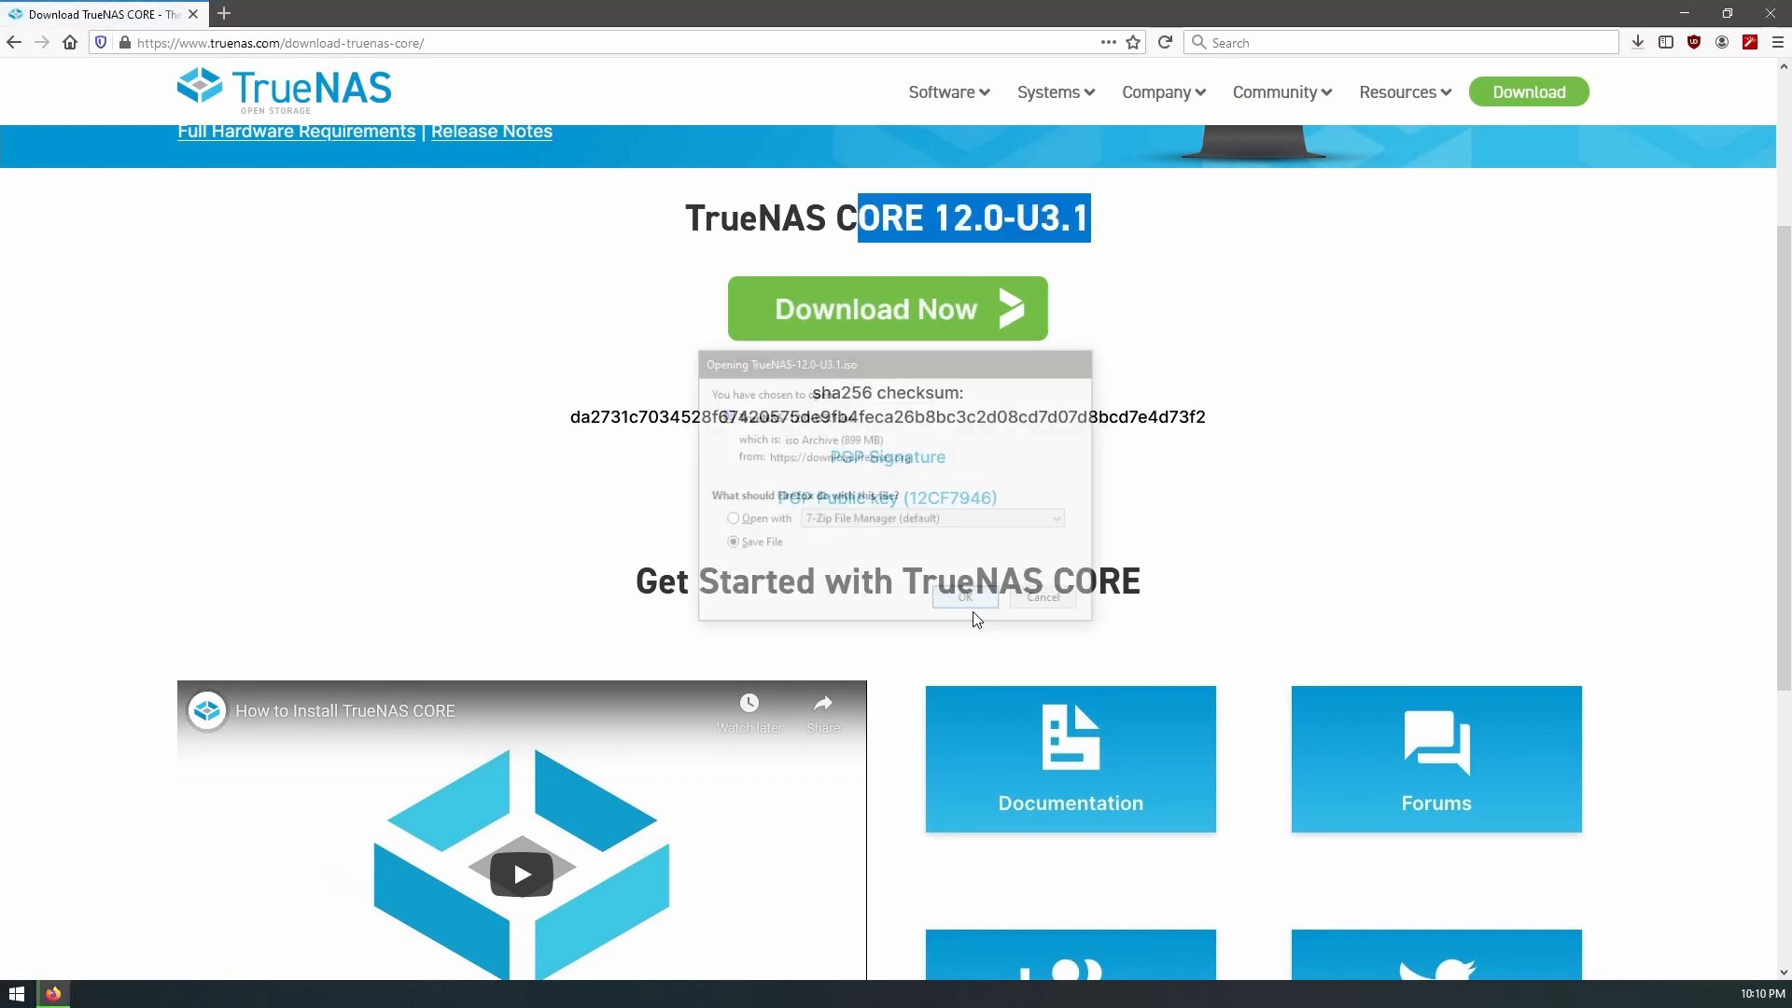
{"action": "left_click", "coordinate": [965, 597]}
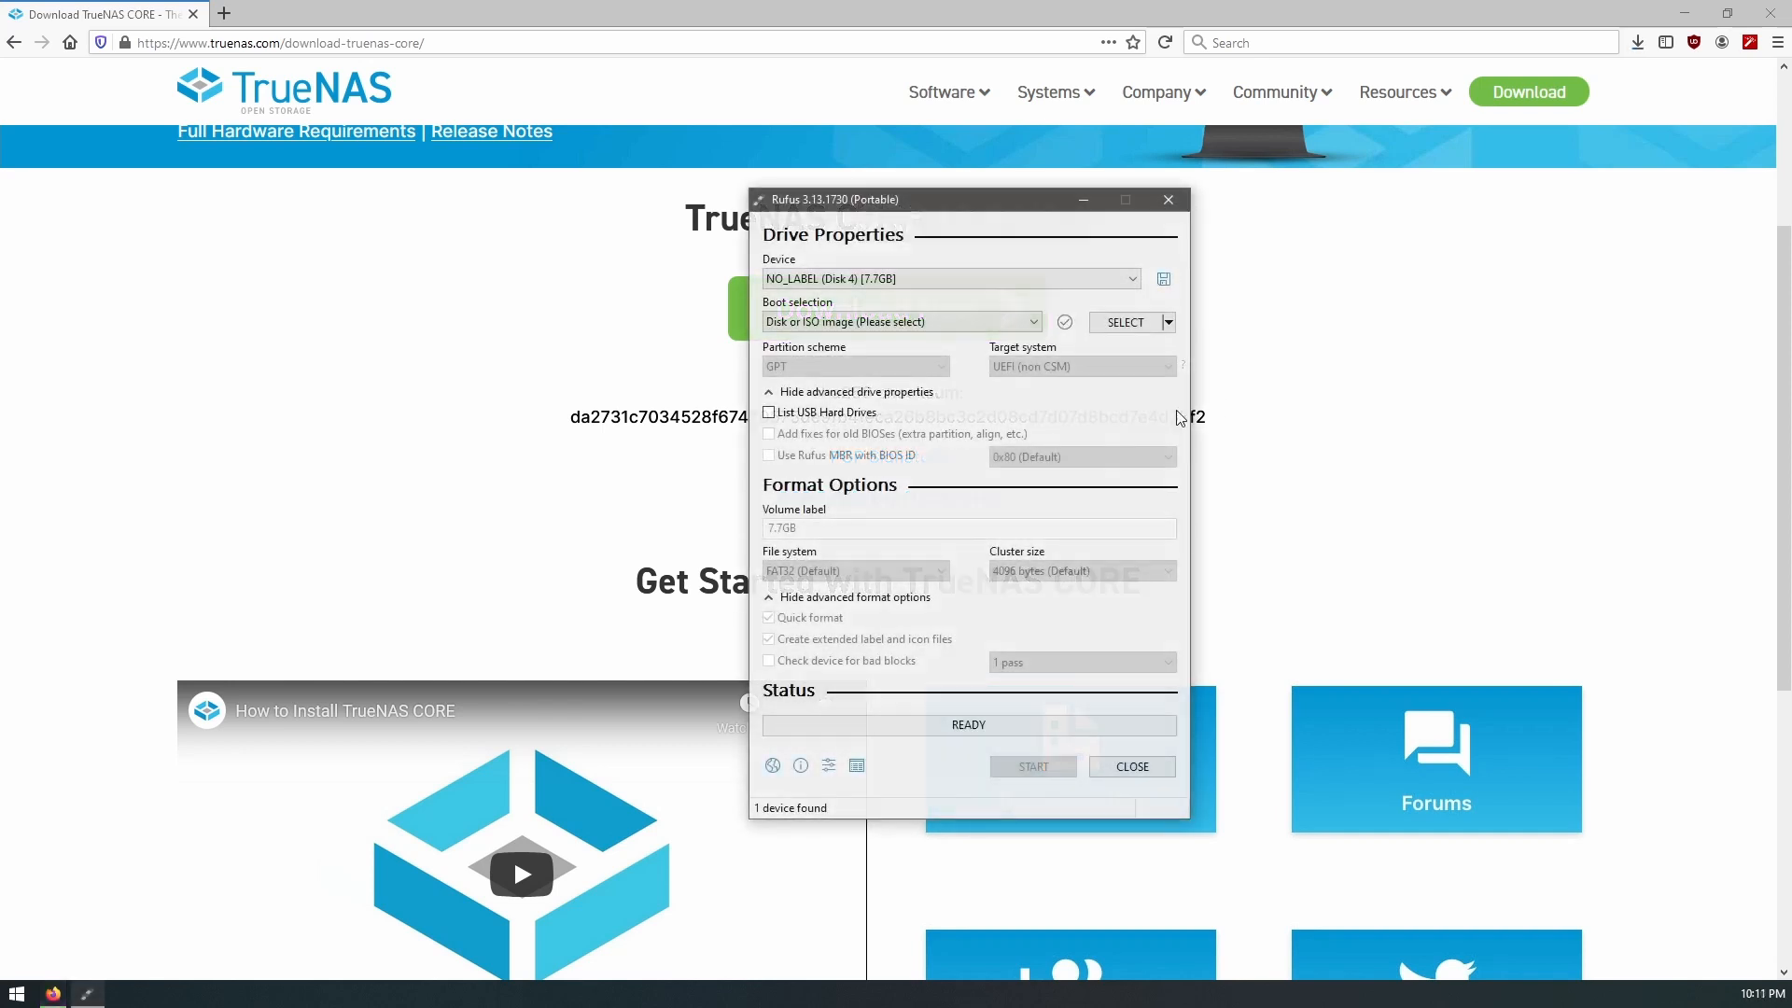
In Rufus, write the TrueNAS-12.0-U3.1 ISO to the 7.7 GB NO_LABEL (F:) USB drive, accepting the erase
{"action": "left_click", "coordinate": [946, 279]}
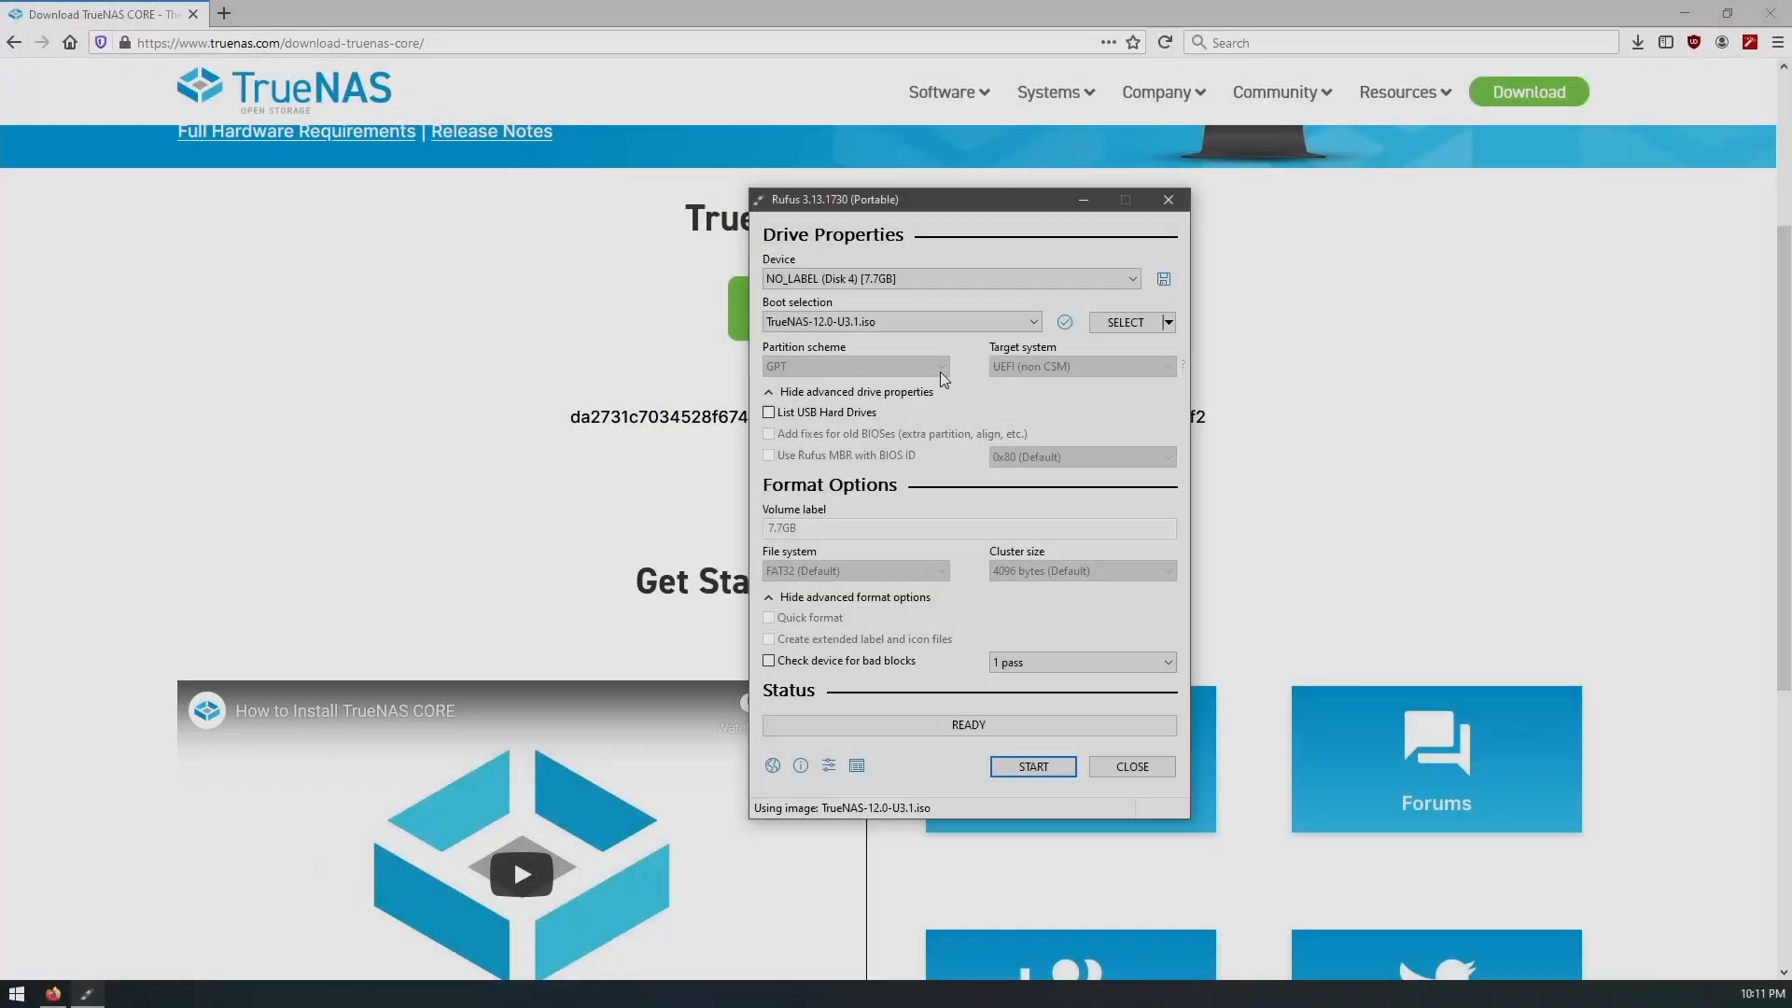
{"action": "mouse_move", "coordinate": [900, 321]}
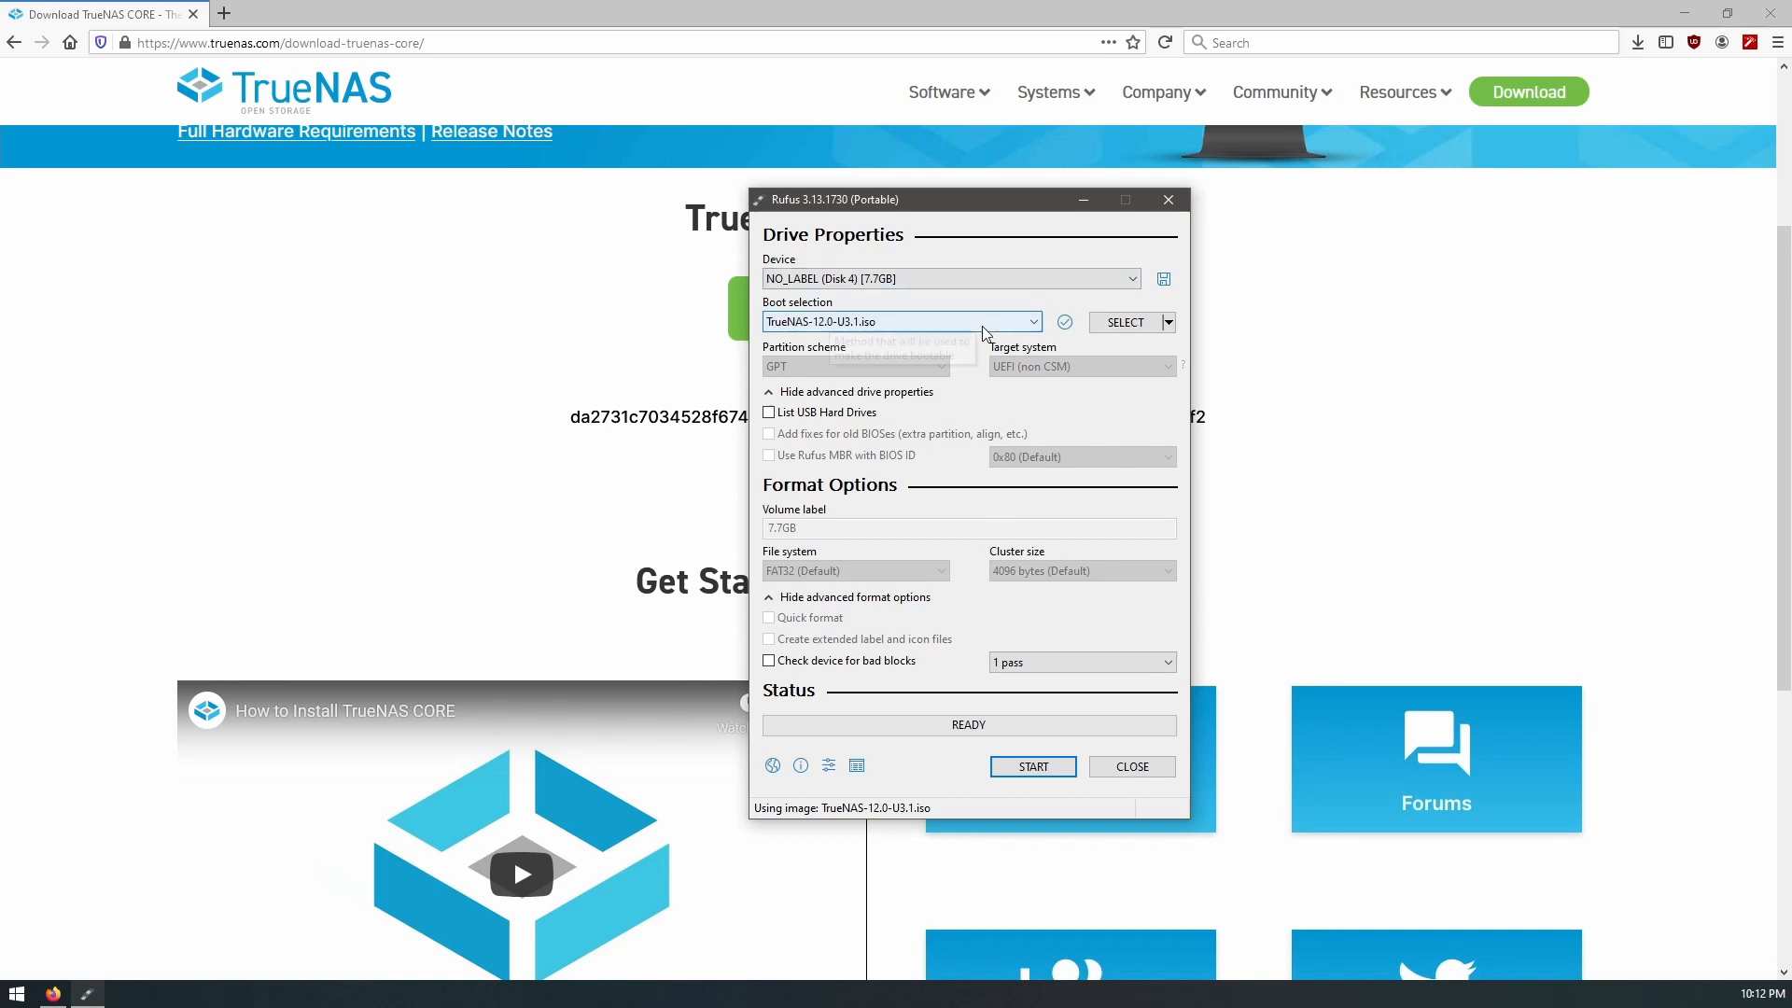
{"action": "mouse_move", "coordinate": [957, 782]}
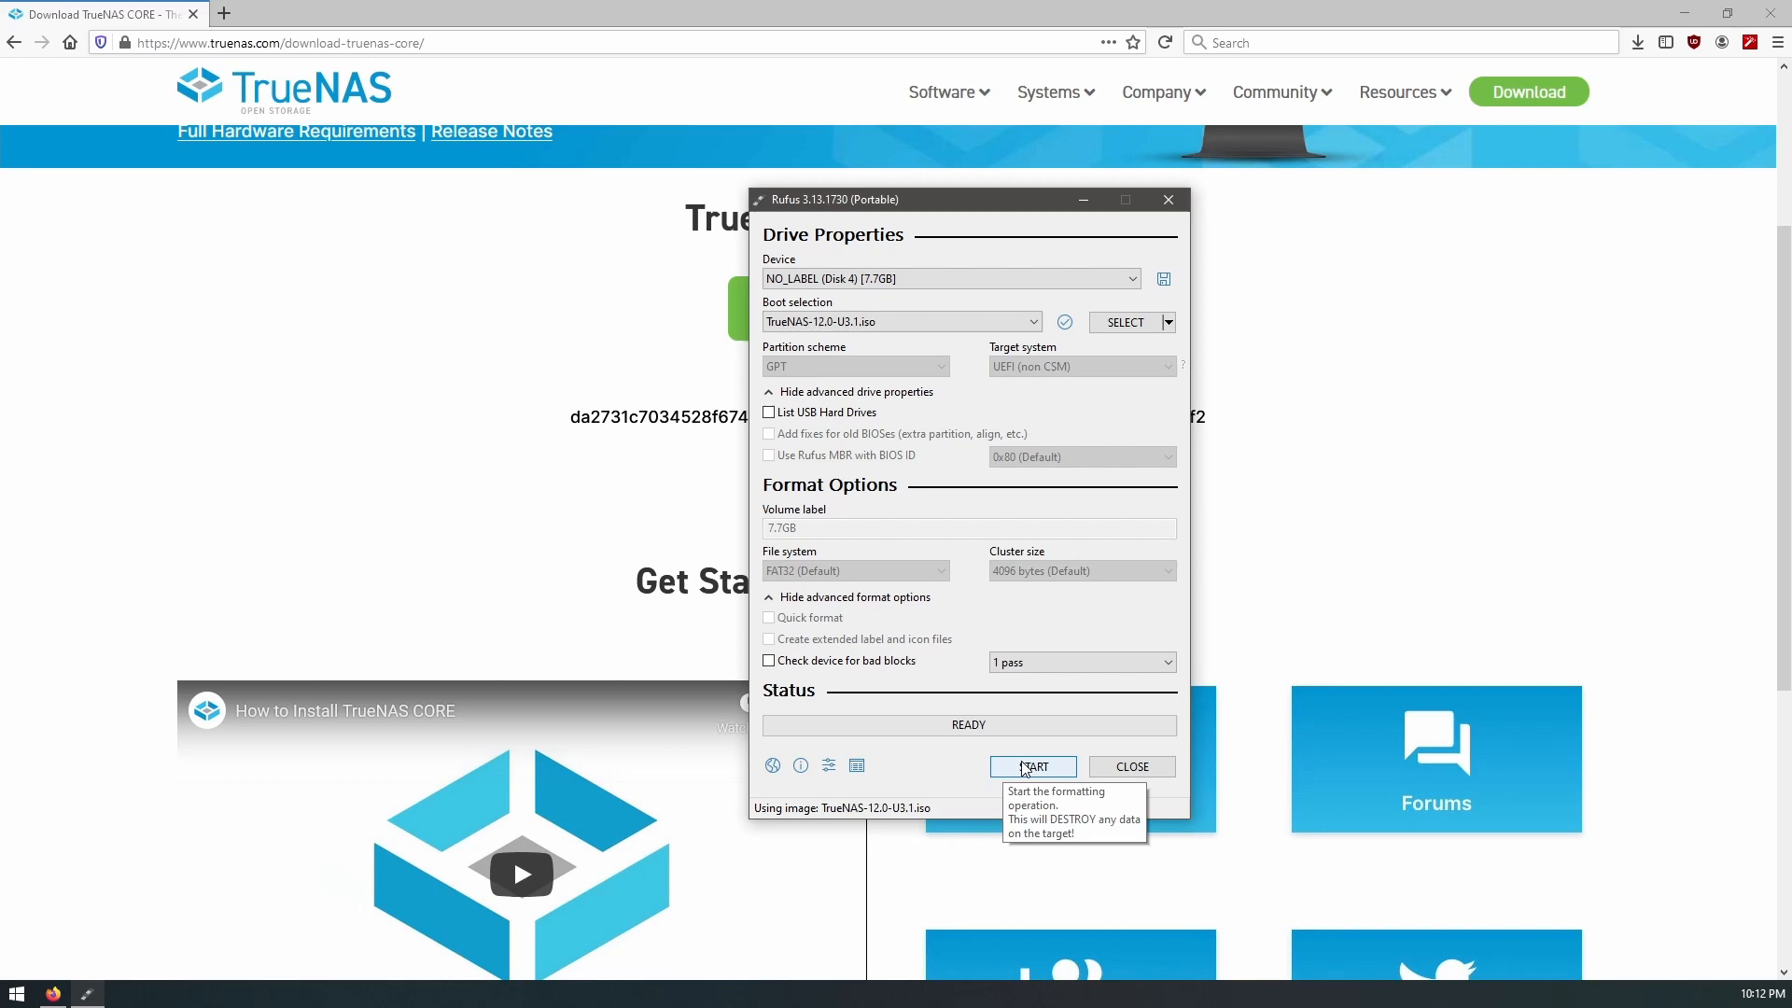
{"action": "left_click", "coordinate": [1032, 766]}
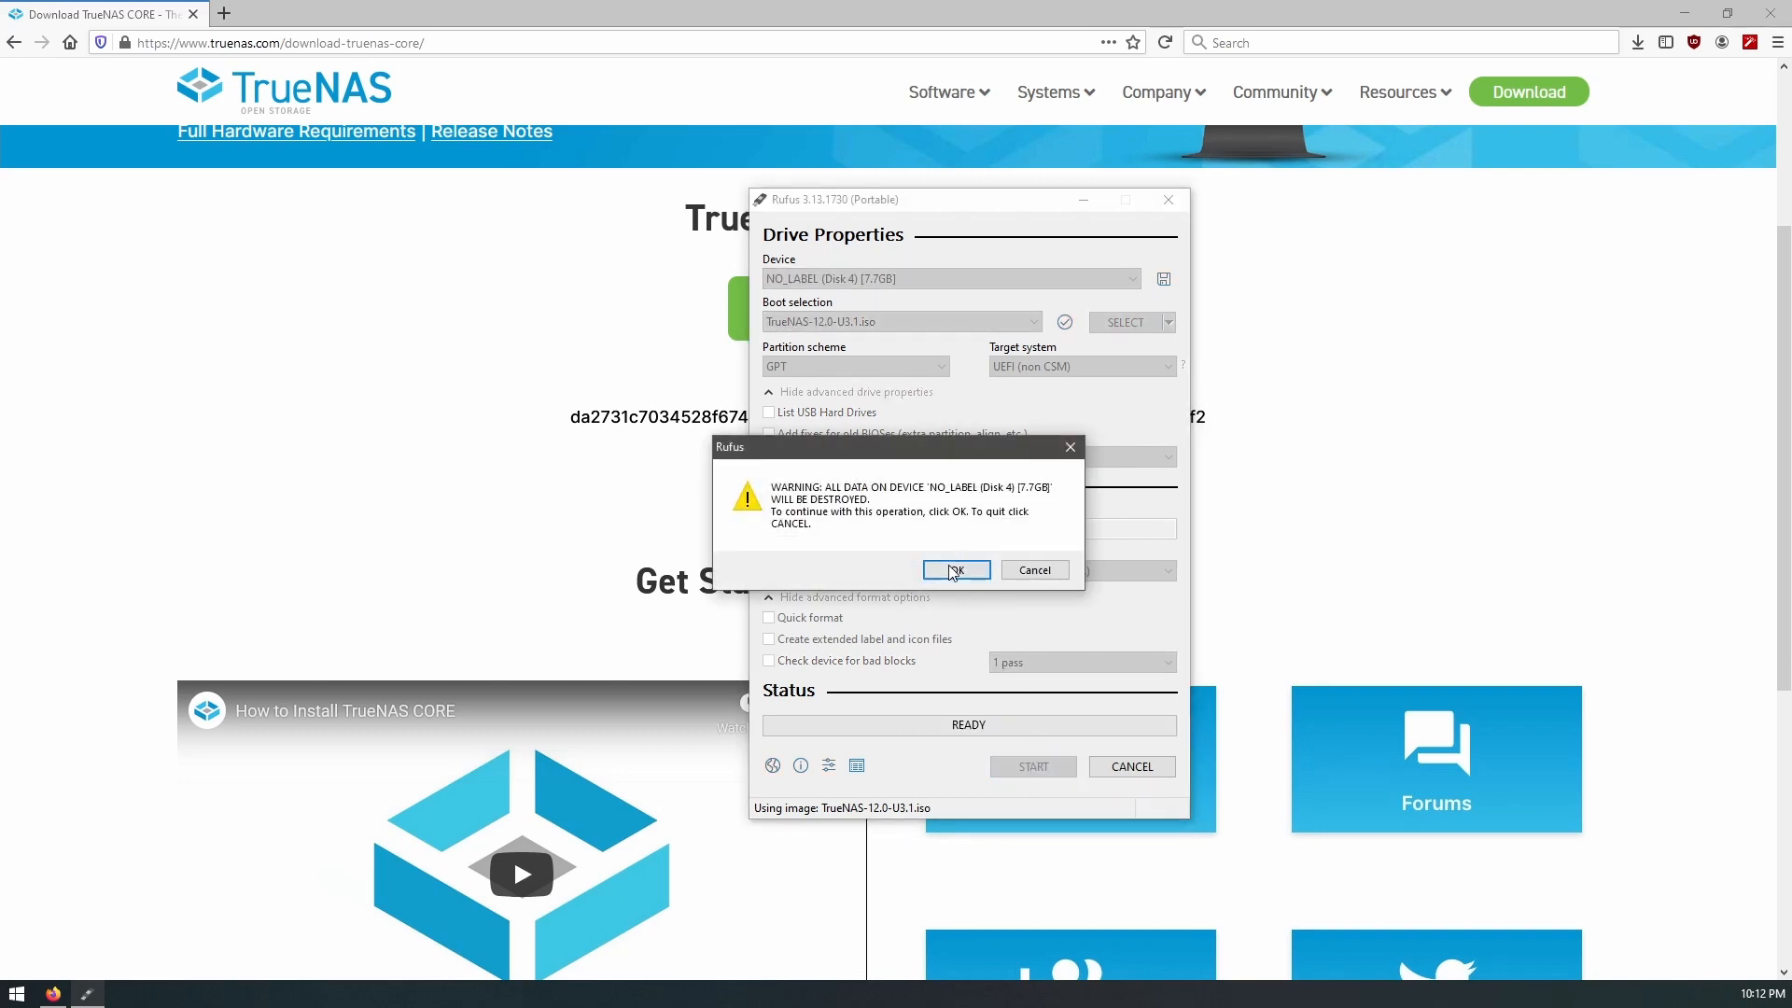
{"action": "left_click", "coordinate": [955, 570]}
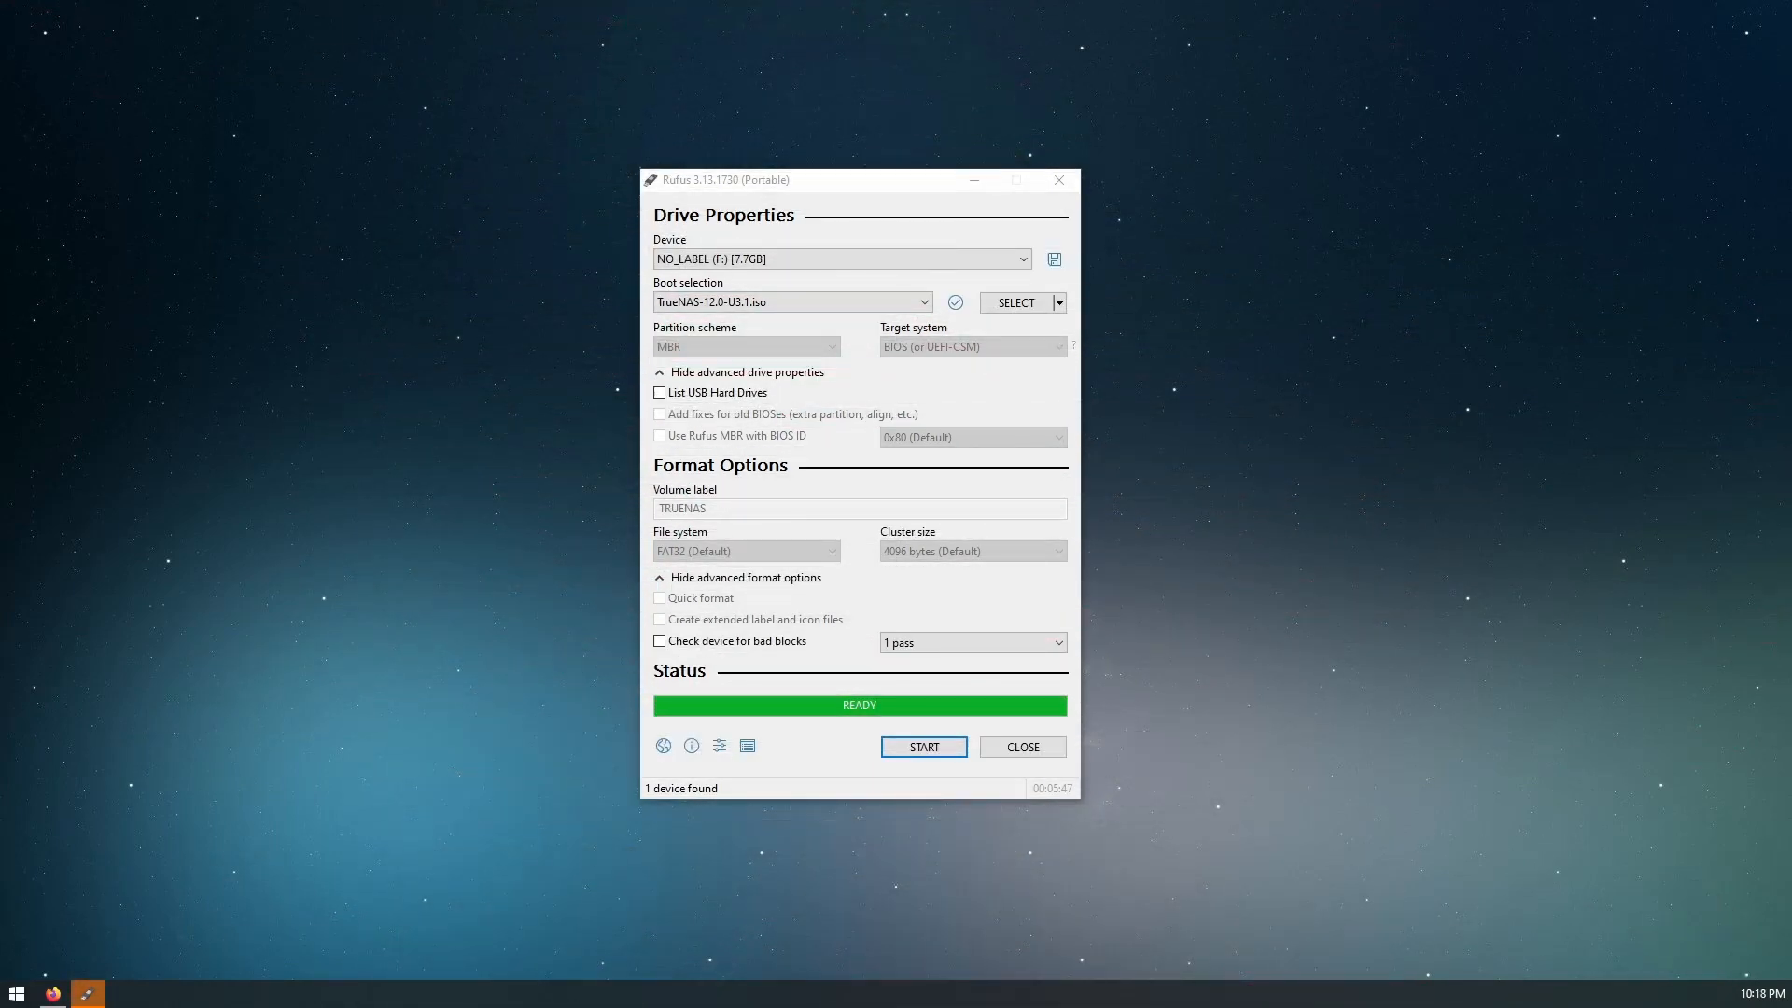
{"action": "mouse_move", "coordinate": [655, 813]}
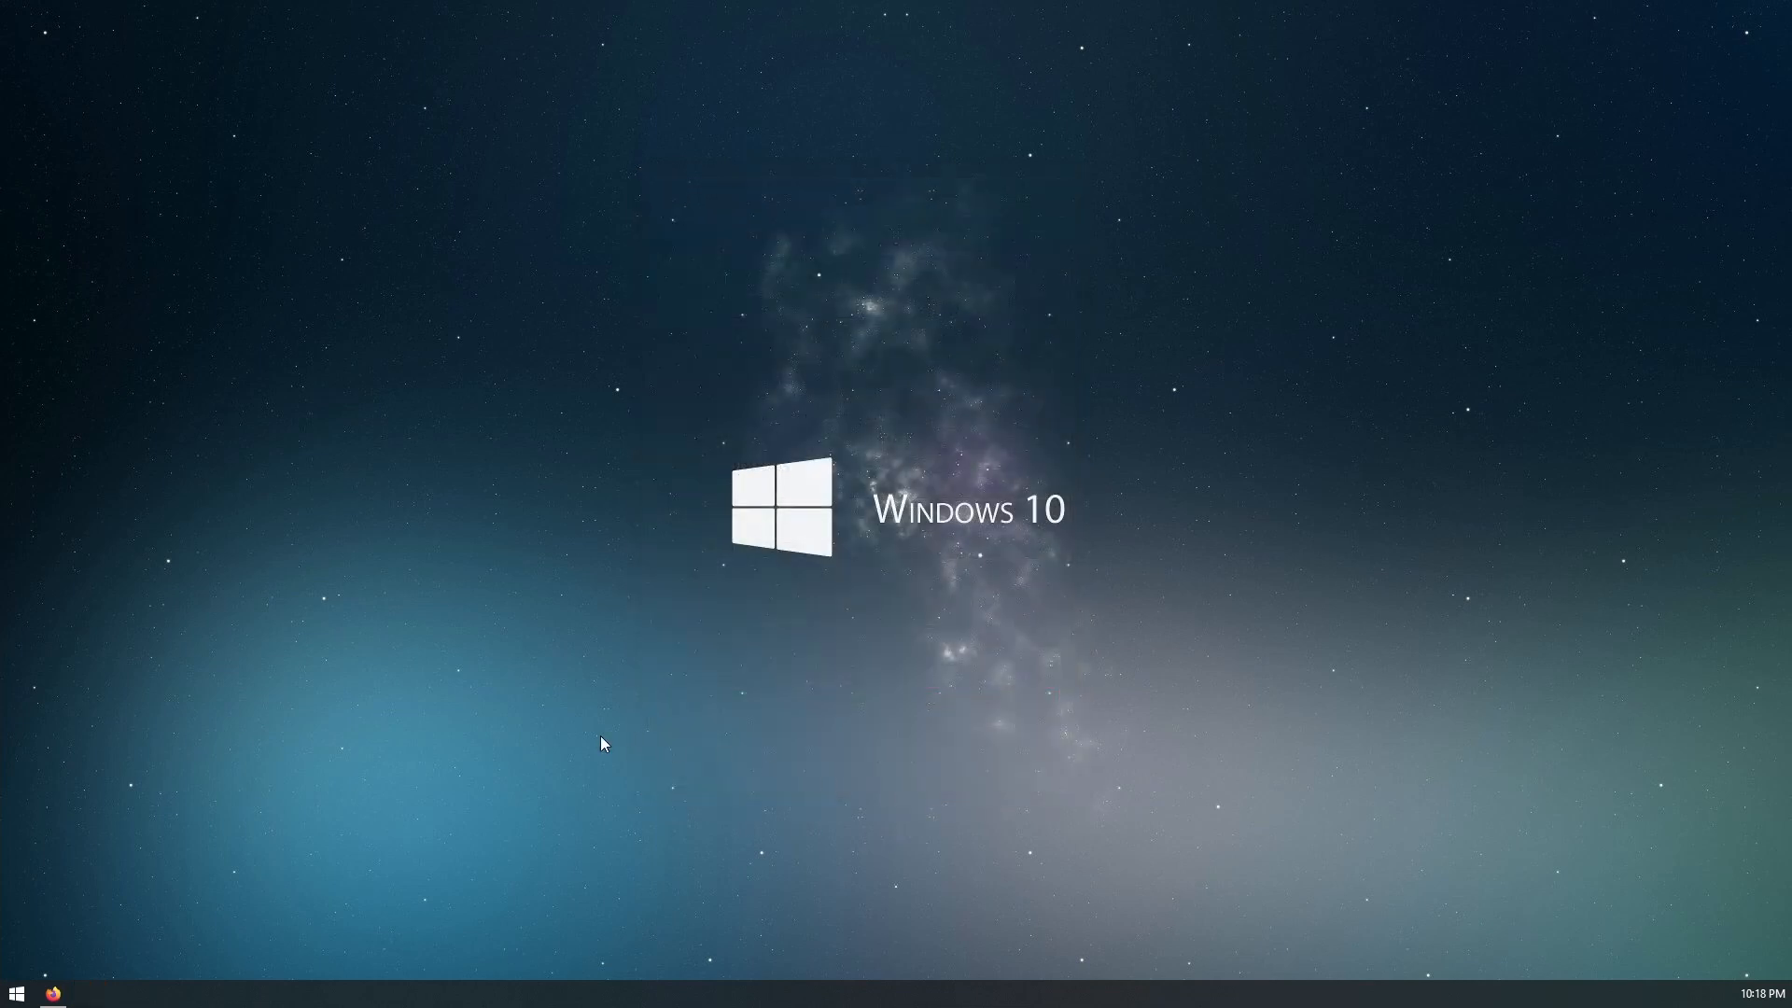
{"action": "mouse_move", "coordinate": [388, 738]}
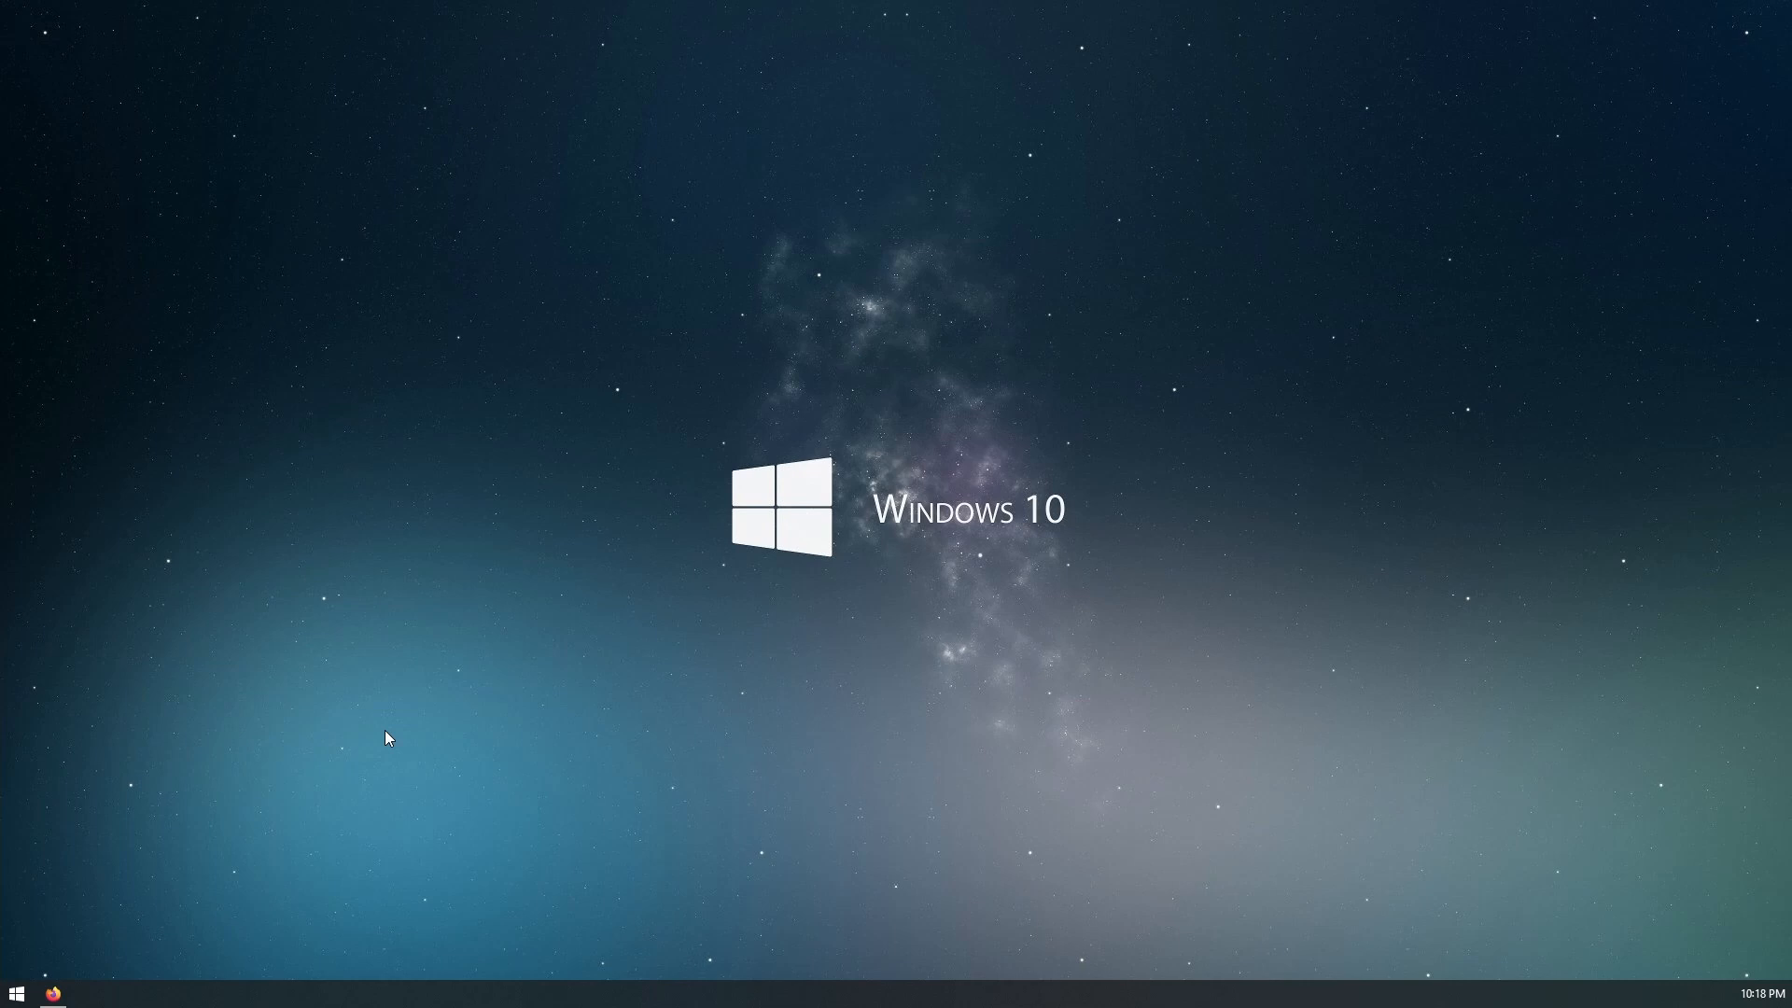
{"action": "mouse_move", "coordinate": [249, 821]}
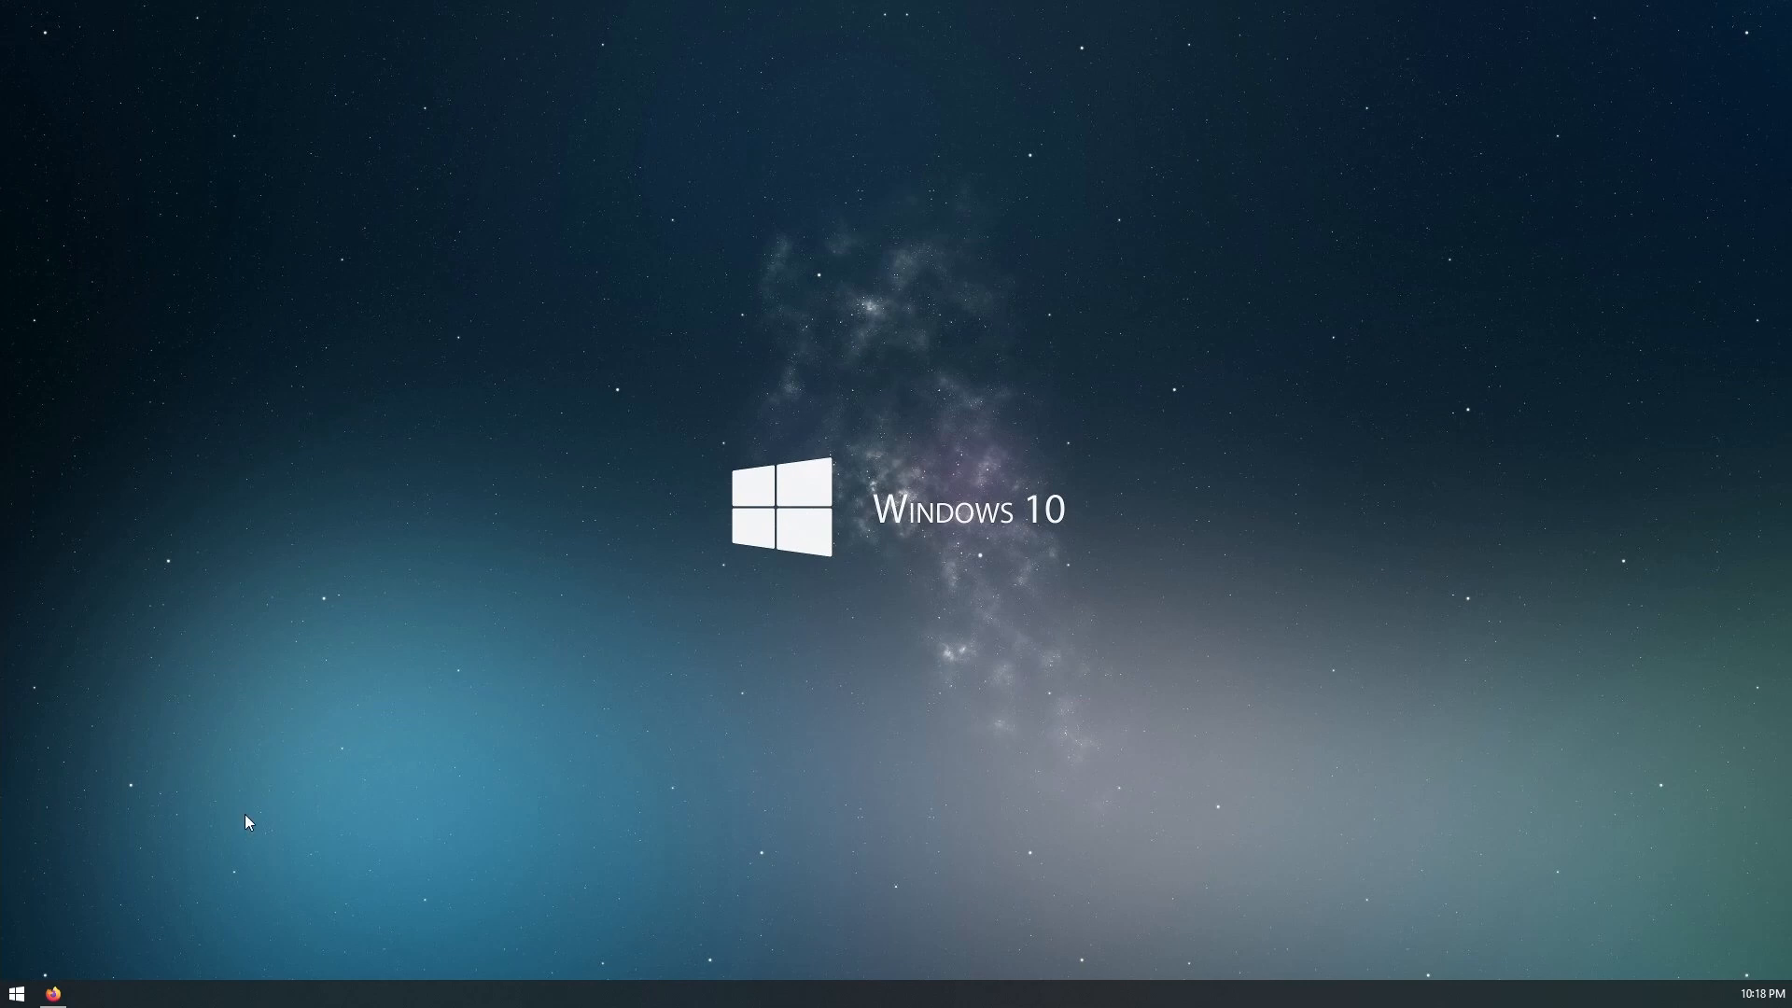
{"action": "mouse_move", "coordinate": [149, 804]}
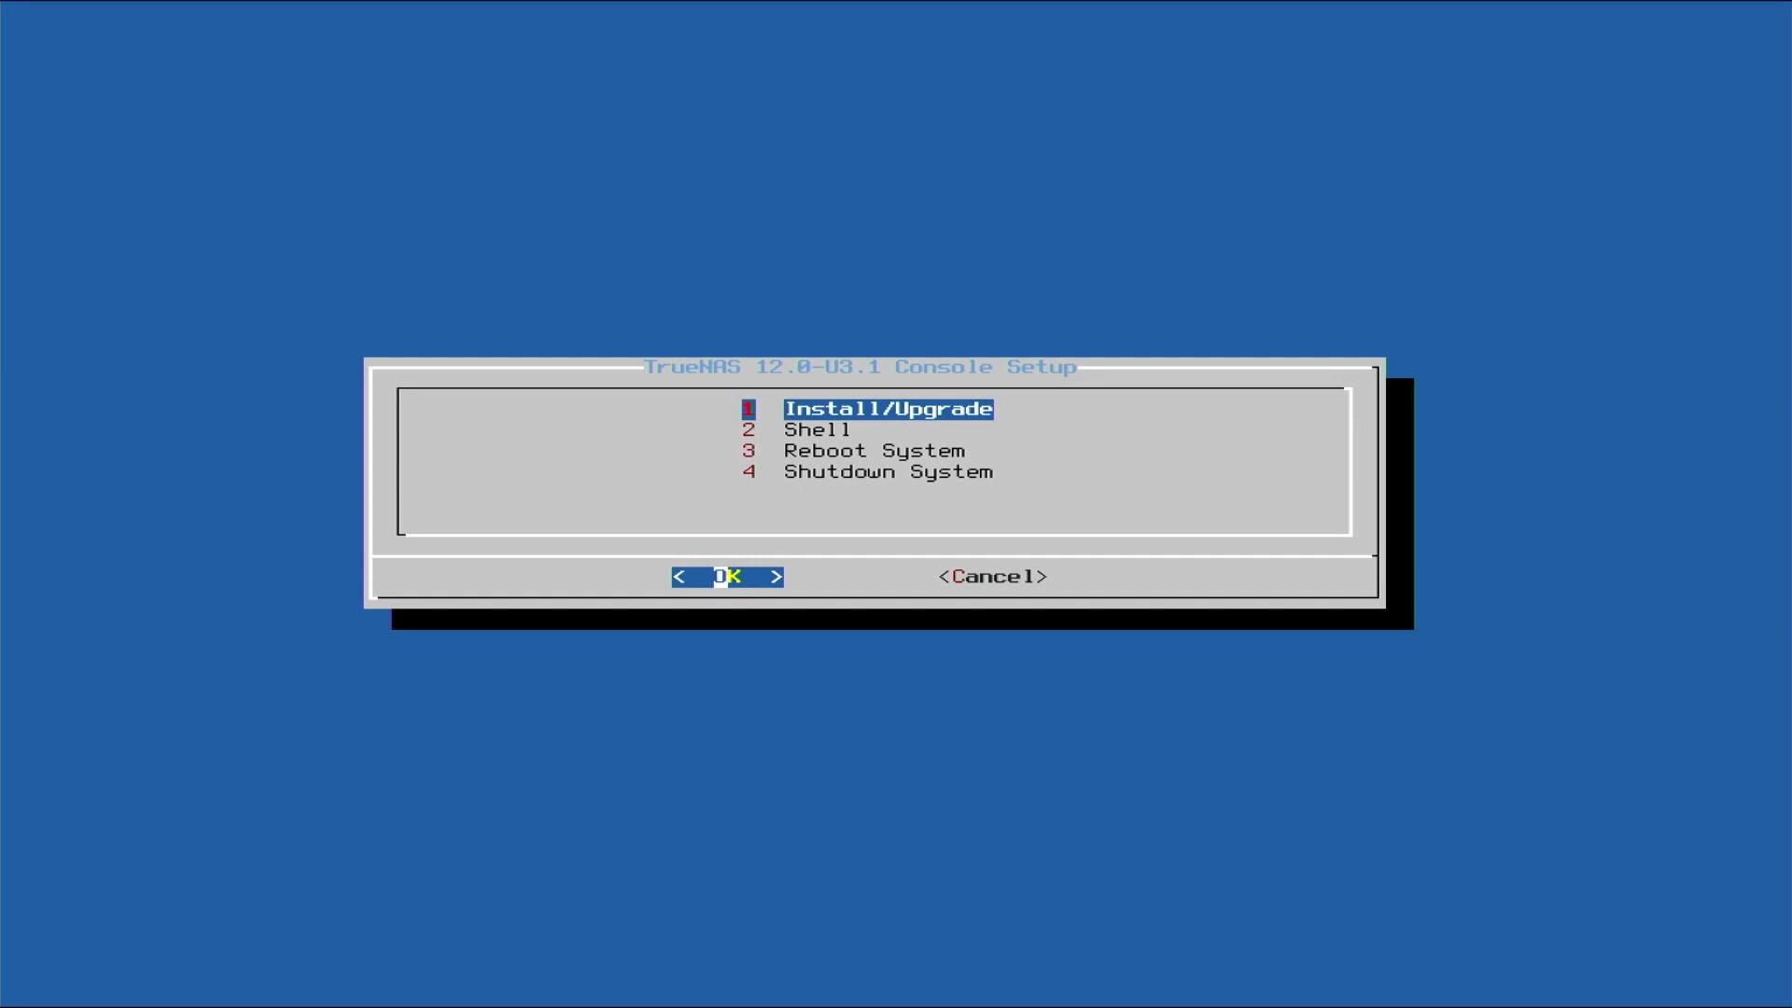
Choose 1 Install/Upgrade and agree to continue with less than 8 GB of RAM
{"action": "left_click", "coordinate": [727, 576]}
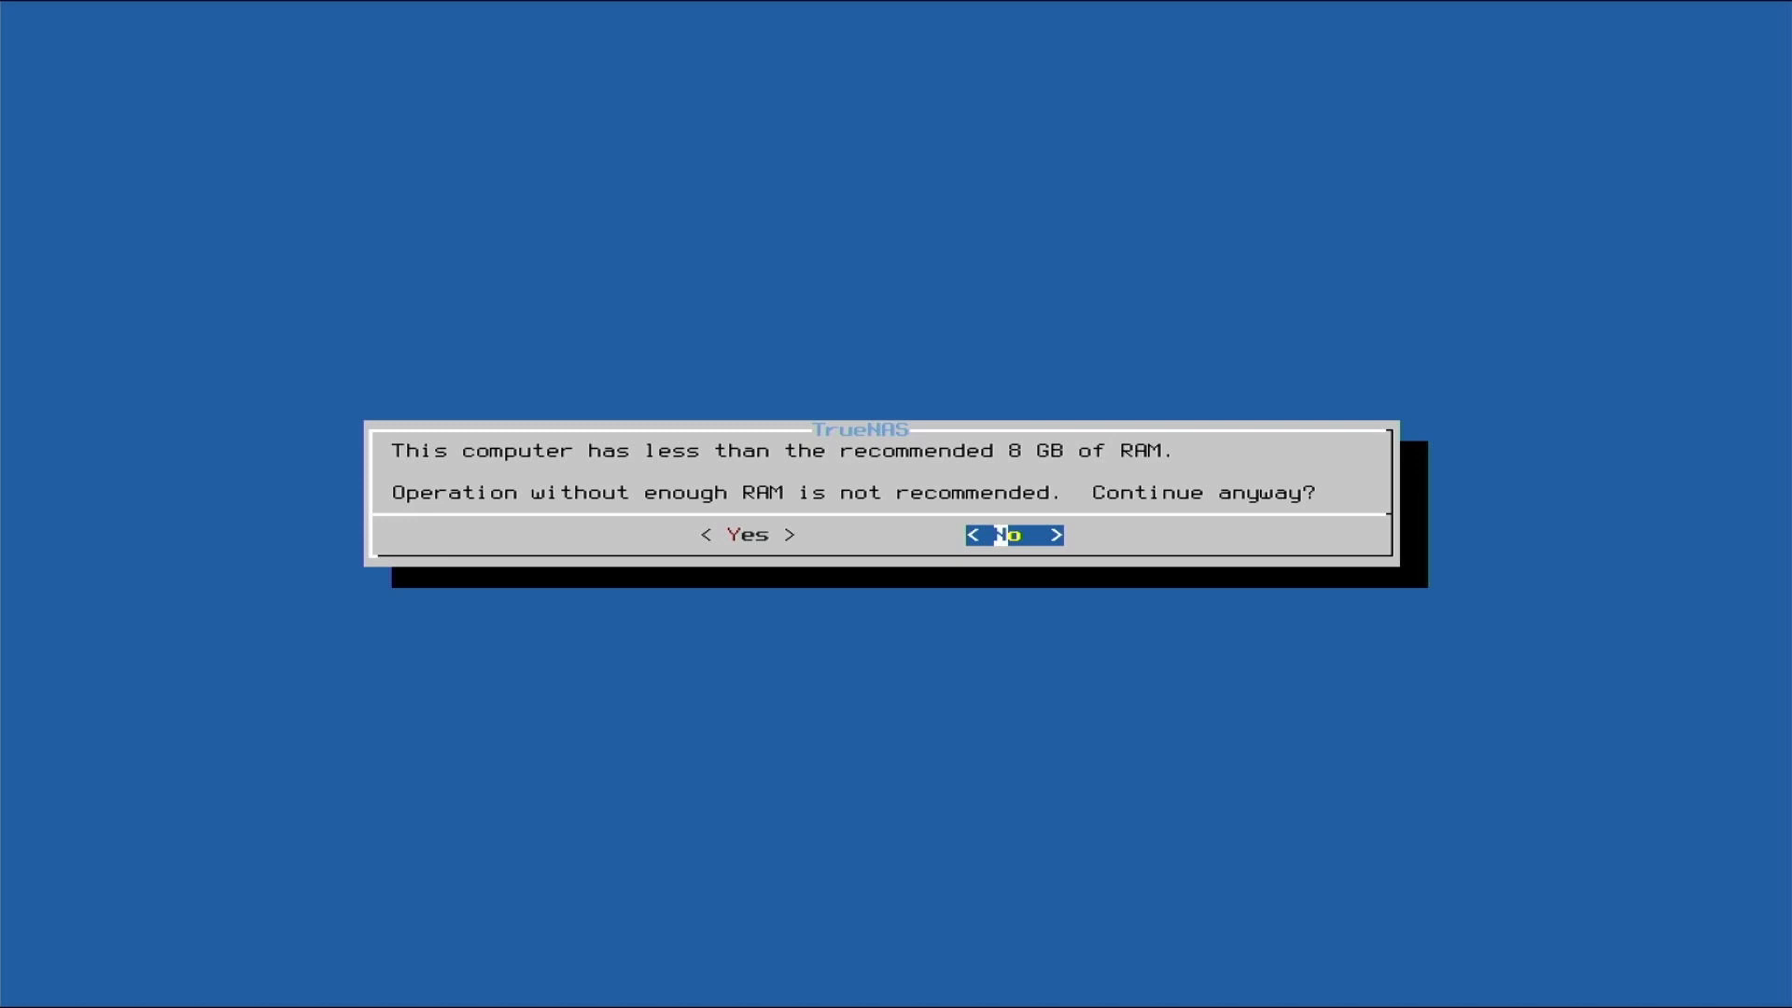
{"action": "key", "text": "Left"}
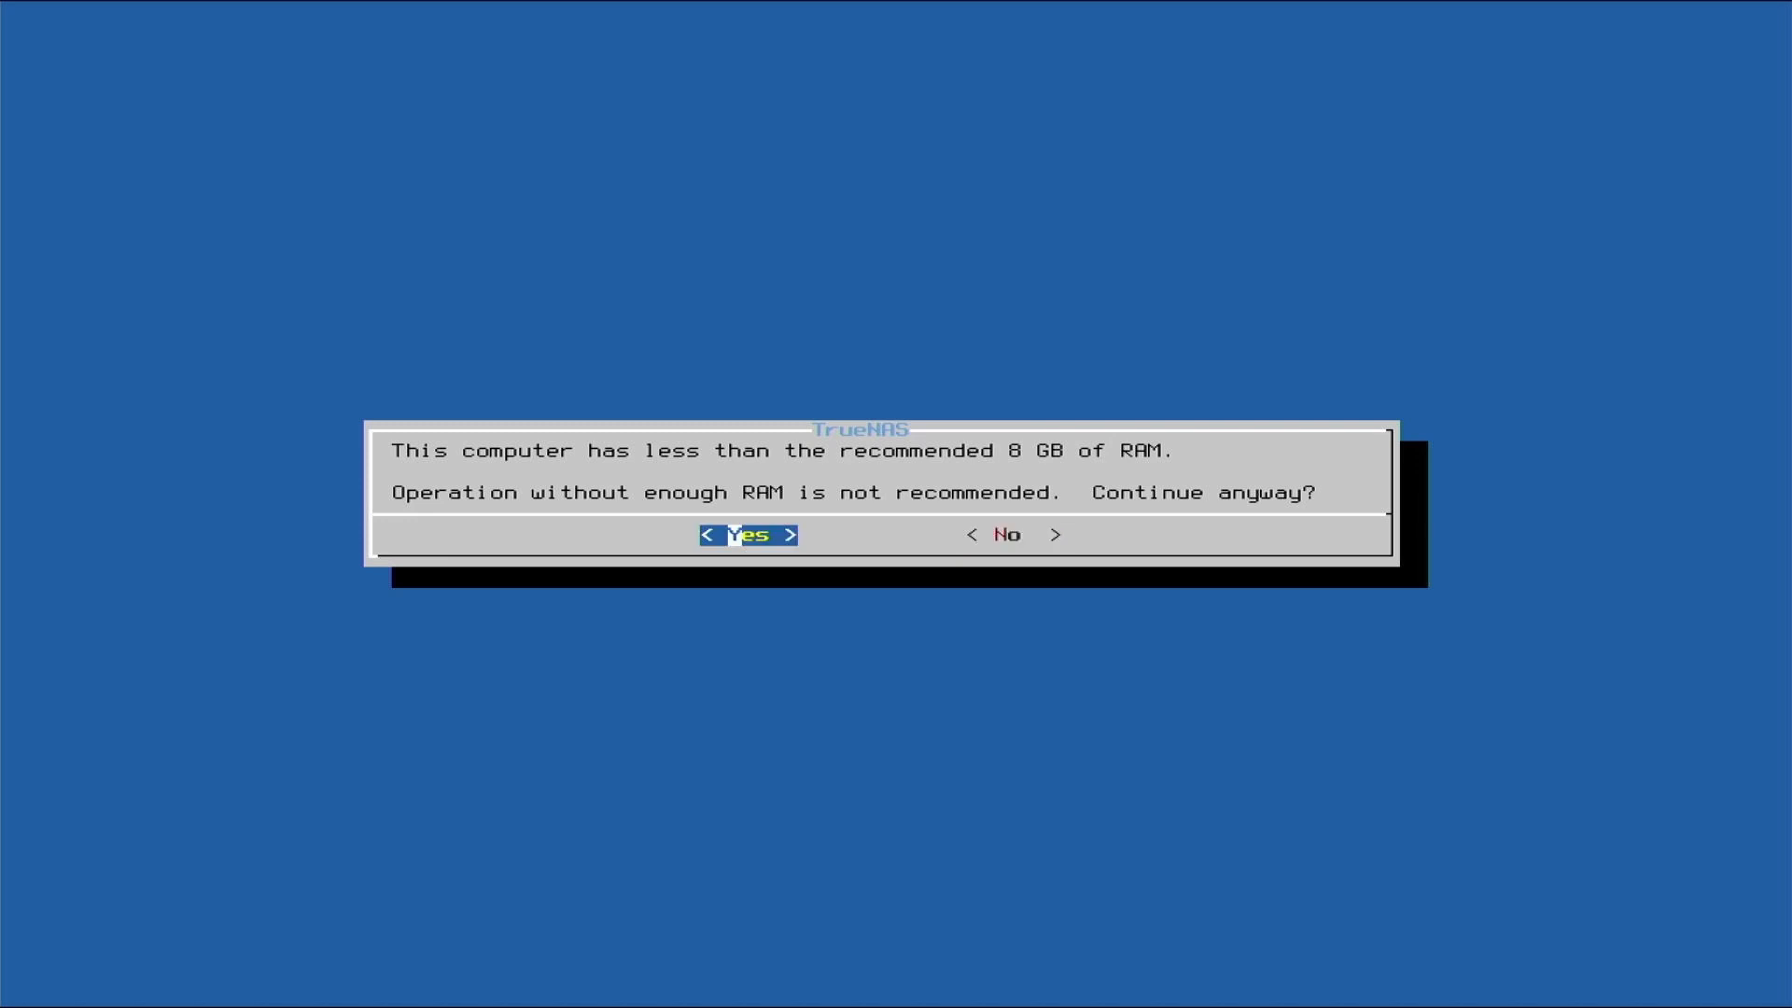
{"action": "left_click", "coordinate": [747, 534]}
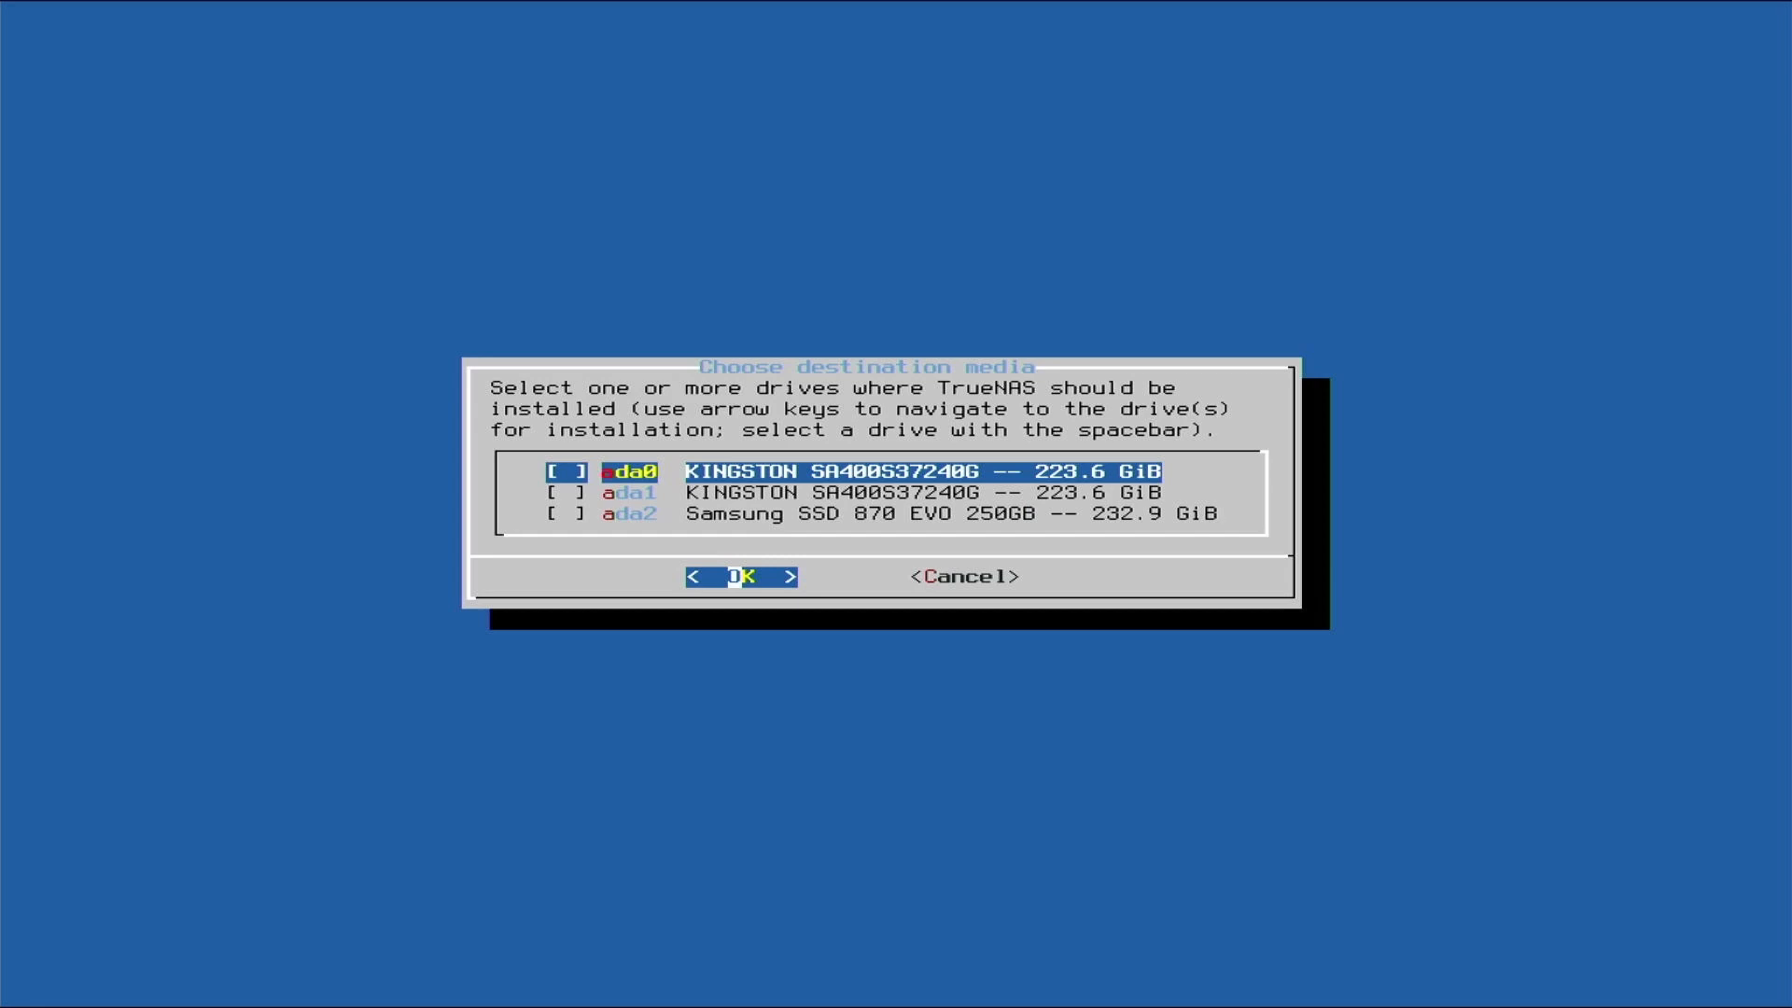
Mark the Samsung SSD 870 EVO (ada2) as the install drive and accept erasing it
{"action": "key", "text": "Down"}
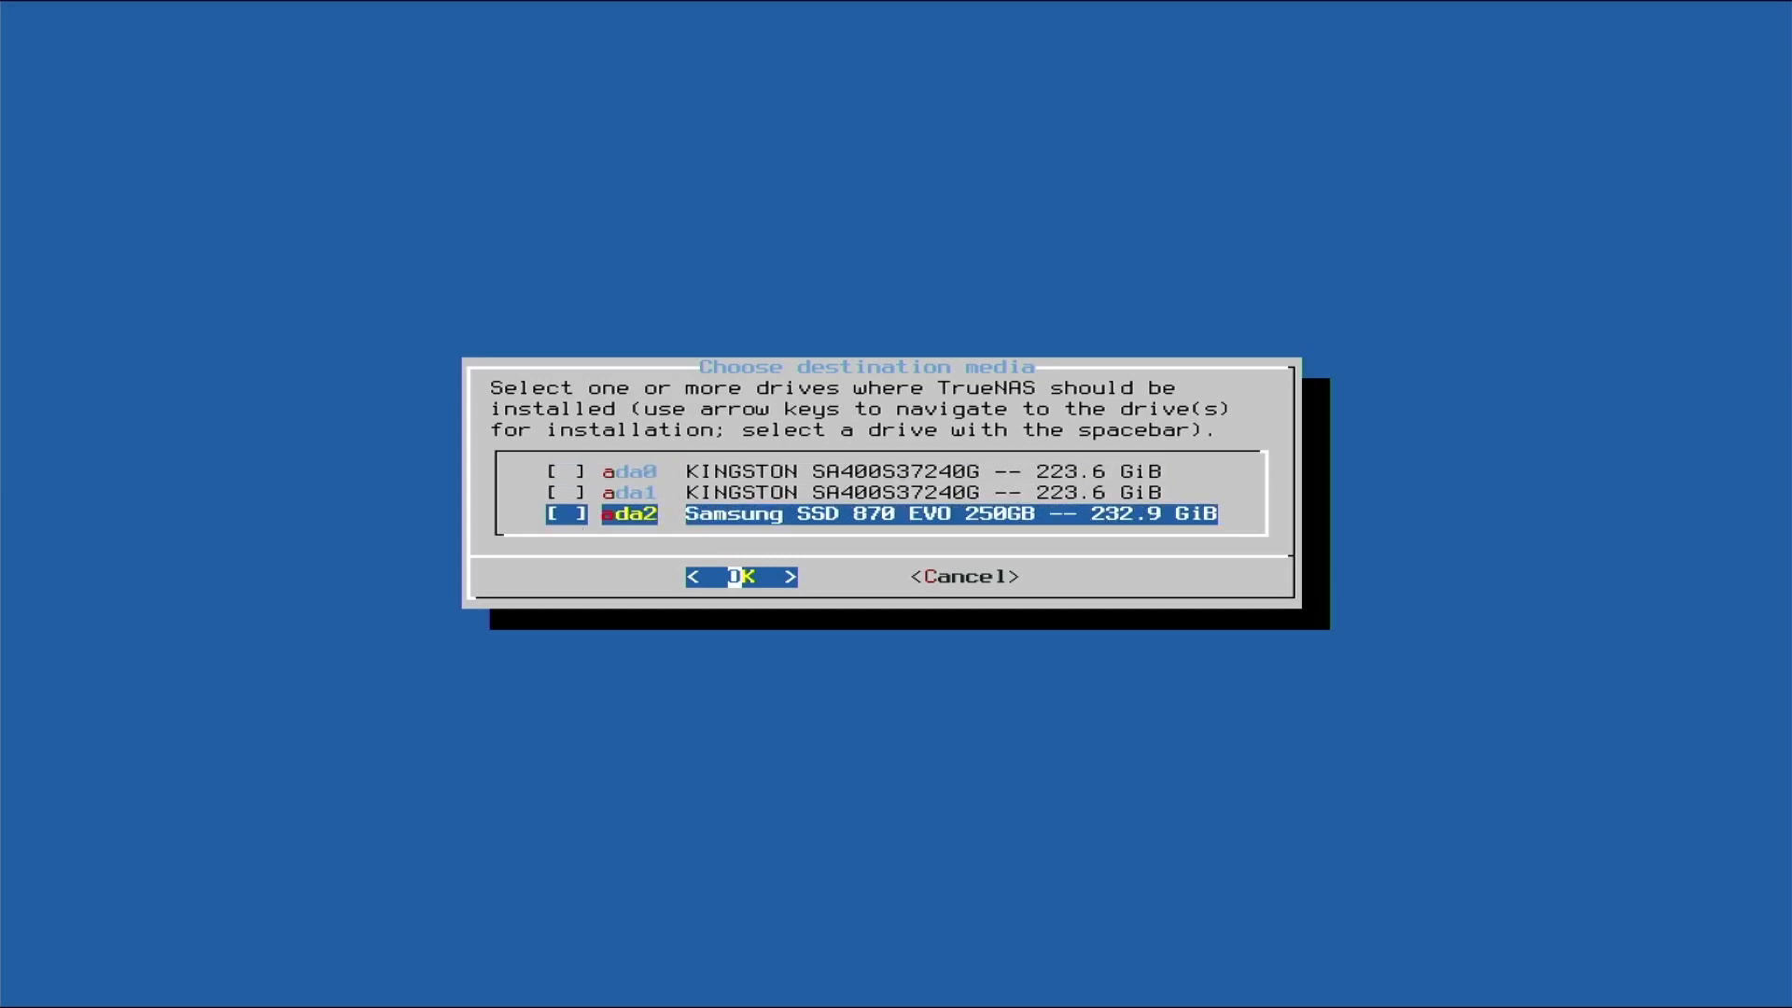
{"action": "key", "text": "up"}
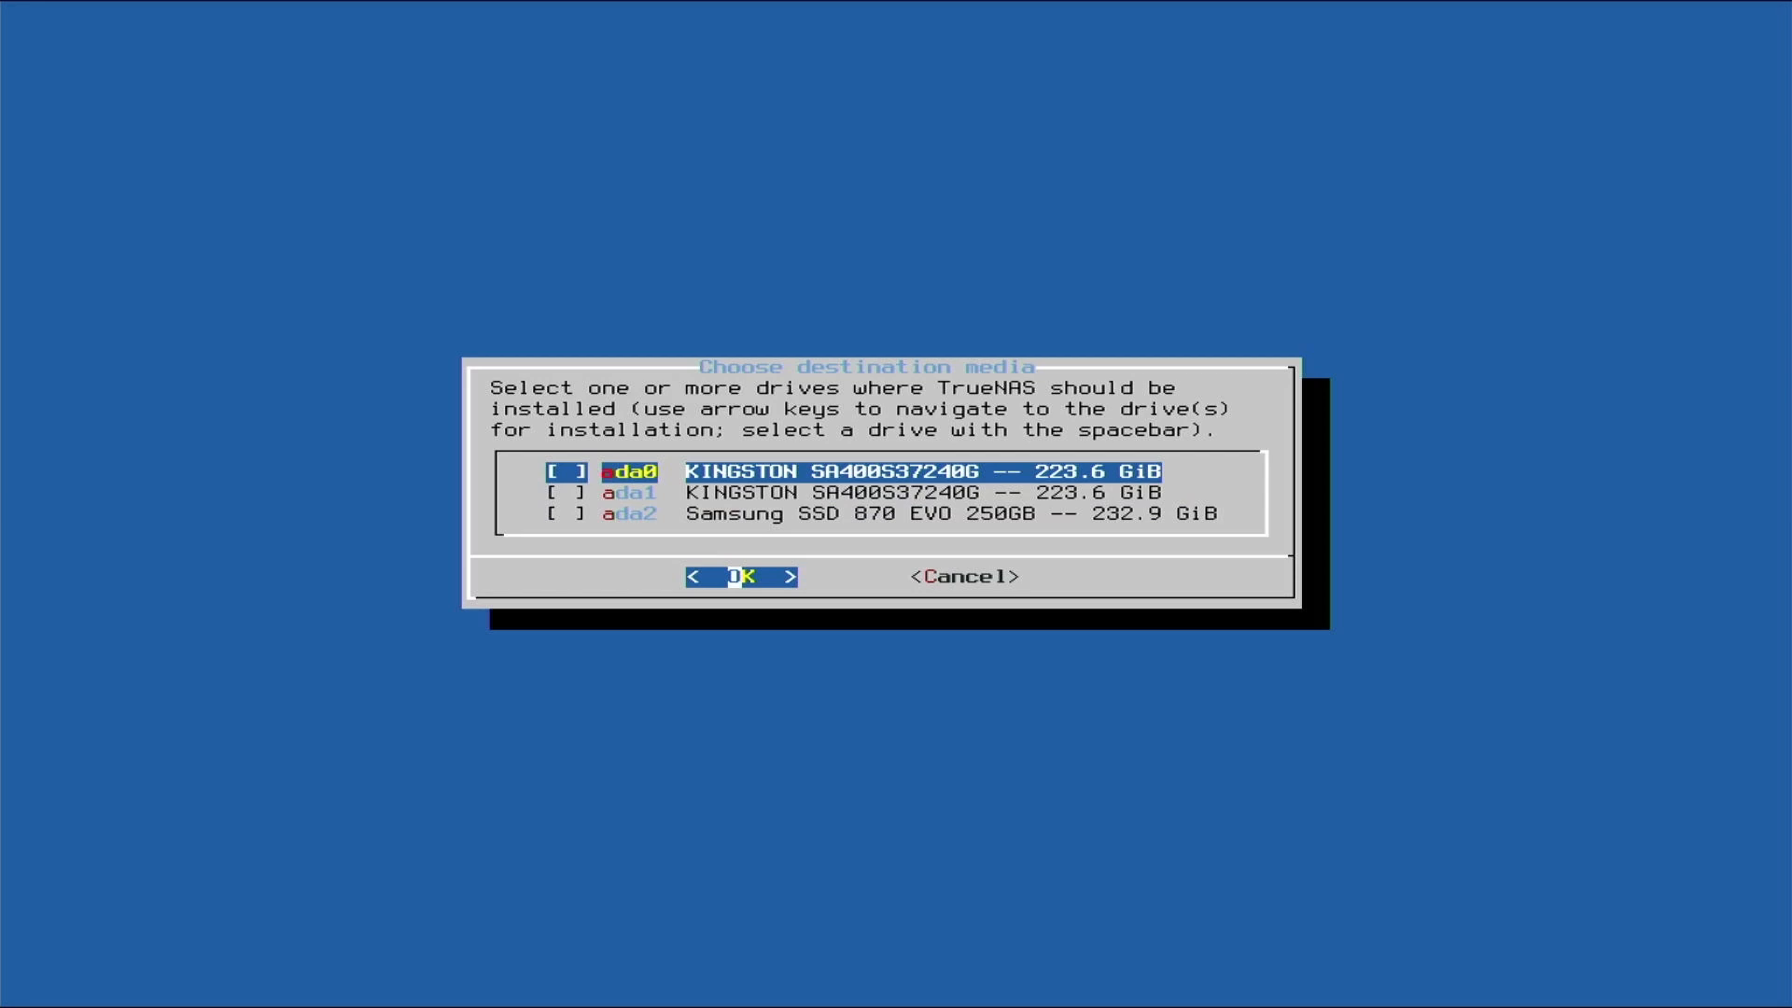
{"action": "key", "text": "Down"}
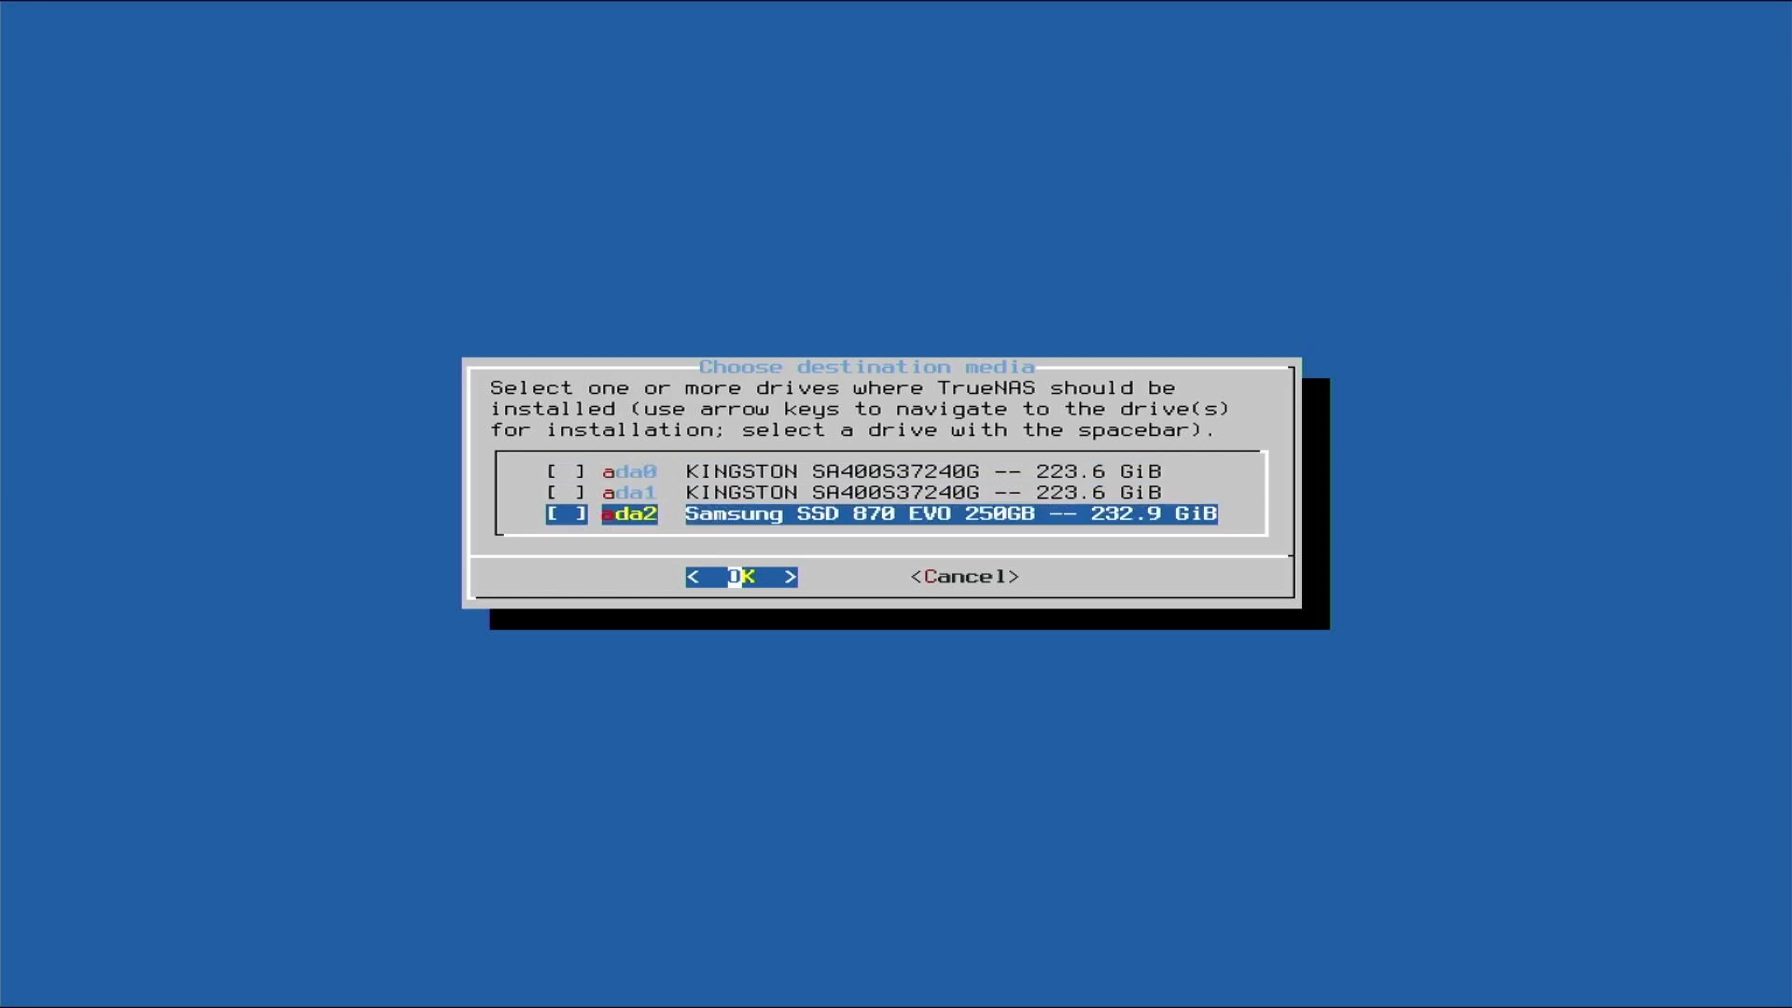
{"action": "key", "text": "space"}
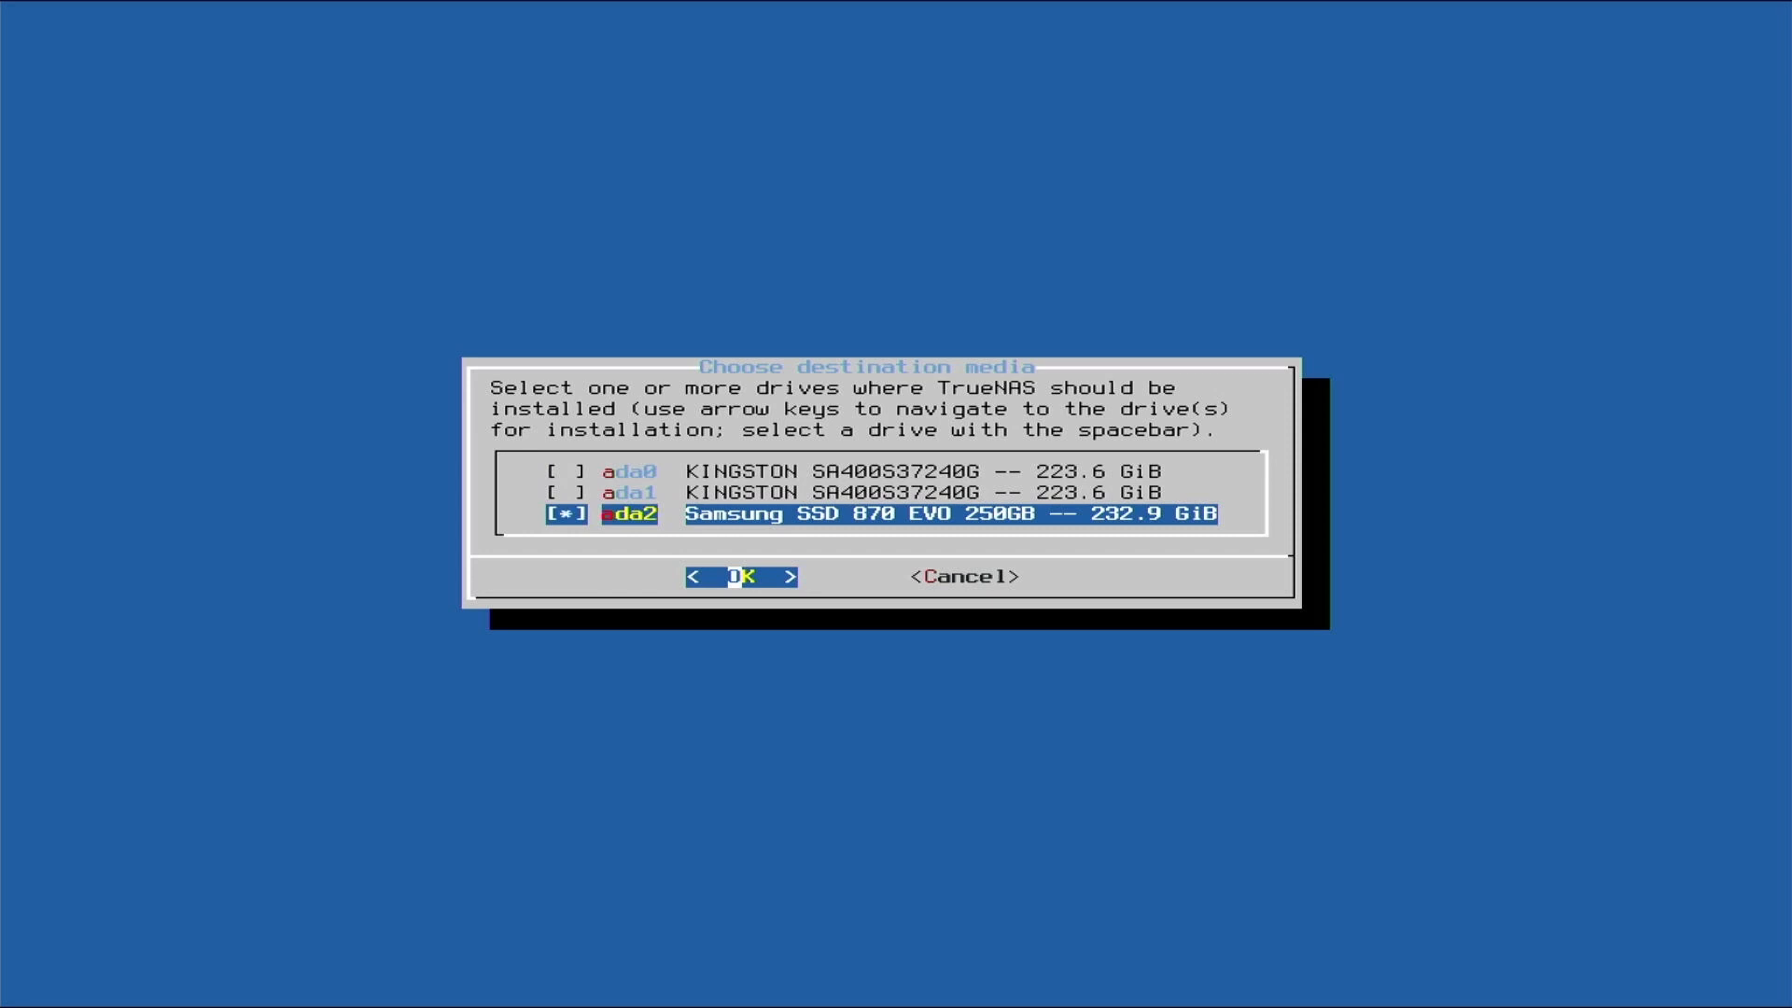
{"action": "left_click", "coordinate": [740, 576]}
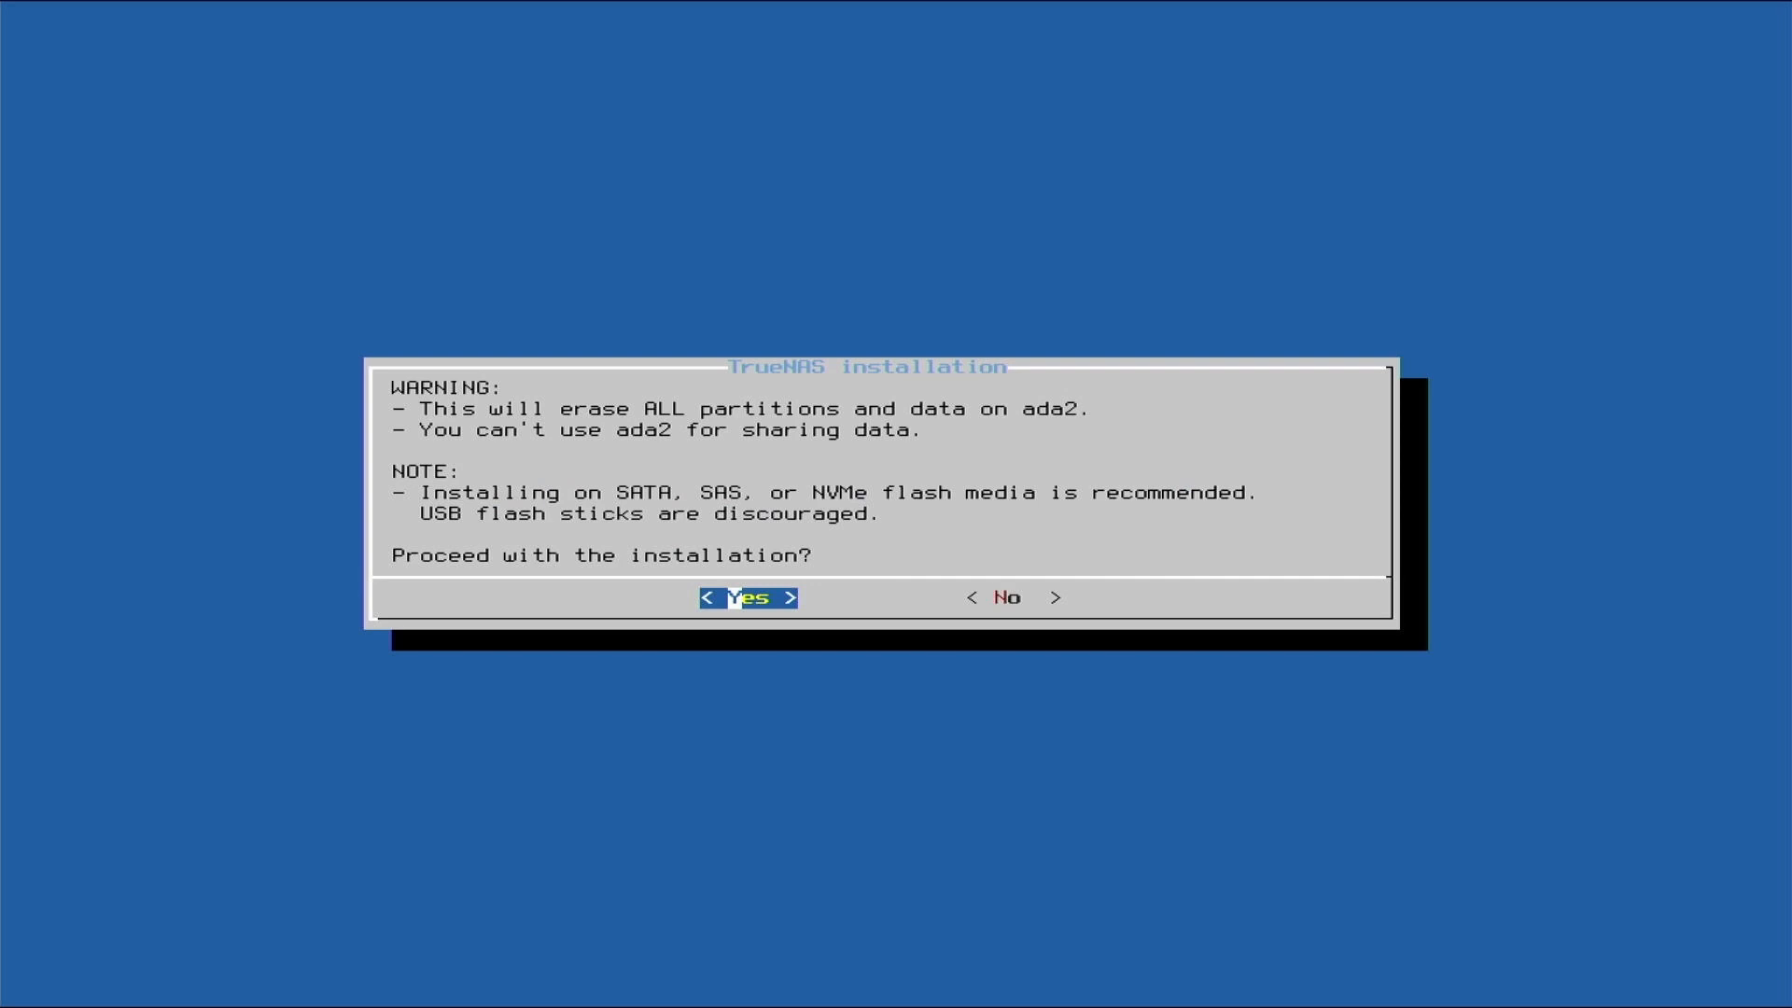
{"action": "left_click", "coordinate": [749, 597]}
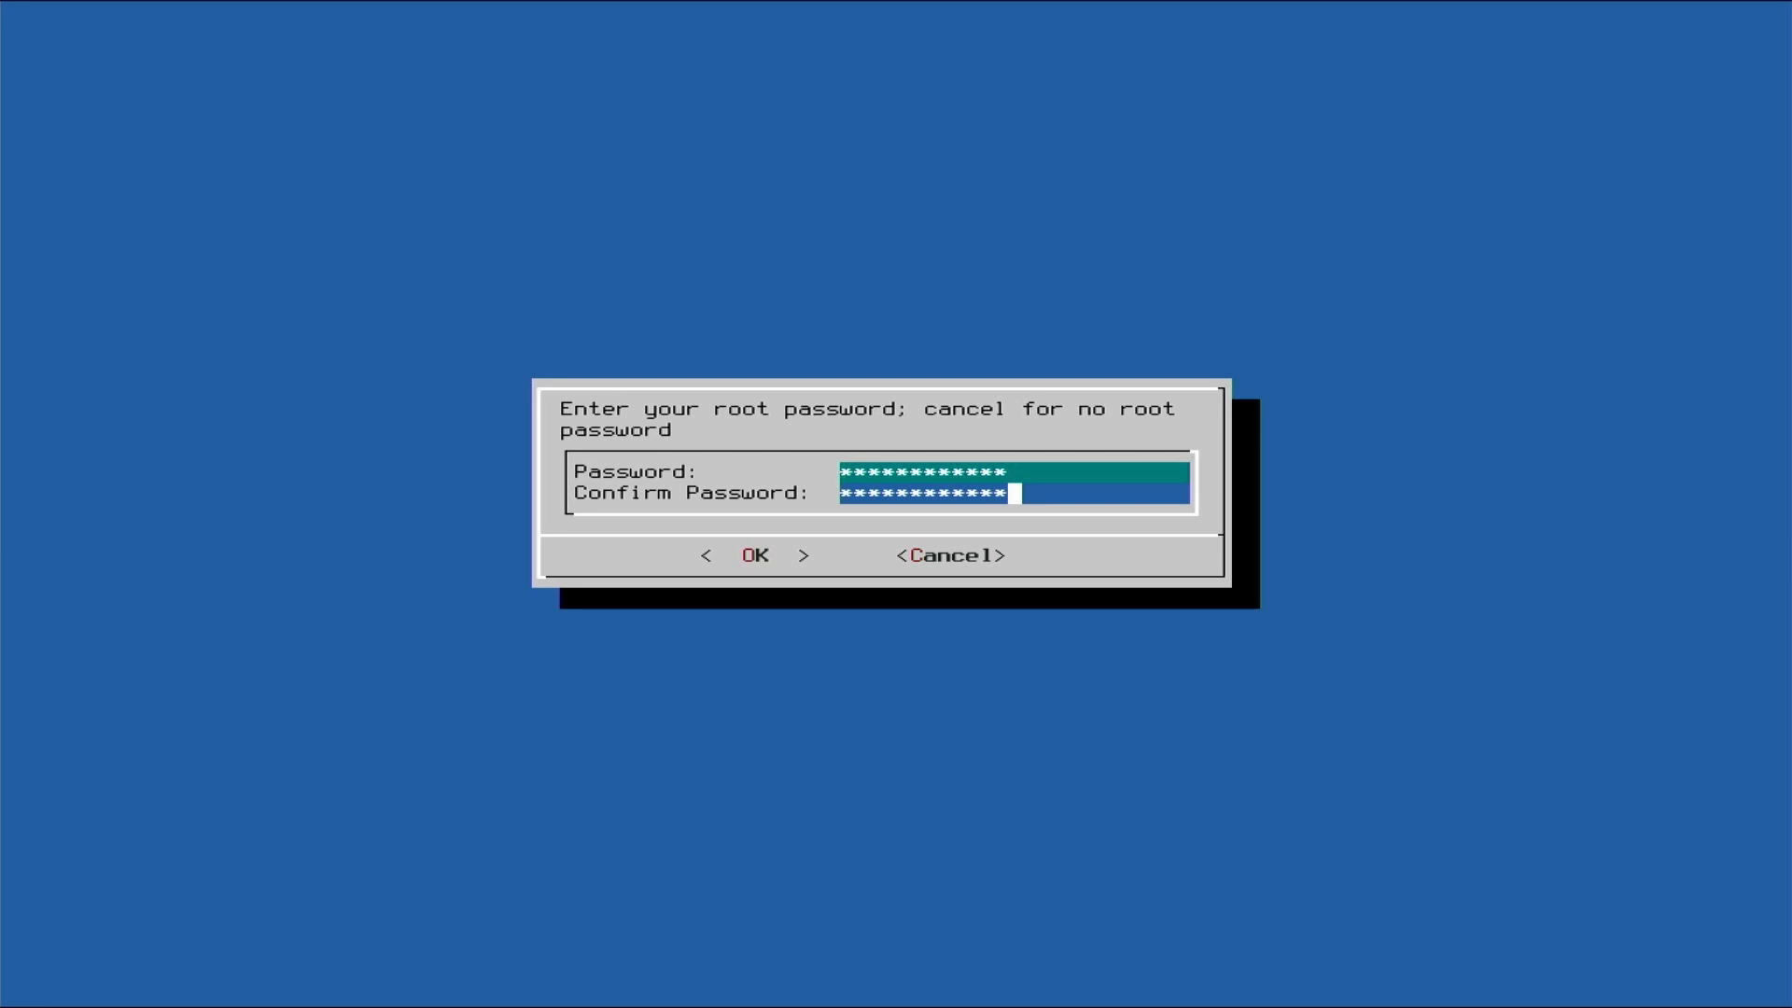
Confirm the root password and create the 16GB swap partition to complete installation
{"action": "left_click", "coordinate": [753, 557]}
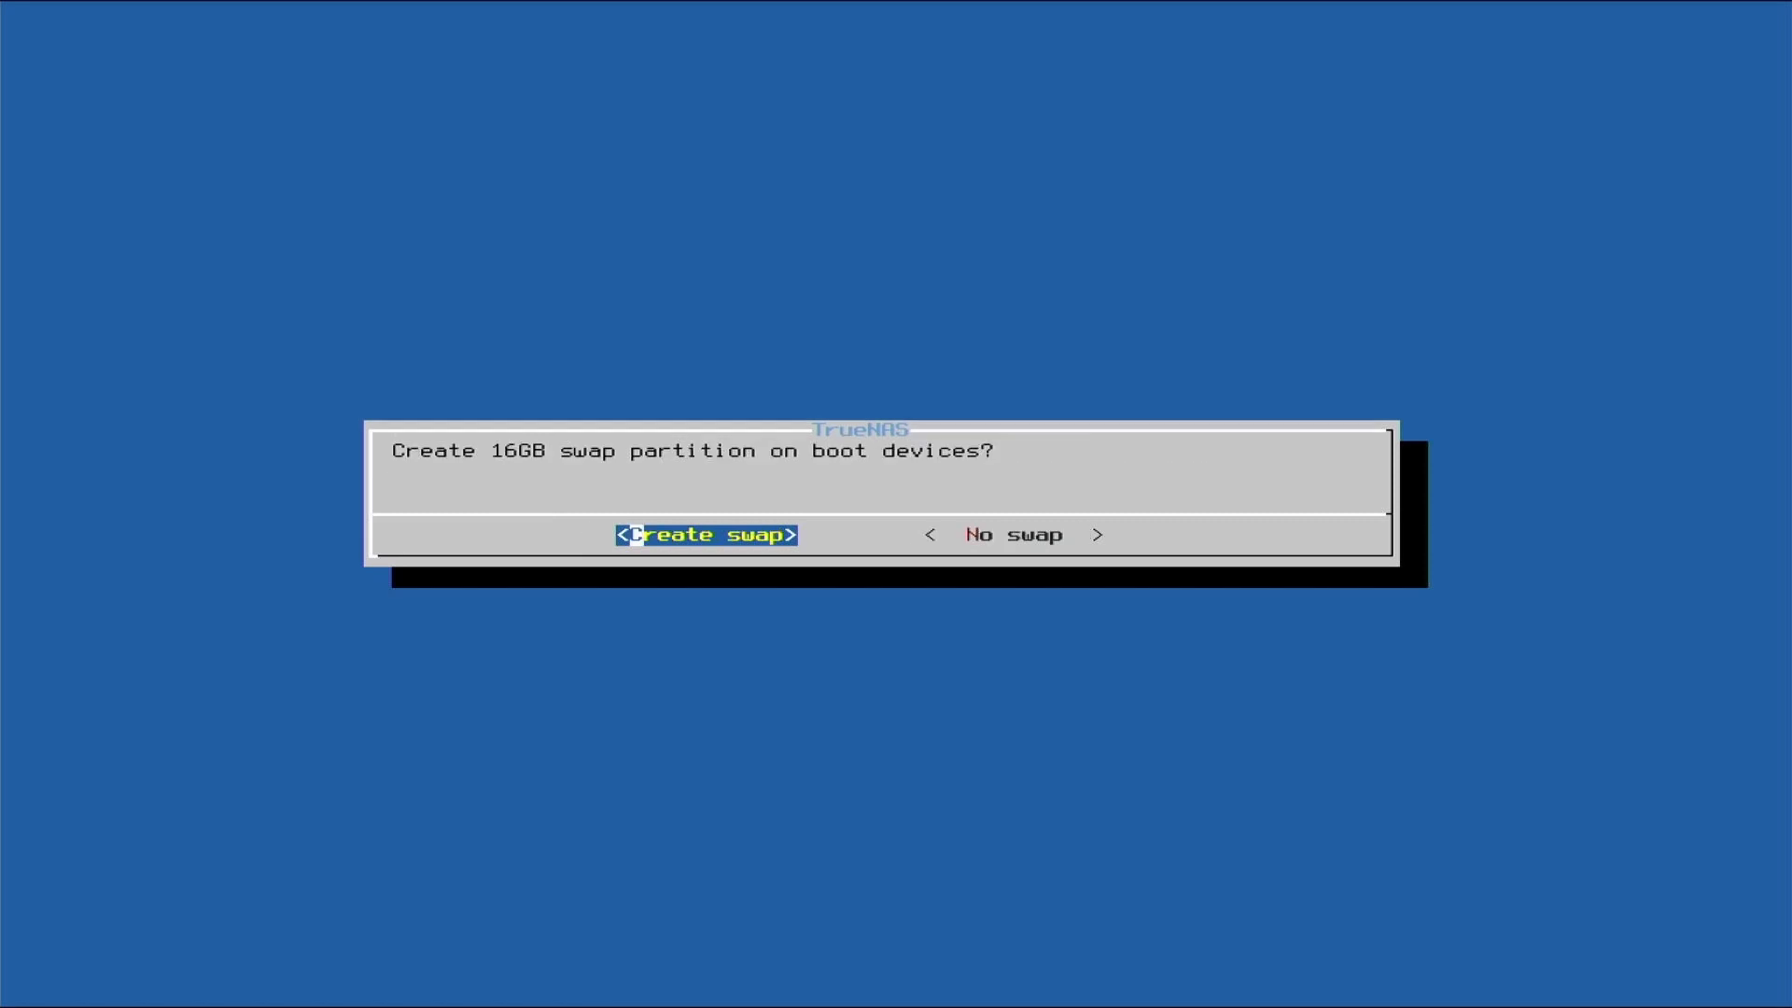
{"action": "left_click", "coordinate": [706, 534]}
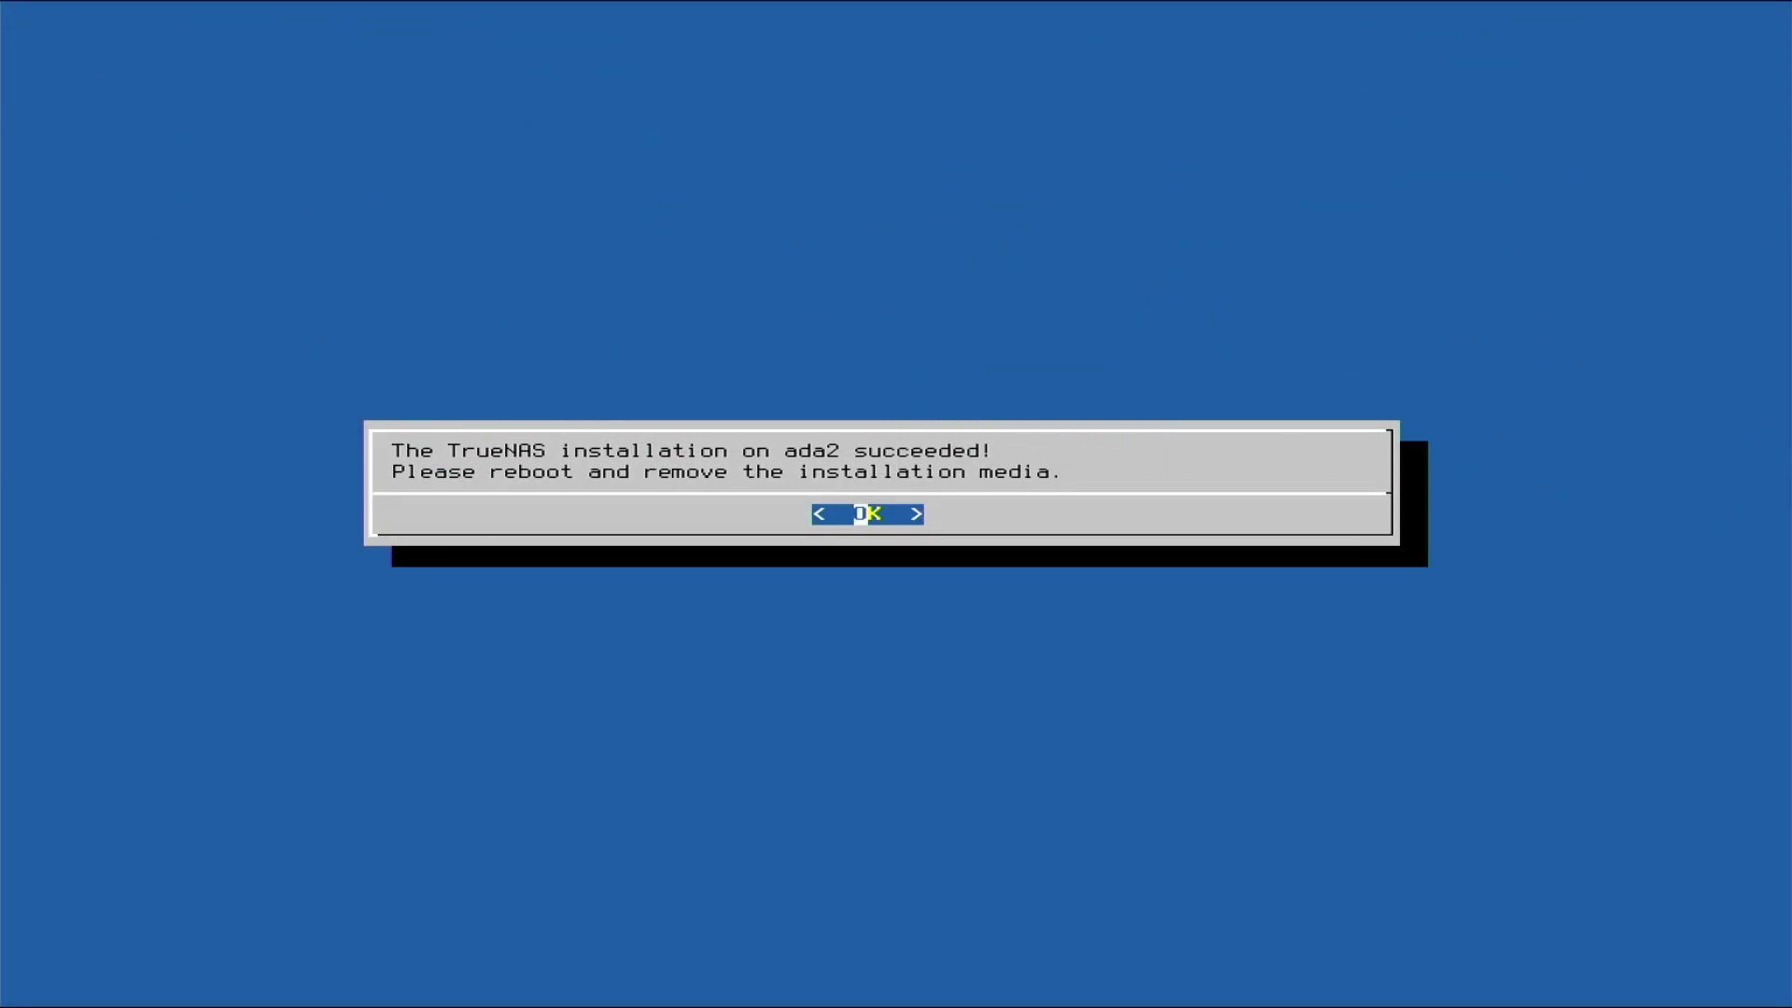
Acknowledge the install success, then choose 3 Reboot System and confirm
{"action": "left_click", "coordinate": [865, 514]}
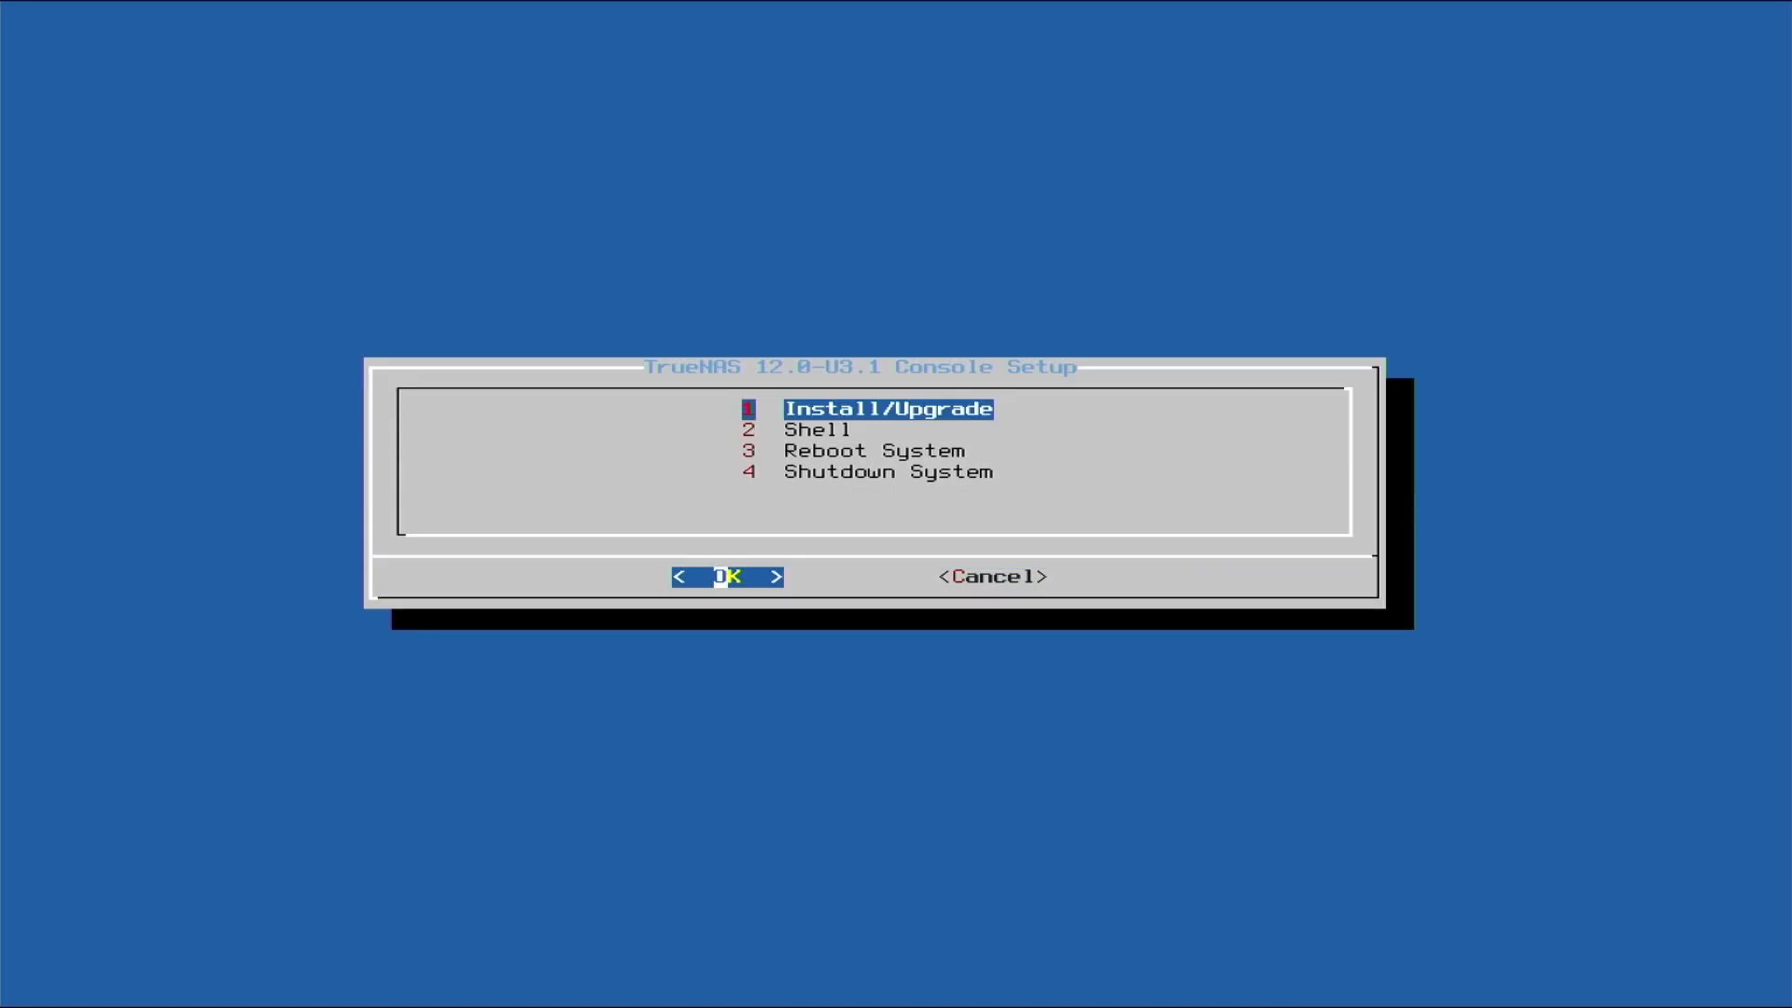
{"action": "key", "text": "Down"}
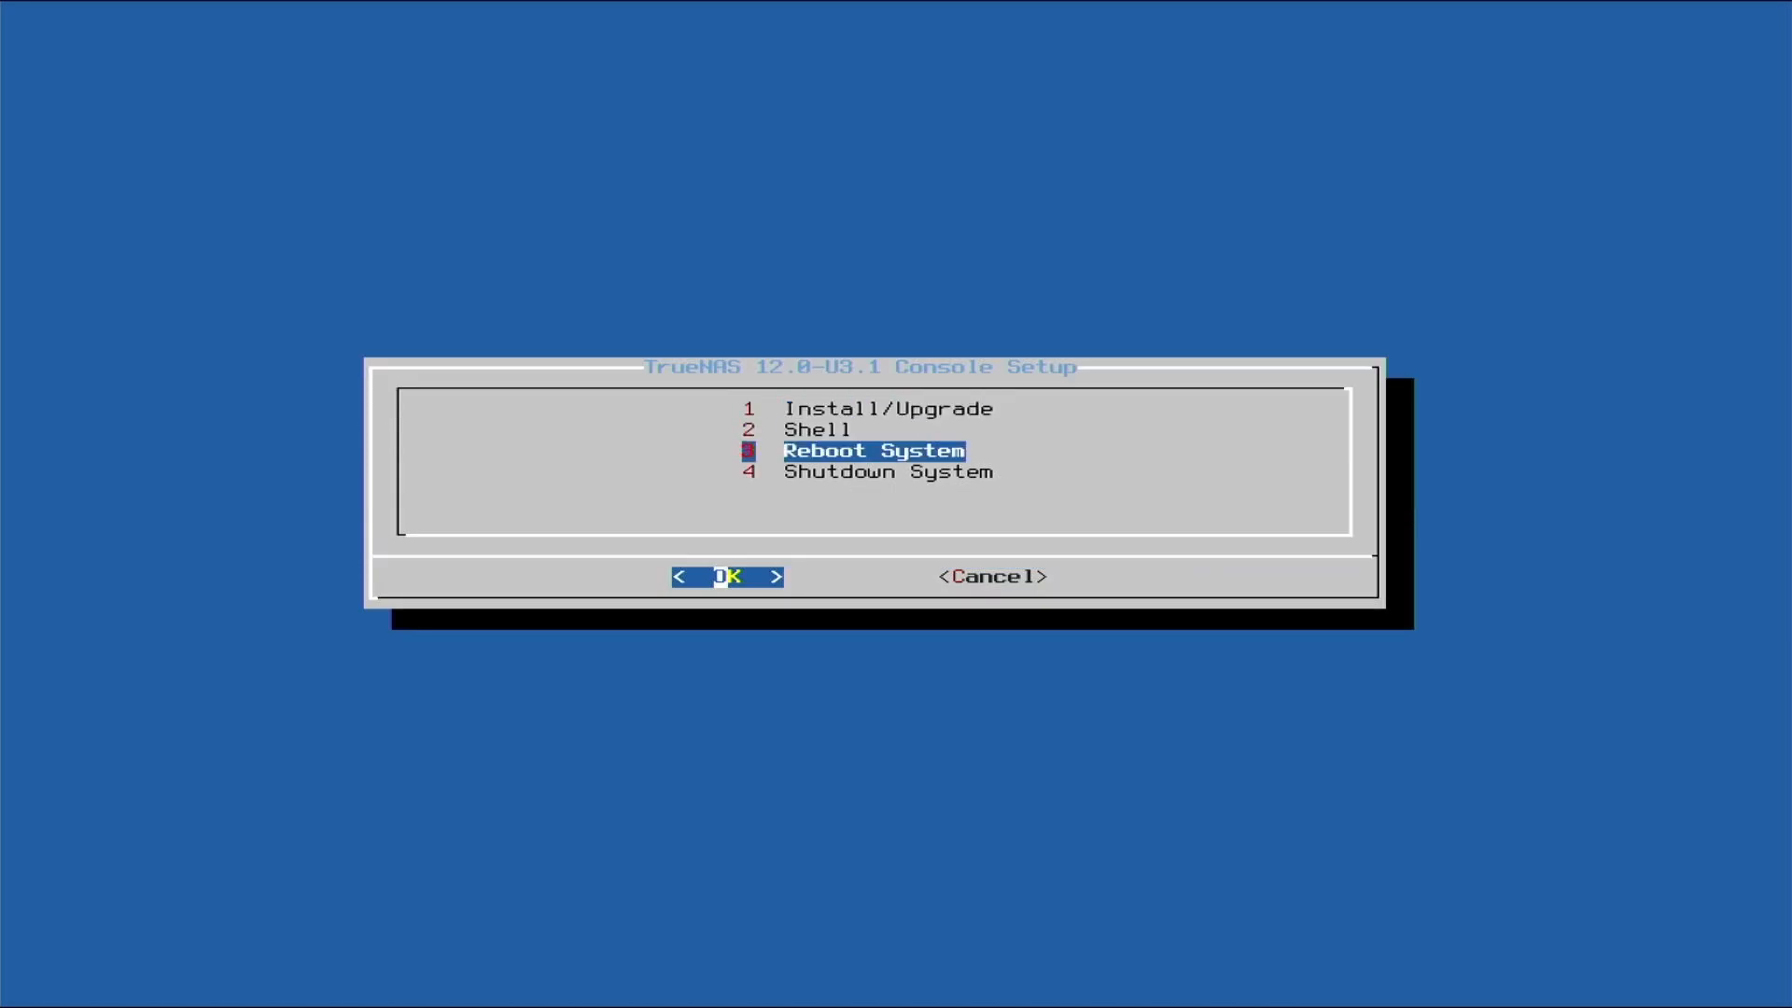
{"action": "left_click", "coordinate": [728, 576]}
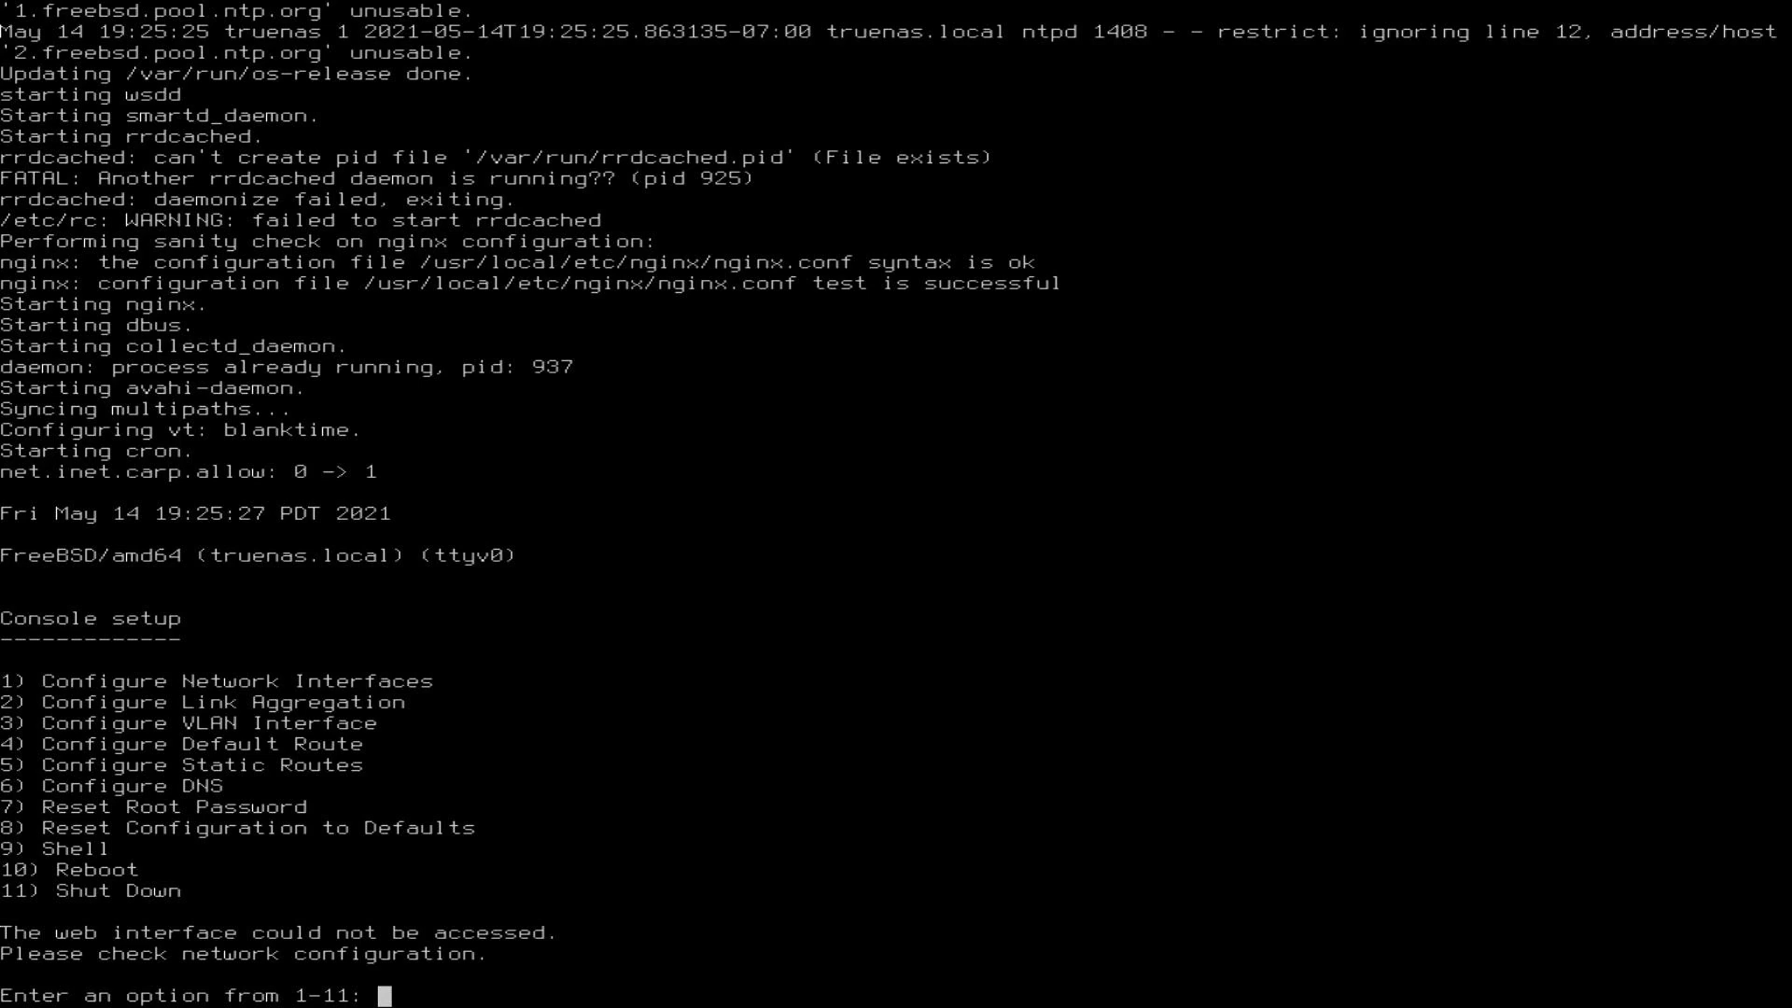
Enter option 11 (Shut Down) at the console setup prompt
{"action": "type", "text": "11"}
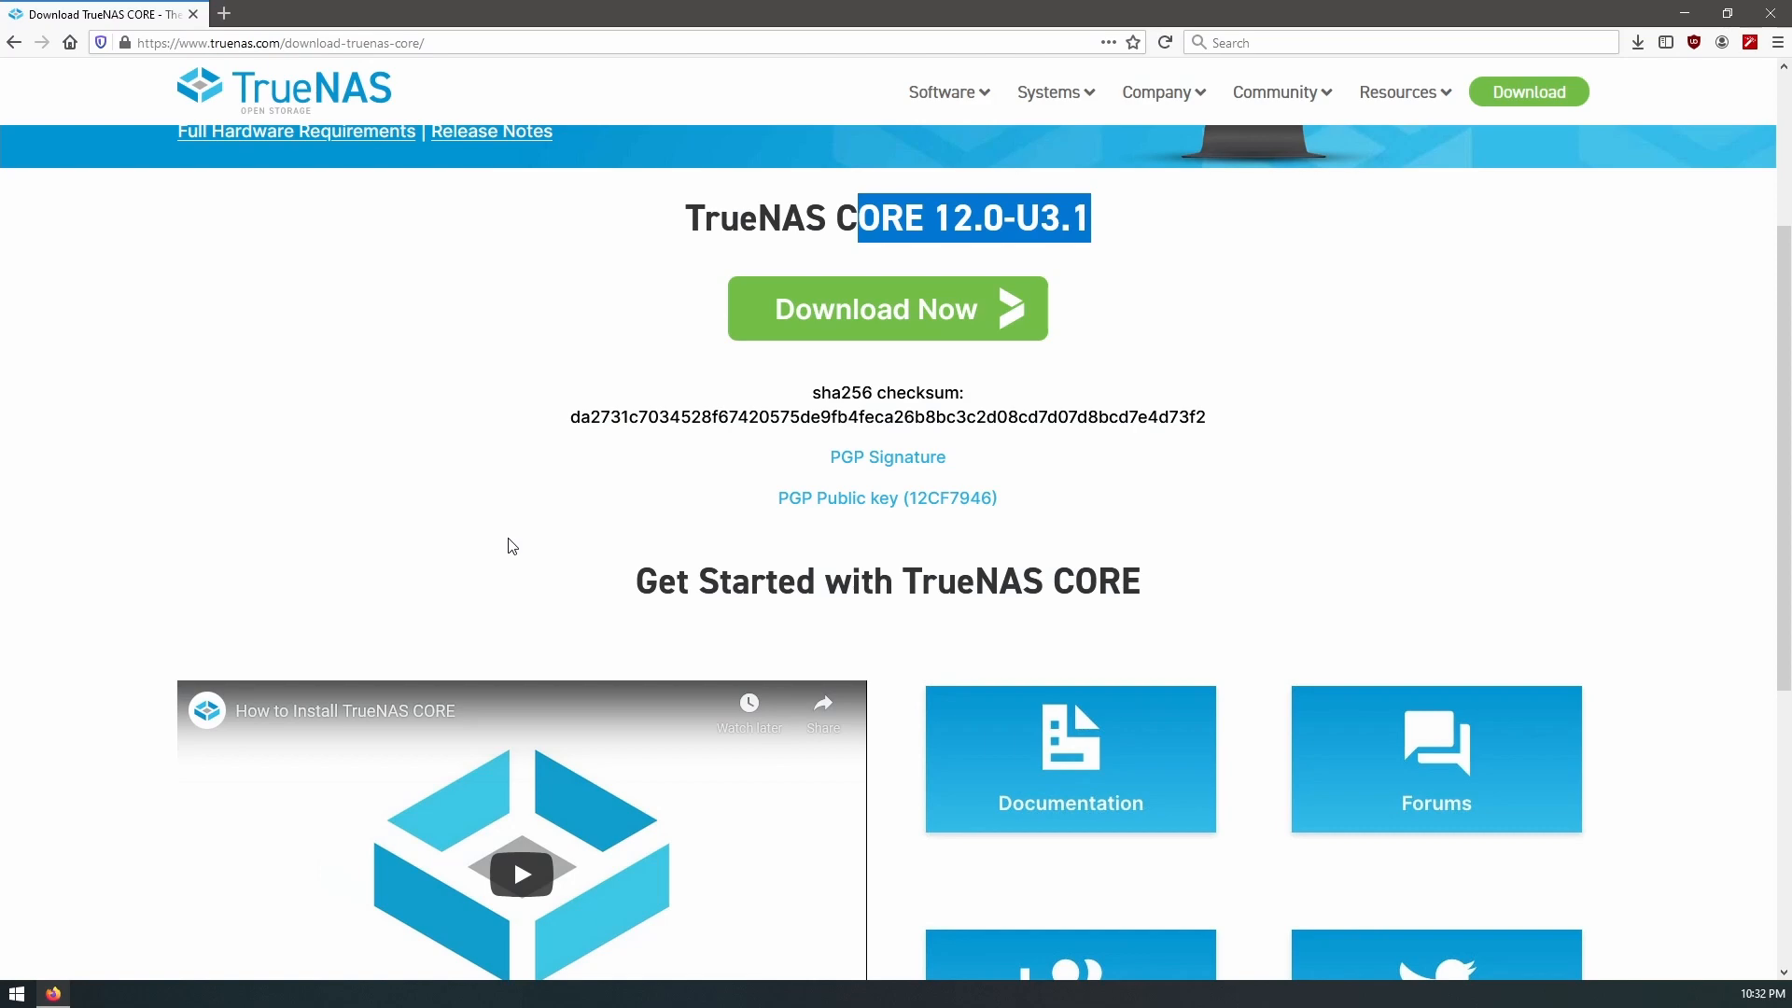
Log in to the TrueNAS web interface as root, dismiss the welcome dialog, and check alerts
{"action": "left_click", "coordinate": [432, 14]}
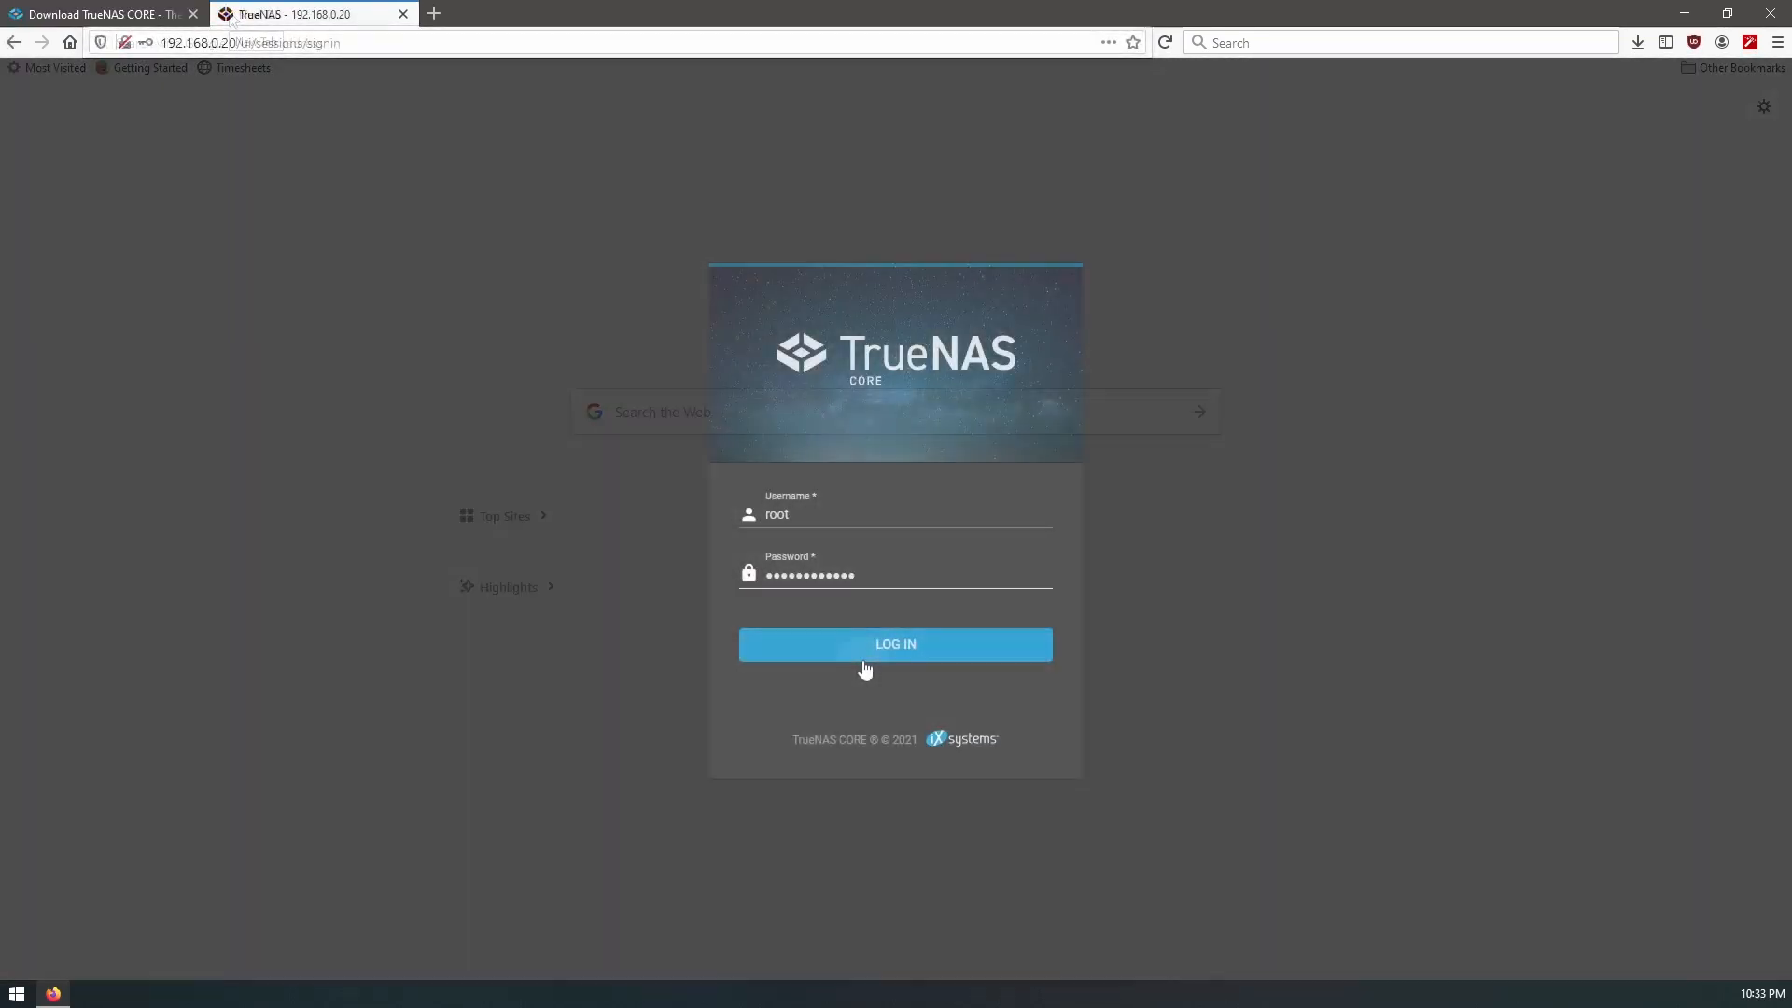
{"action": "left_click", "coordinate": [895, 643]}
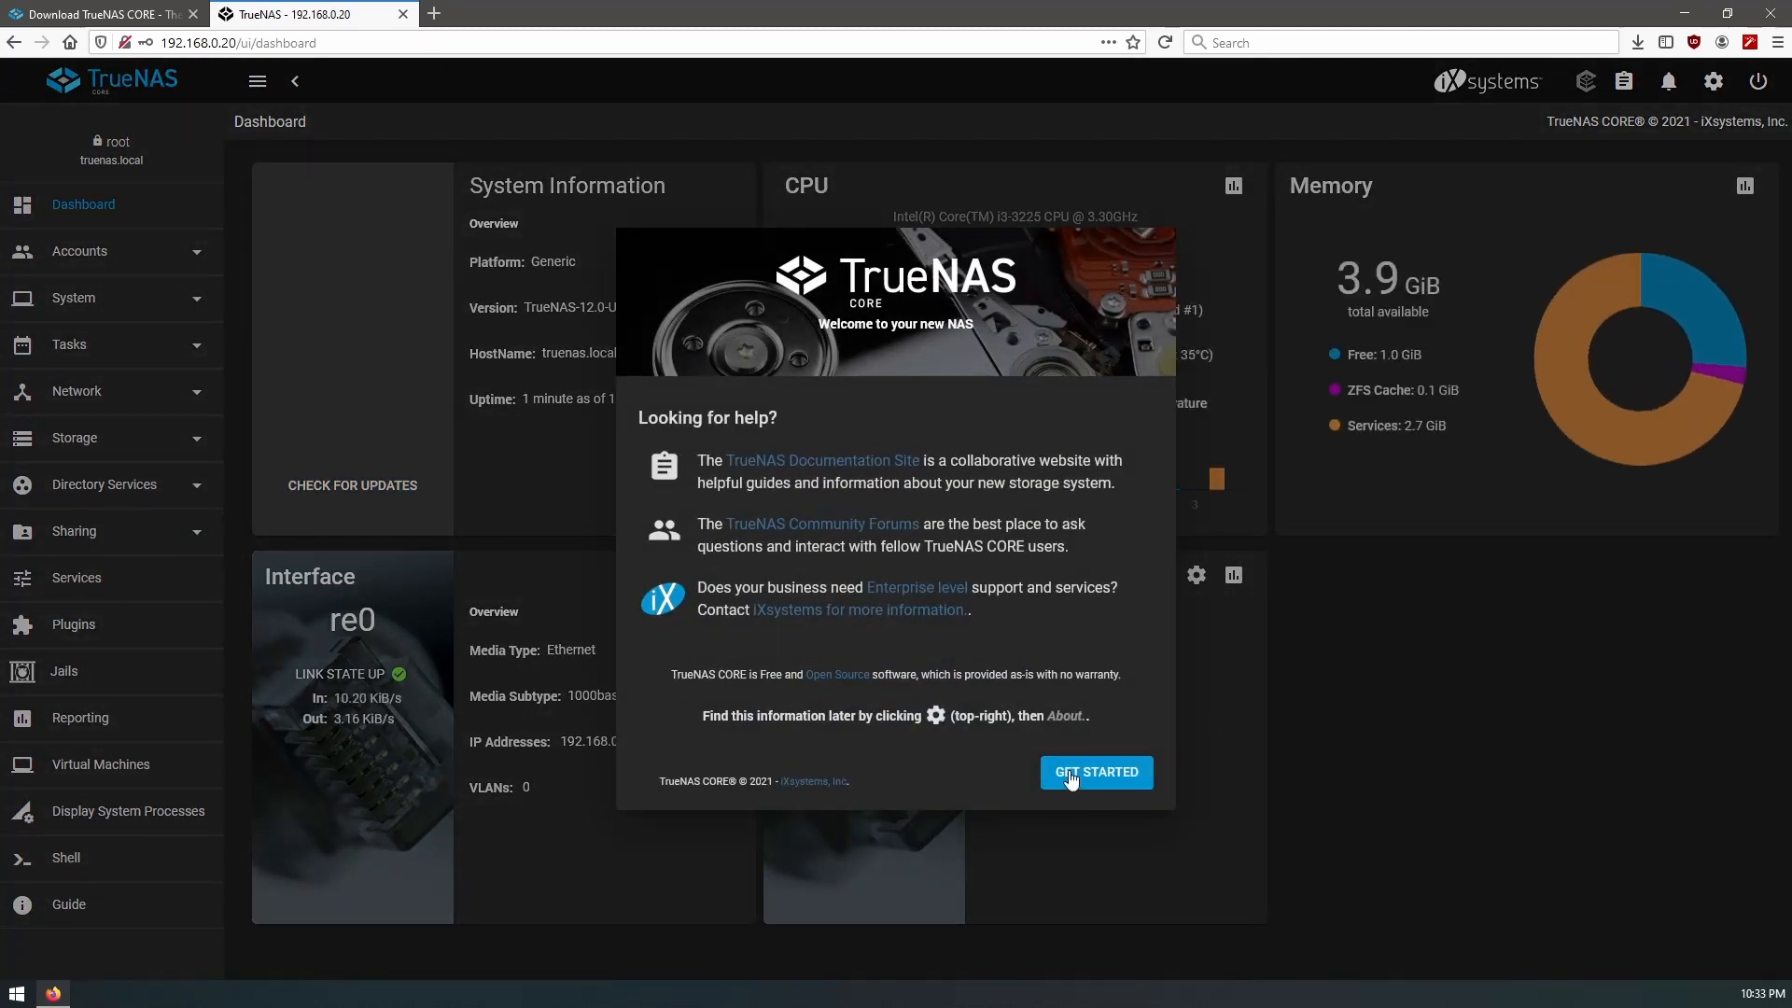
{"action": "left_click", "coordinate": [1094, 772]}
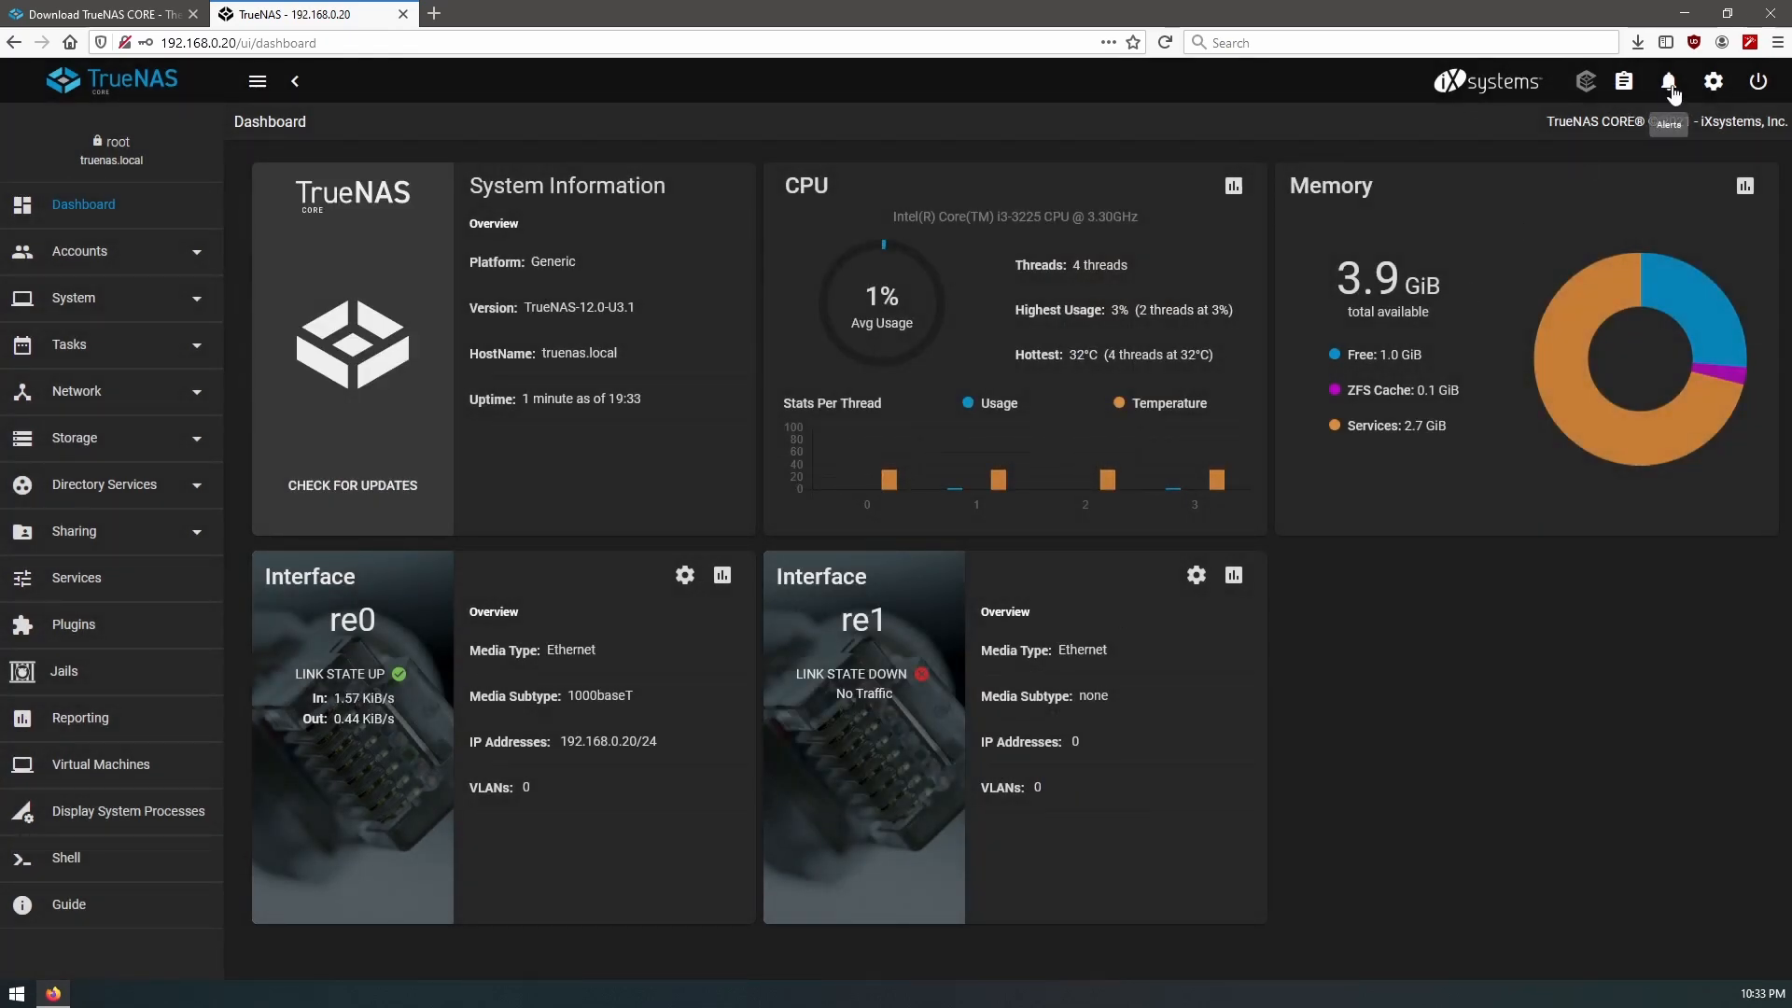
{"action": "left_click", "coordinate": [1669, 81]}
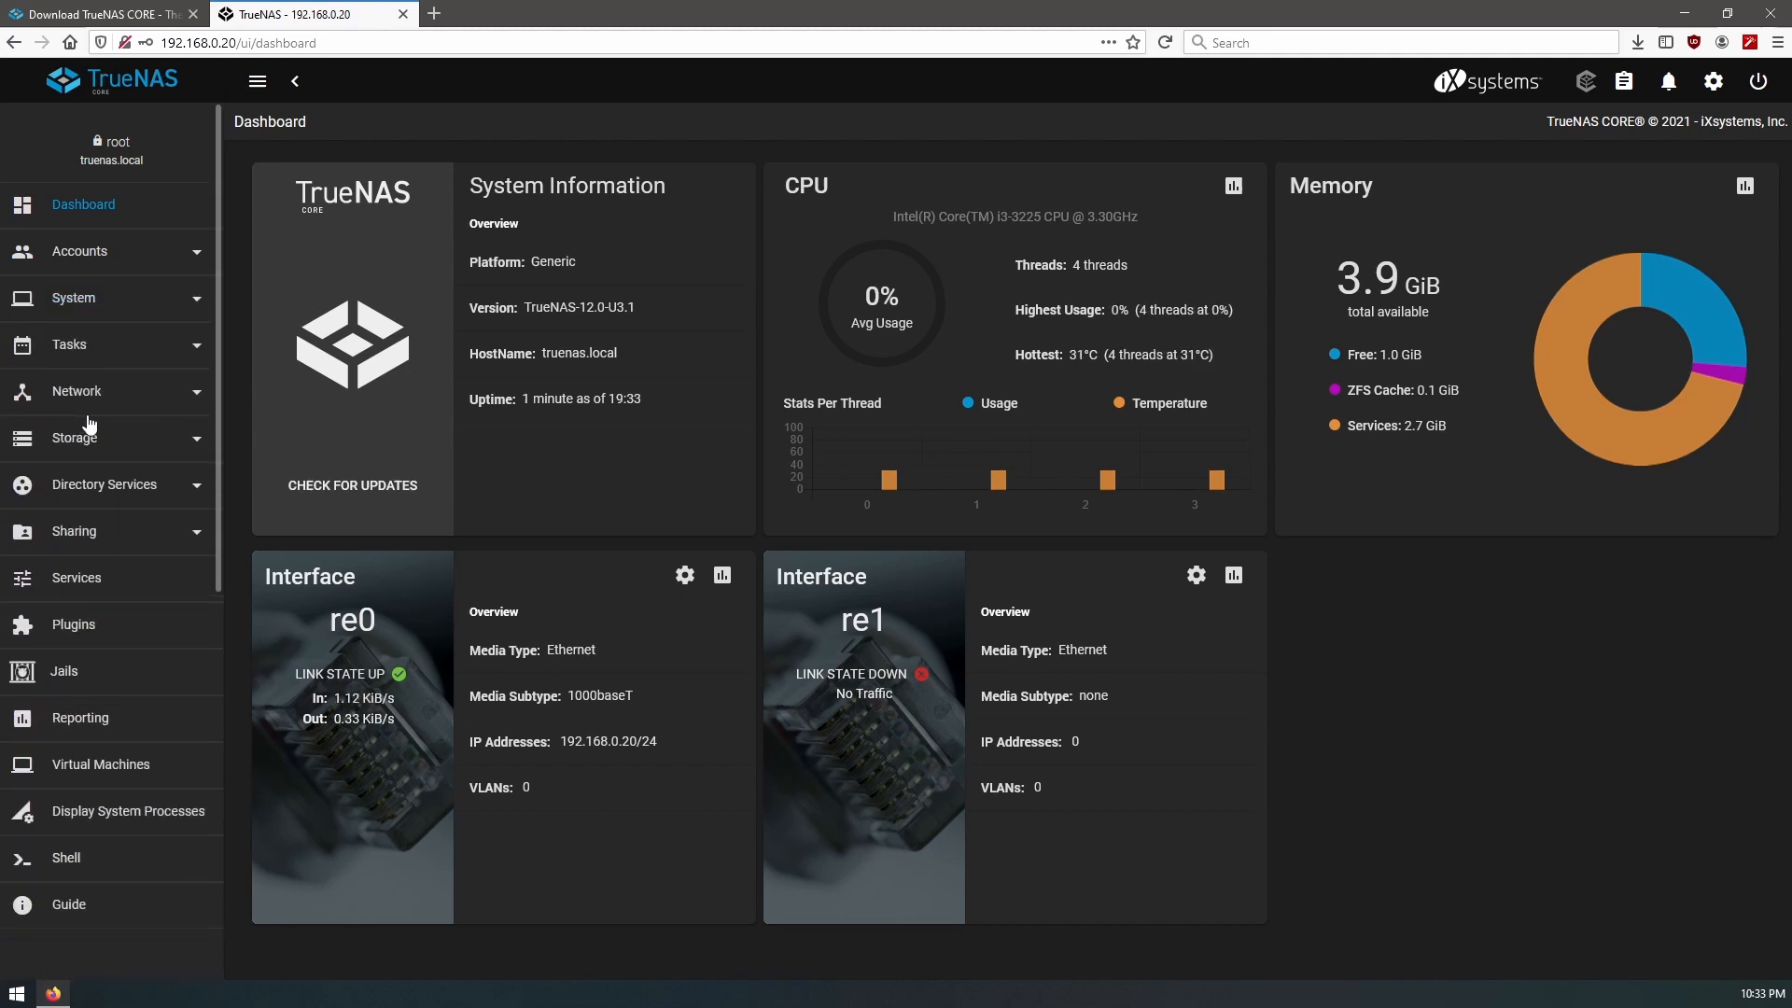
View Storage > Pools to confirm none exist, then open System > General
{"action": "left_click", "coordinate": [72, 437]}
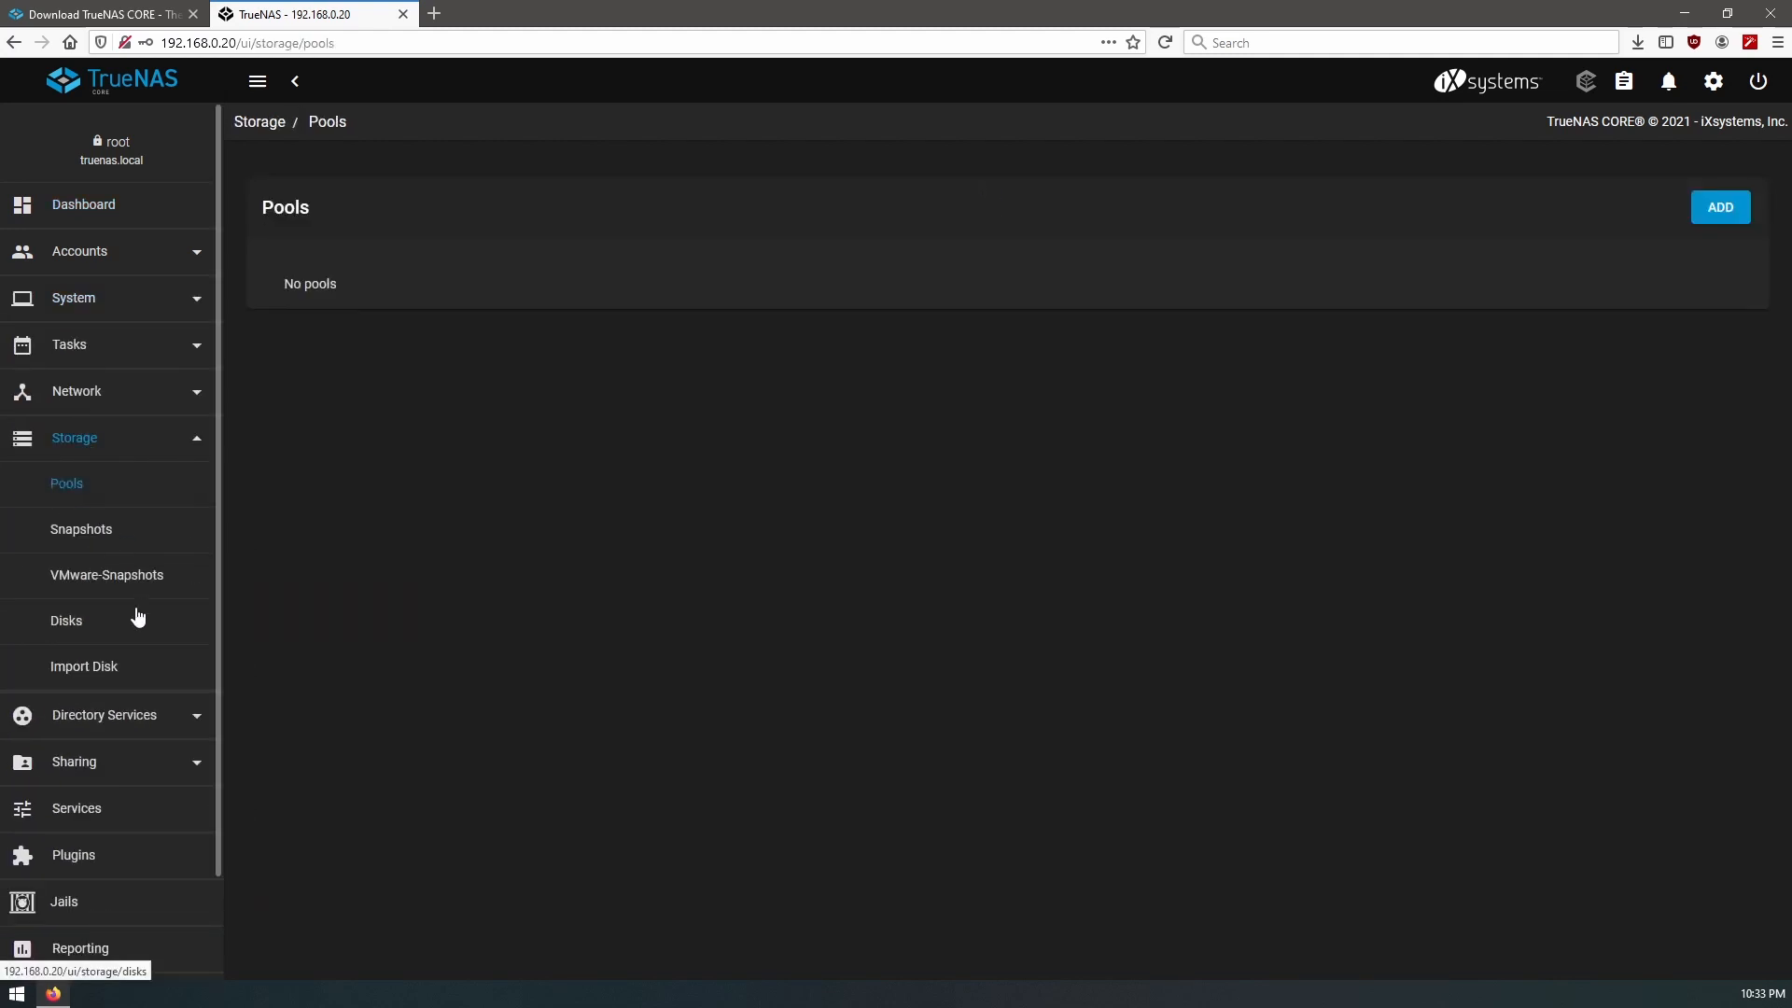
{"action": "mouse_move", "coordinate": [618, 414]}
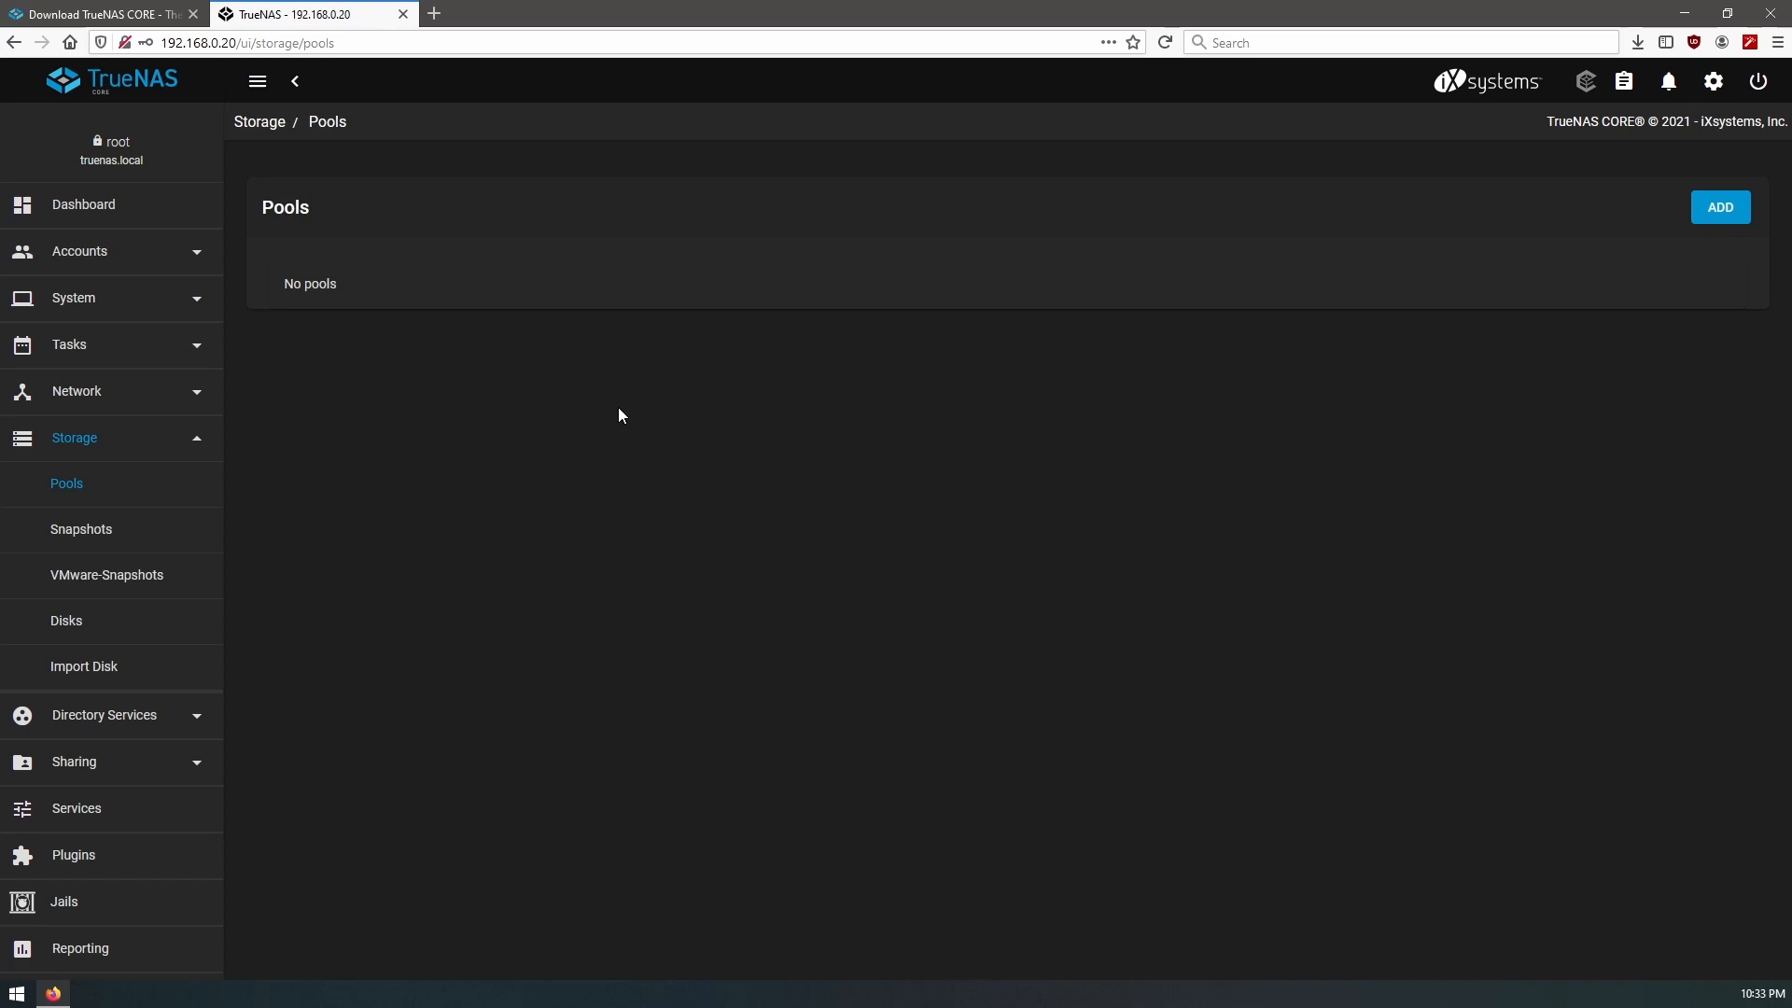
{"action": "left_click", "coordinate": [73, 438]}
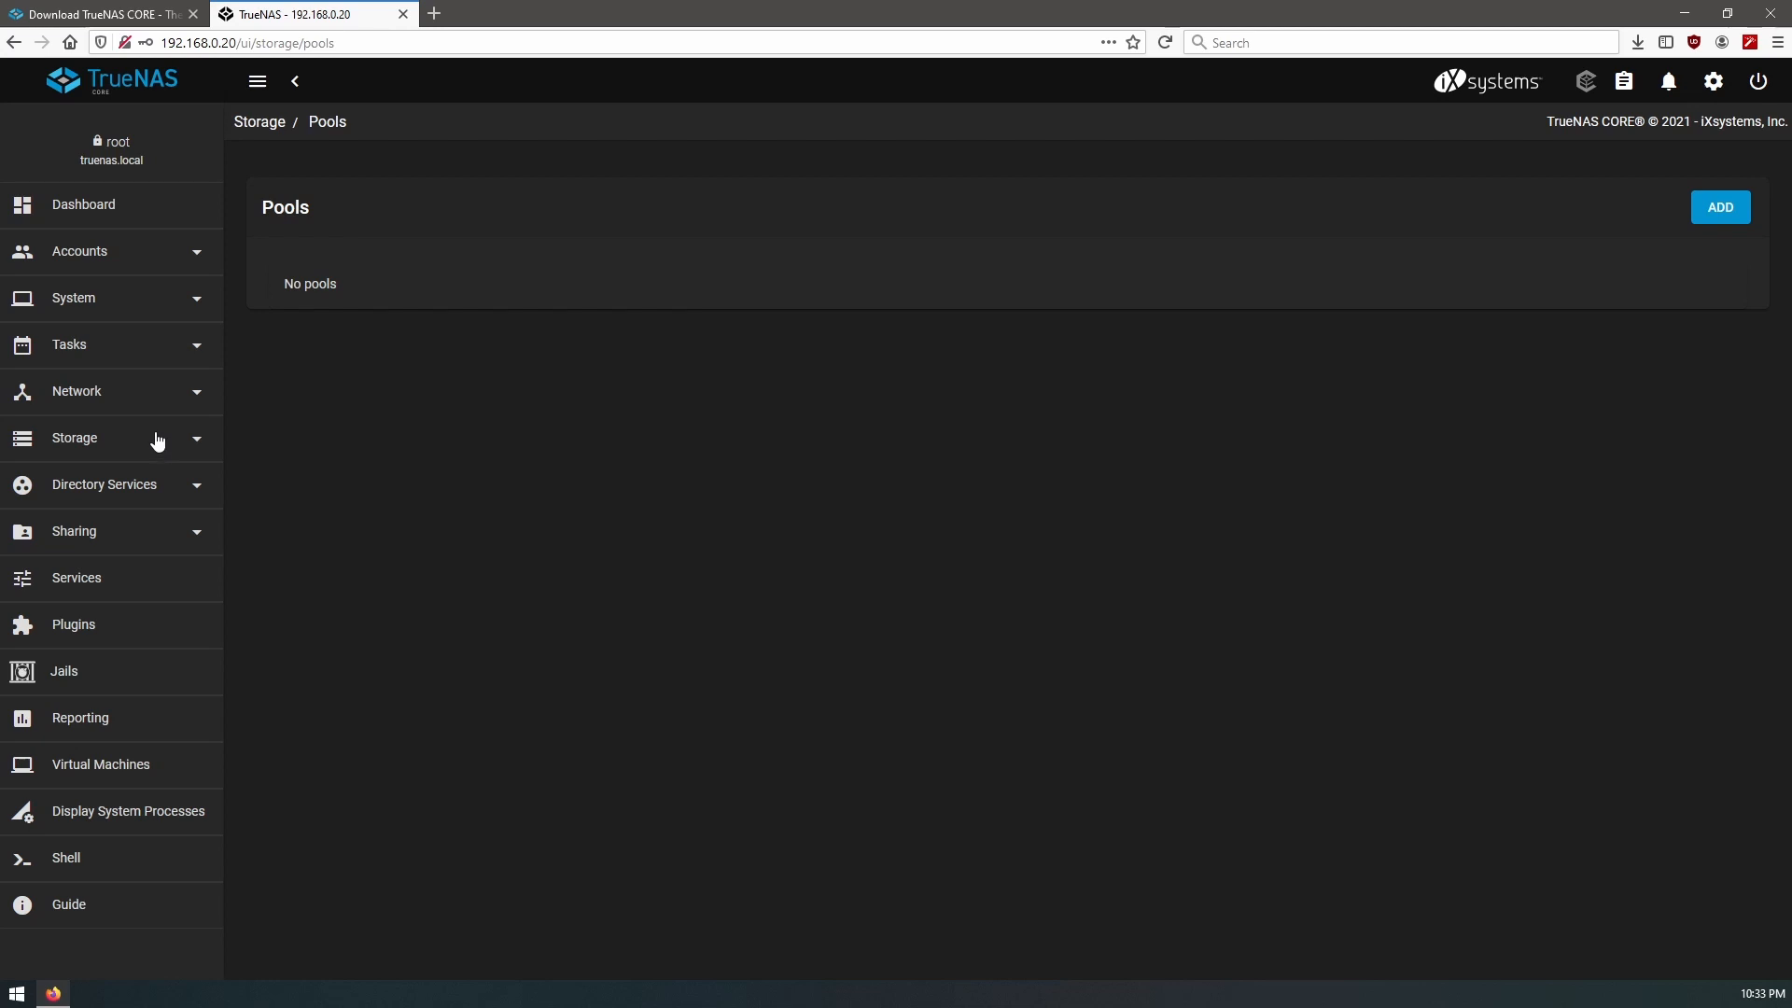
{"action": "left_click", "coordinate": [73, 297]}
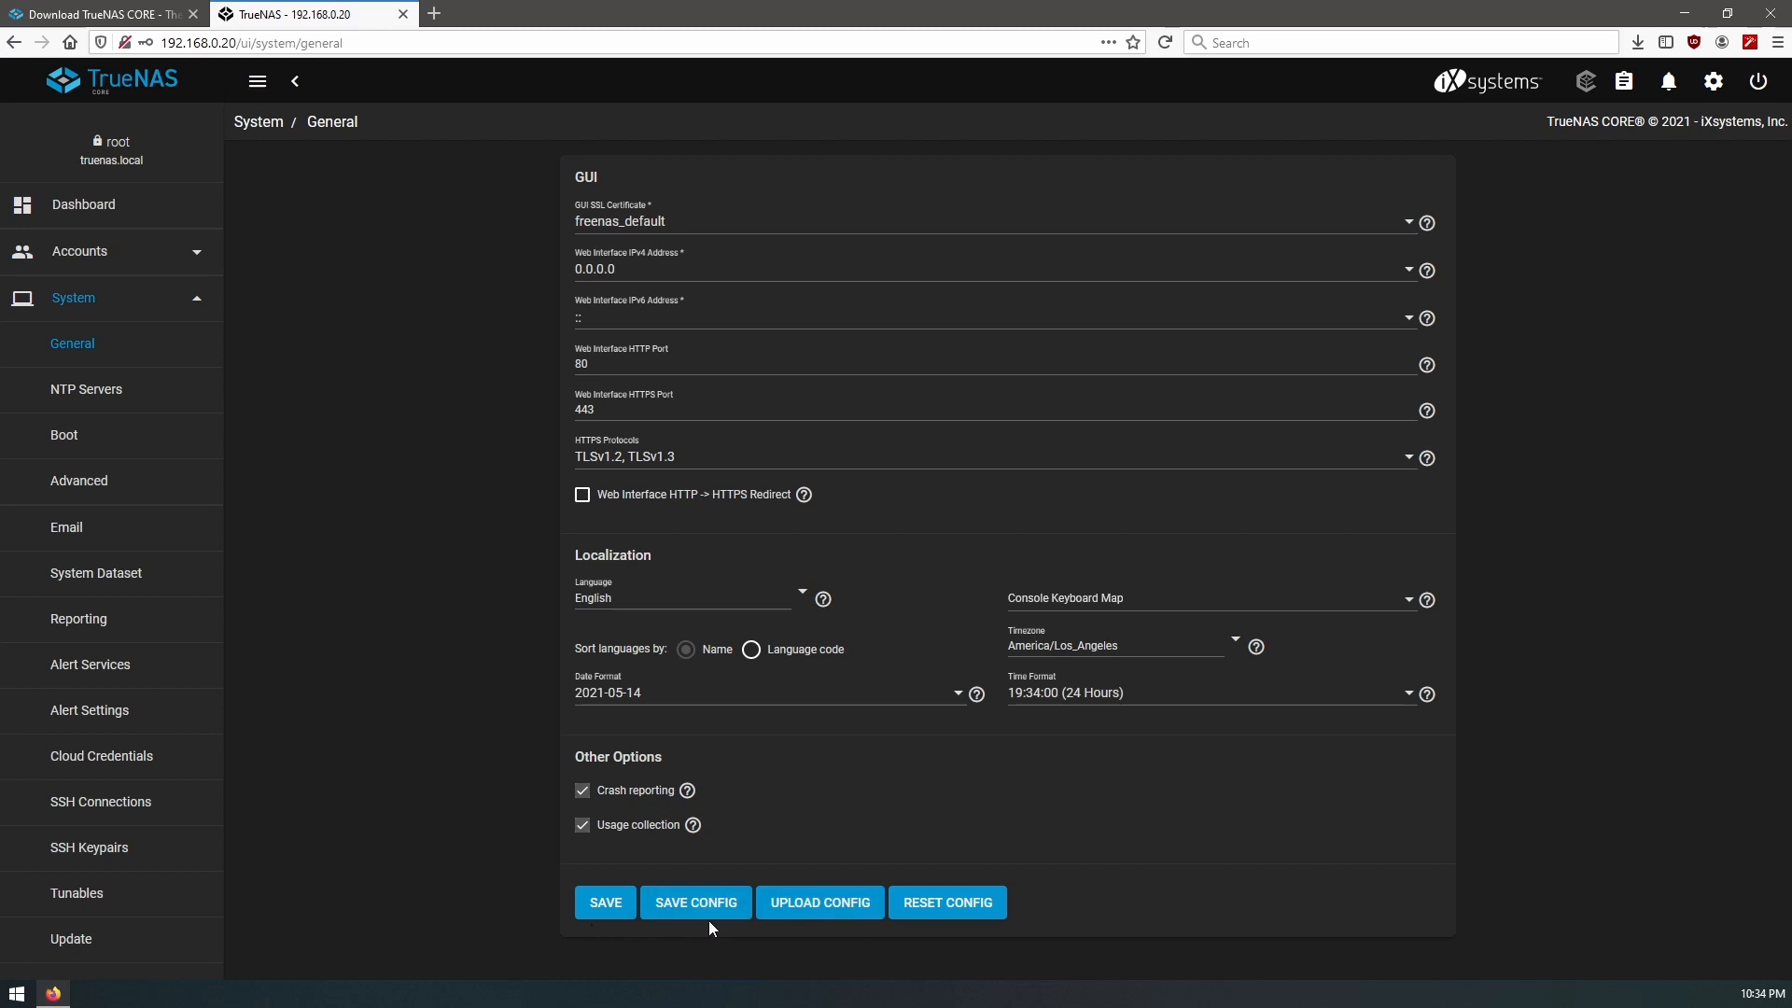
{"action": "left_click", "coordinate": [695, 902]}
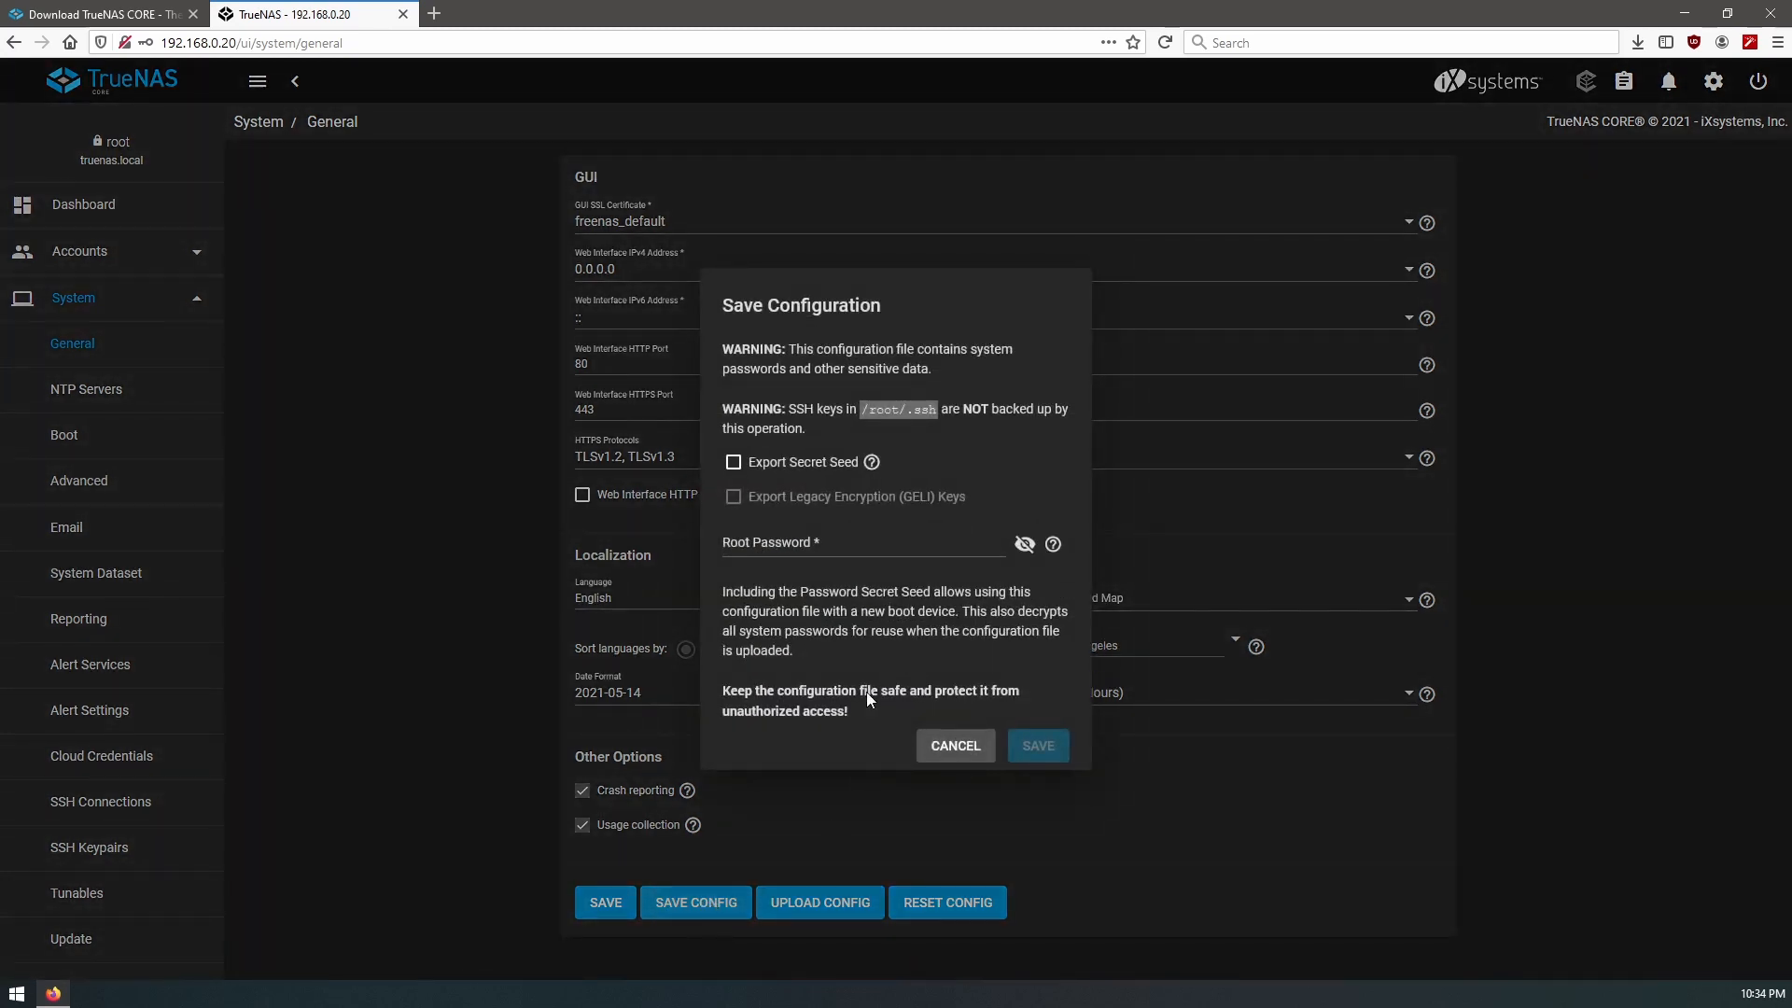
{"action": "left_click", "coordinate": [732, 462]}
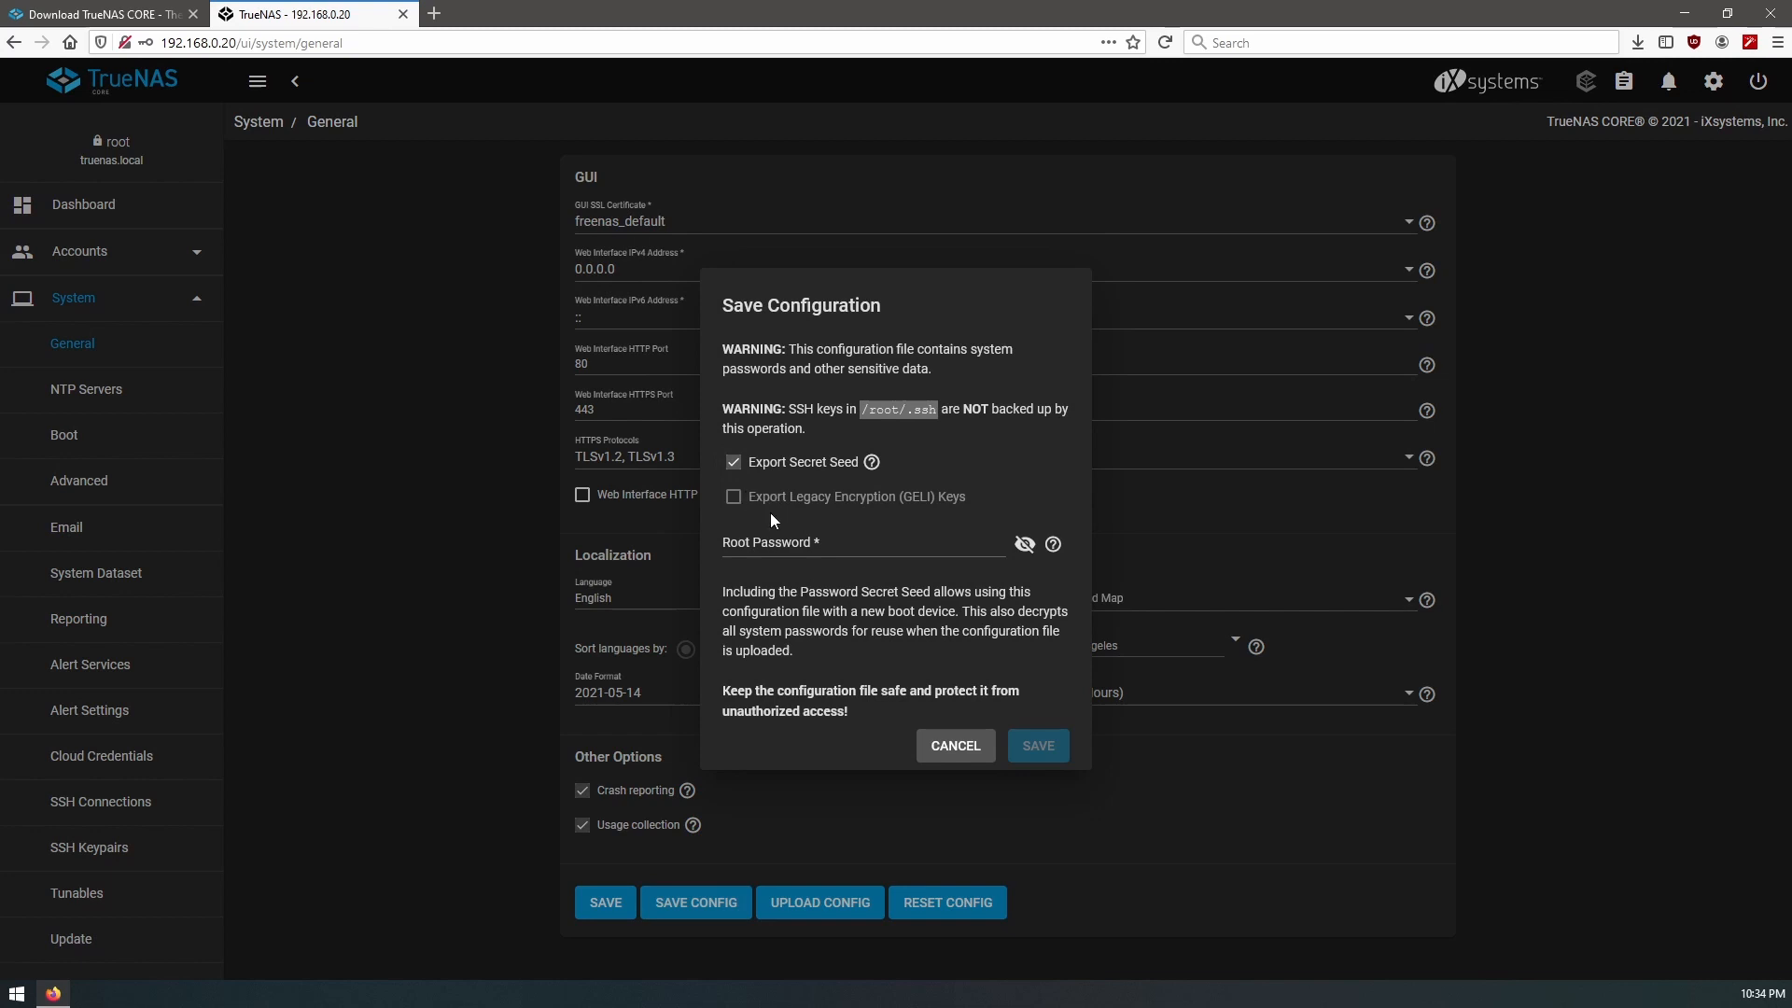
{"action": "mouse_move", "coordinate": [878, 611]}
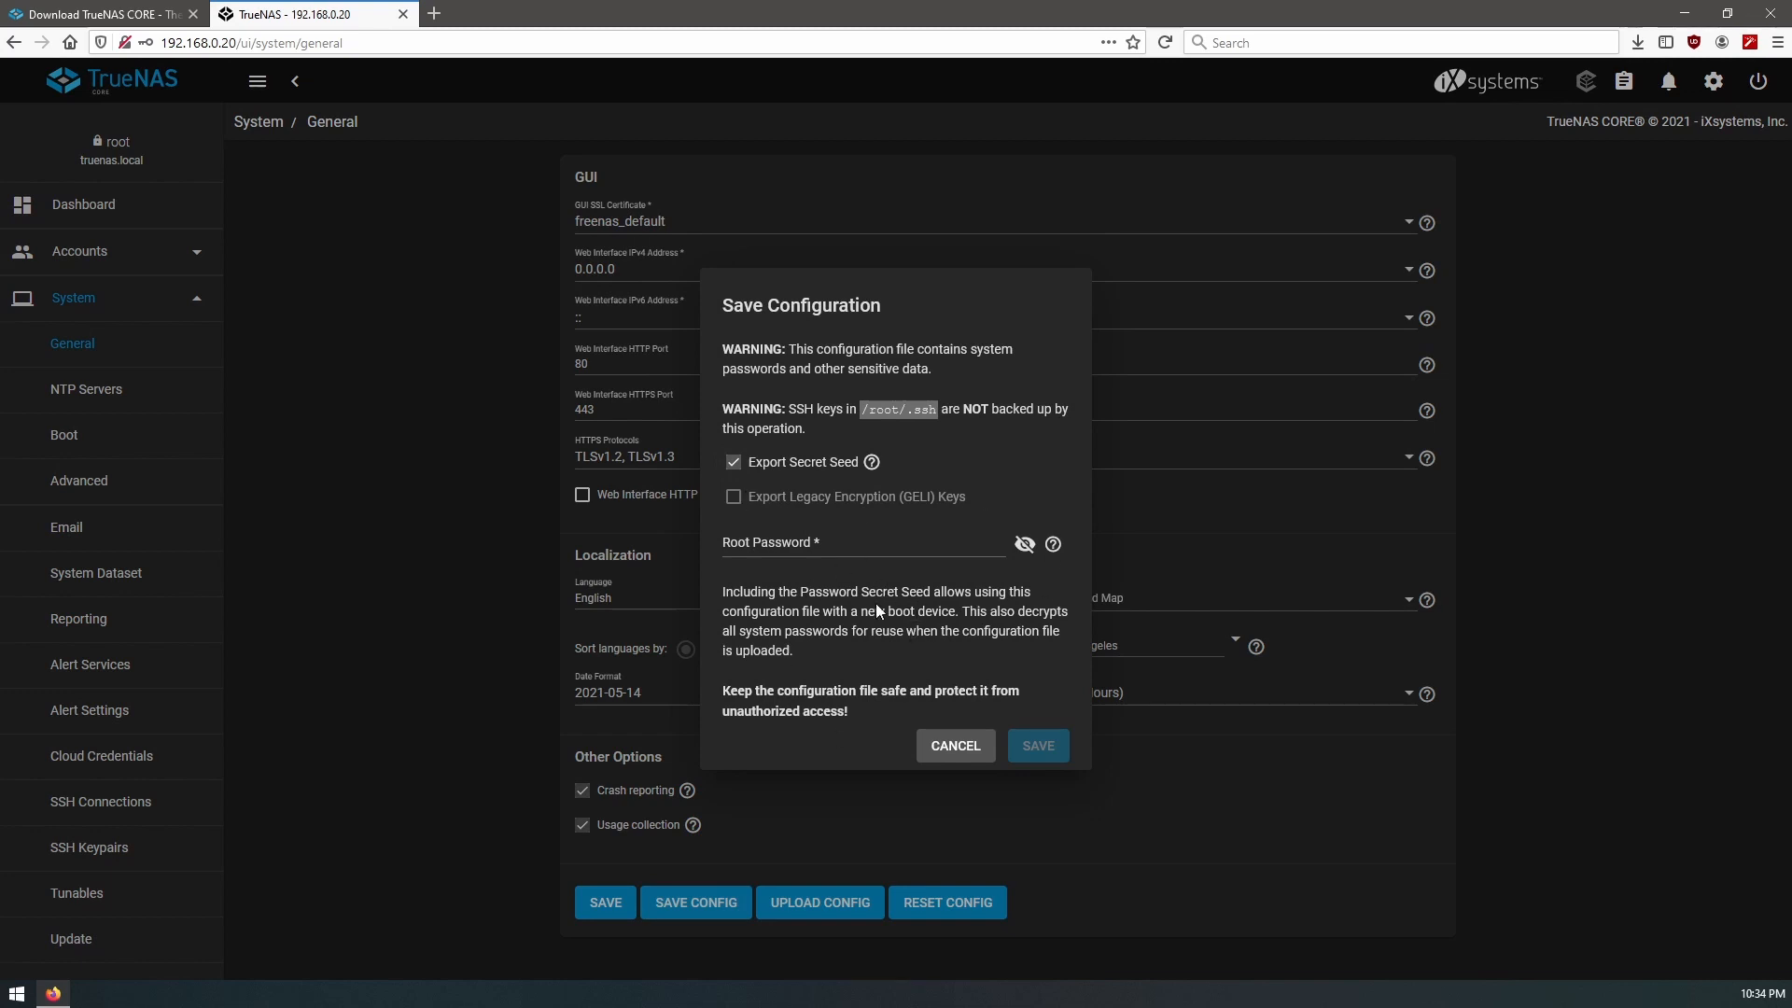
{"action": "left_click", "coordinate": [864, 544]}
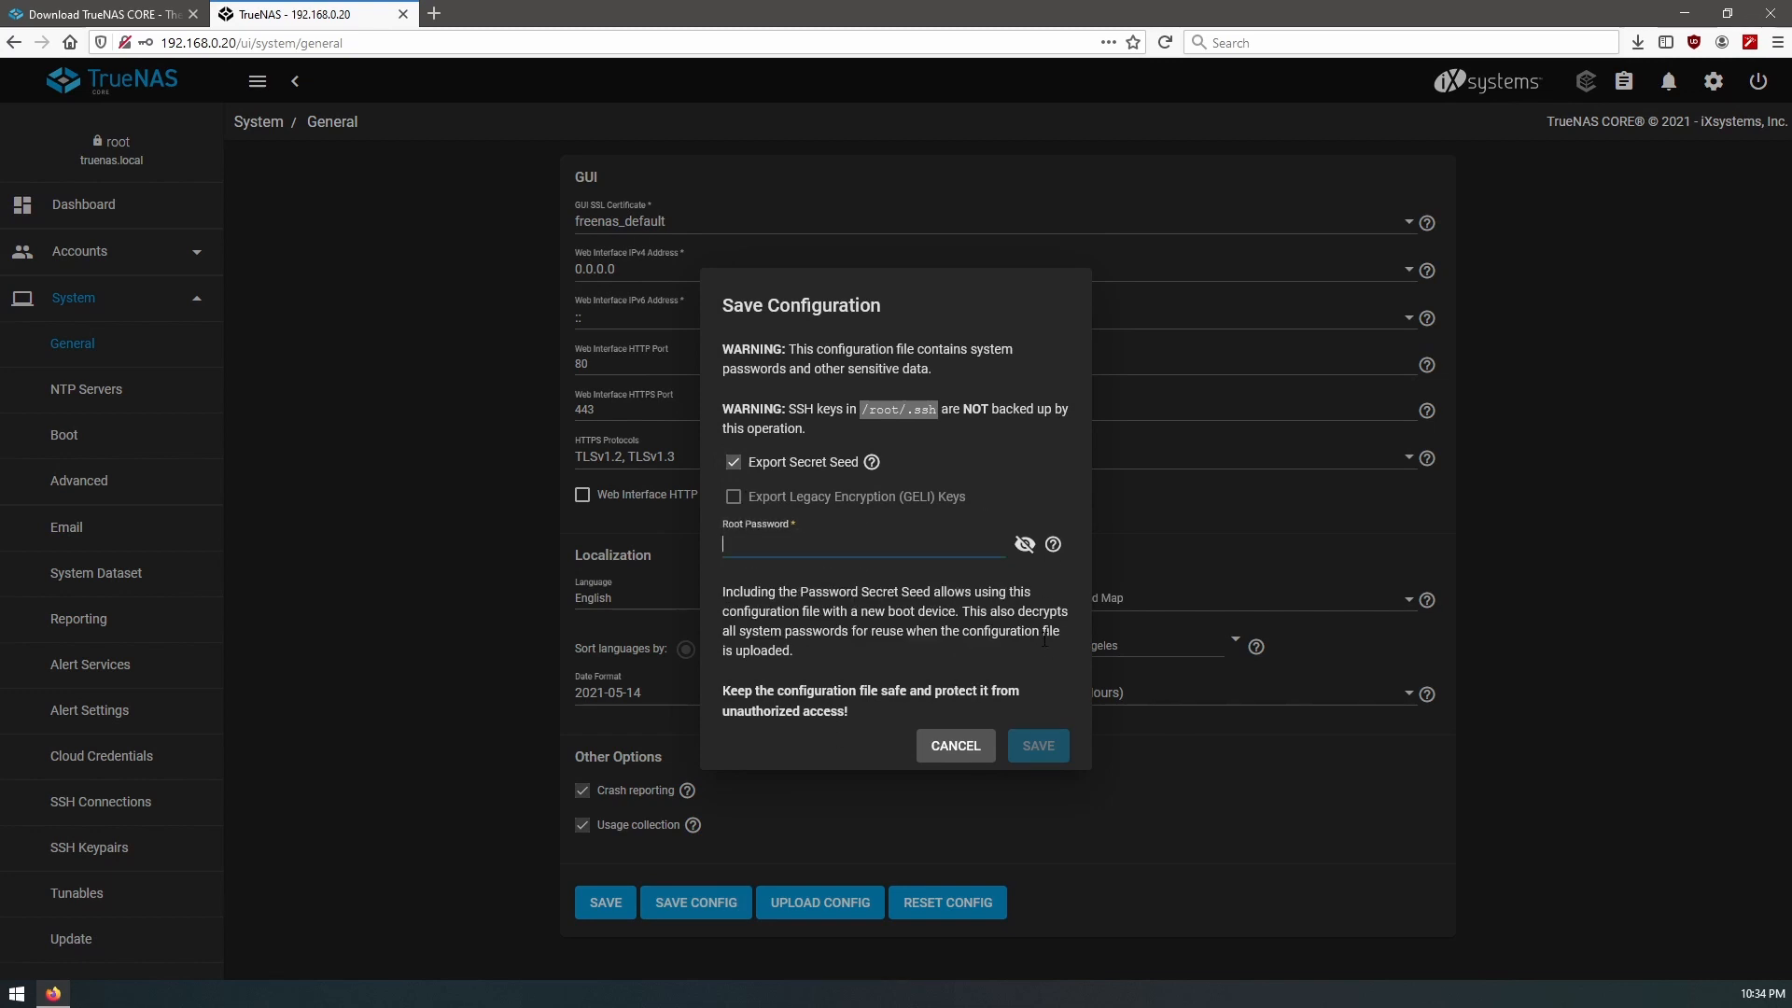
{"action": "left_click", "coordinate": [1035, 744]}
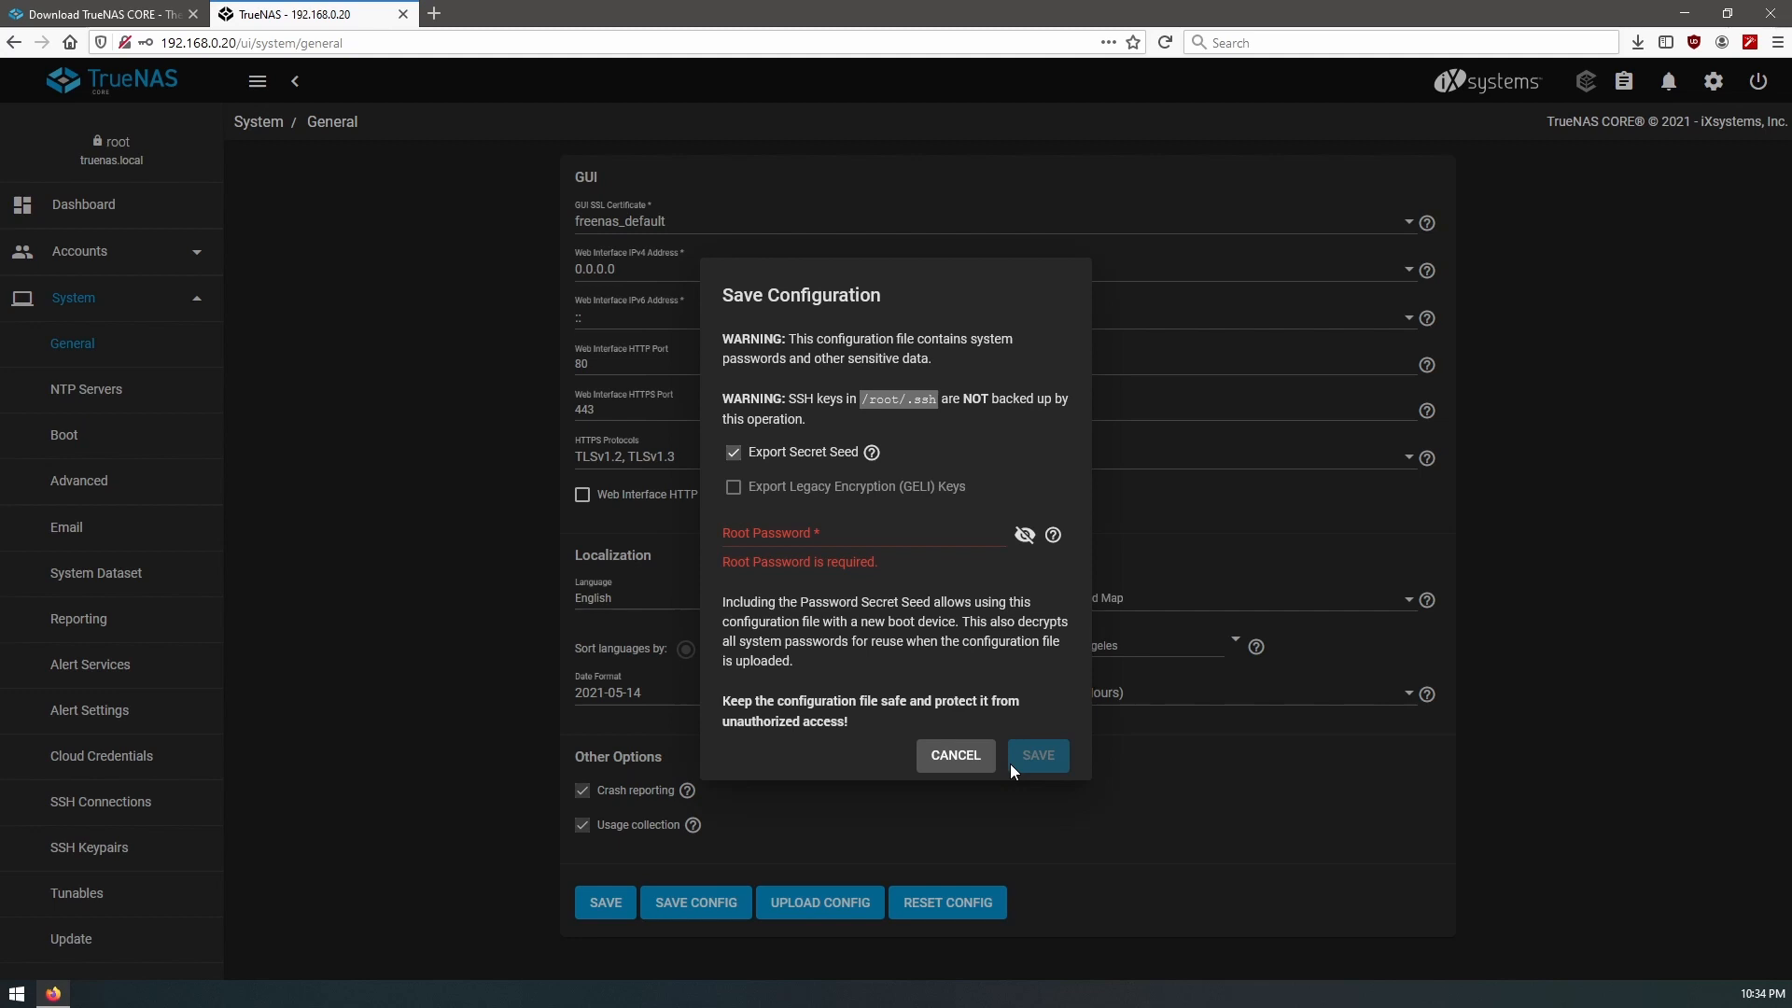
{"action": "left_click", "coordinate": [954, 754]}
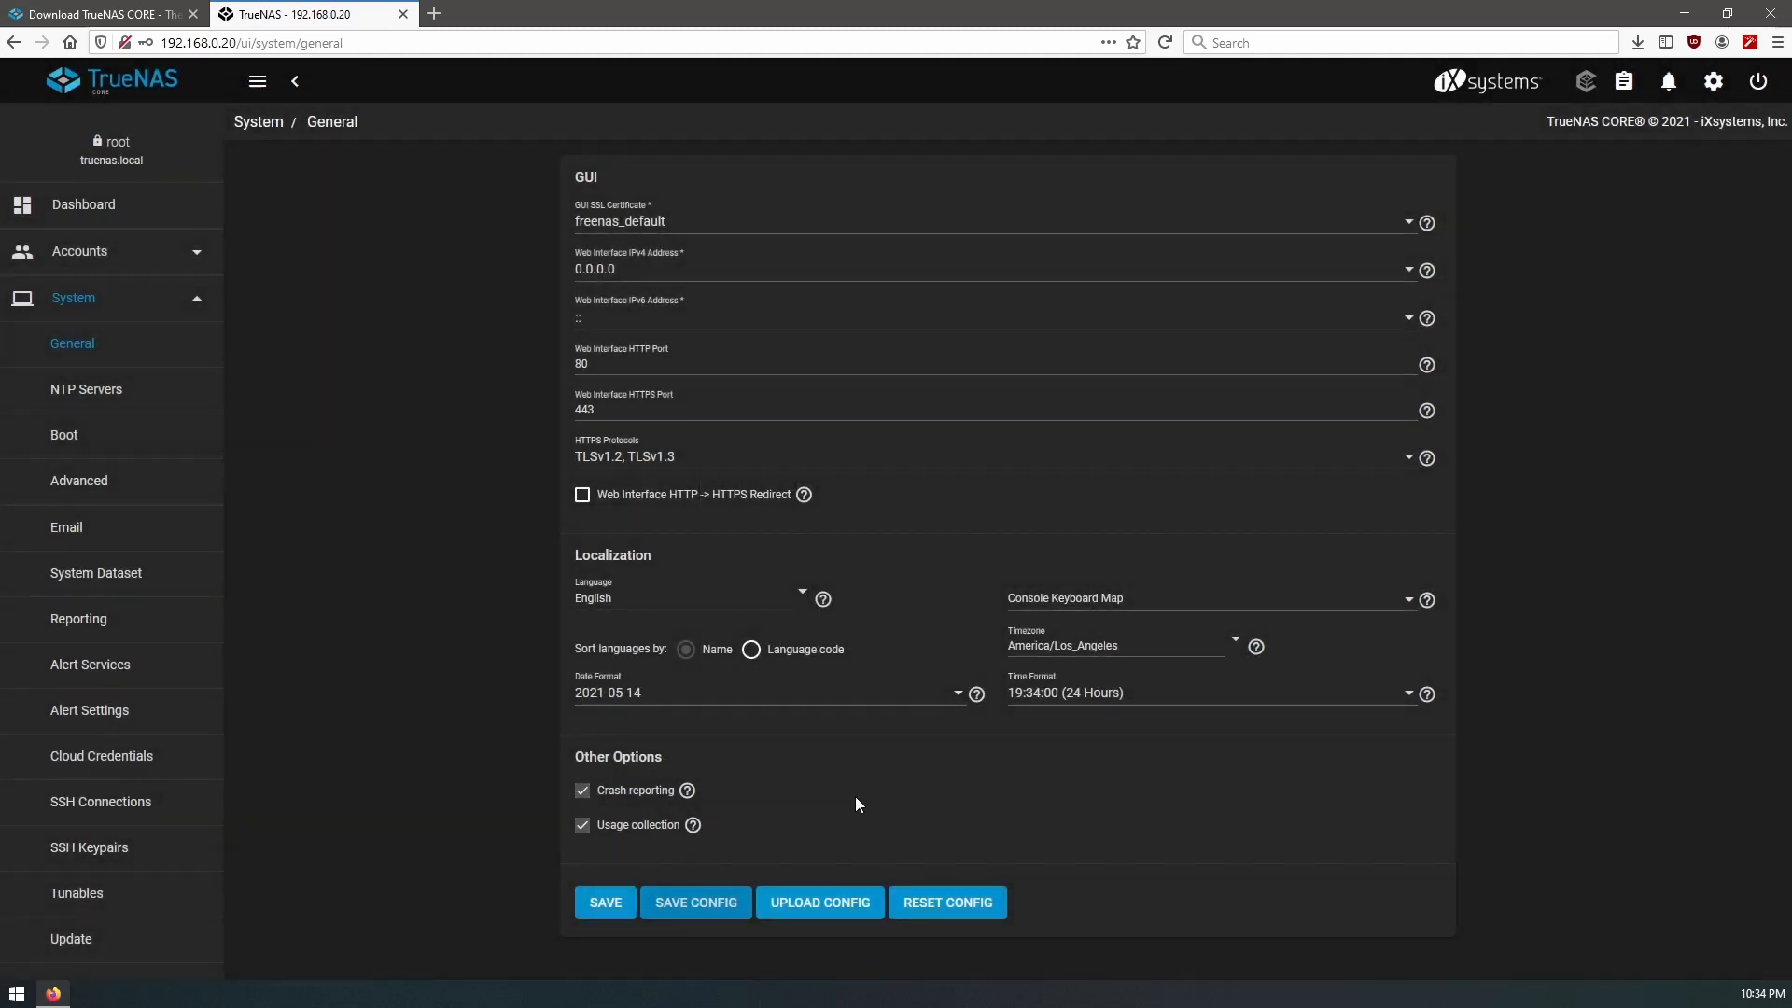
{"action": "mouse_move", "coordinate": [192, 367]}
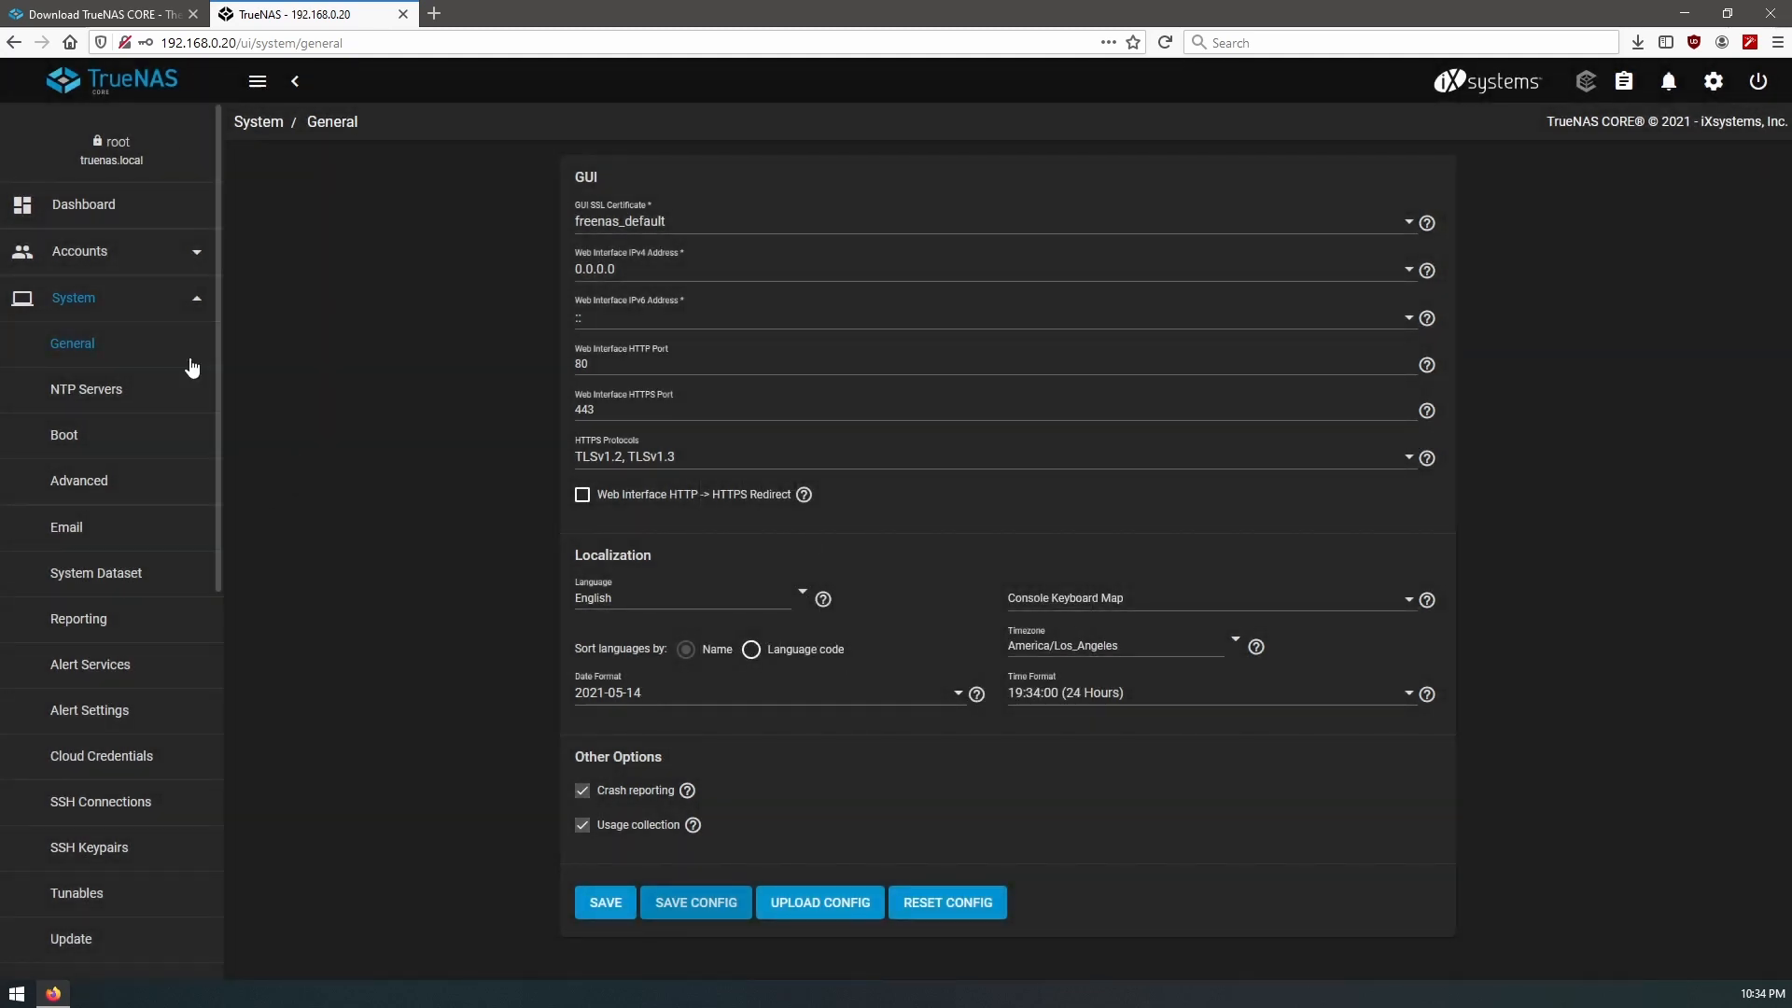
{"action": "left_click", "coordinate": [72, 297]}
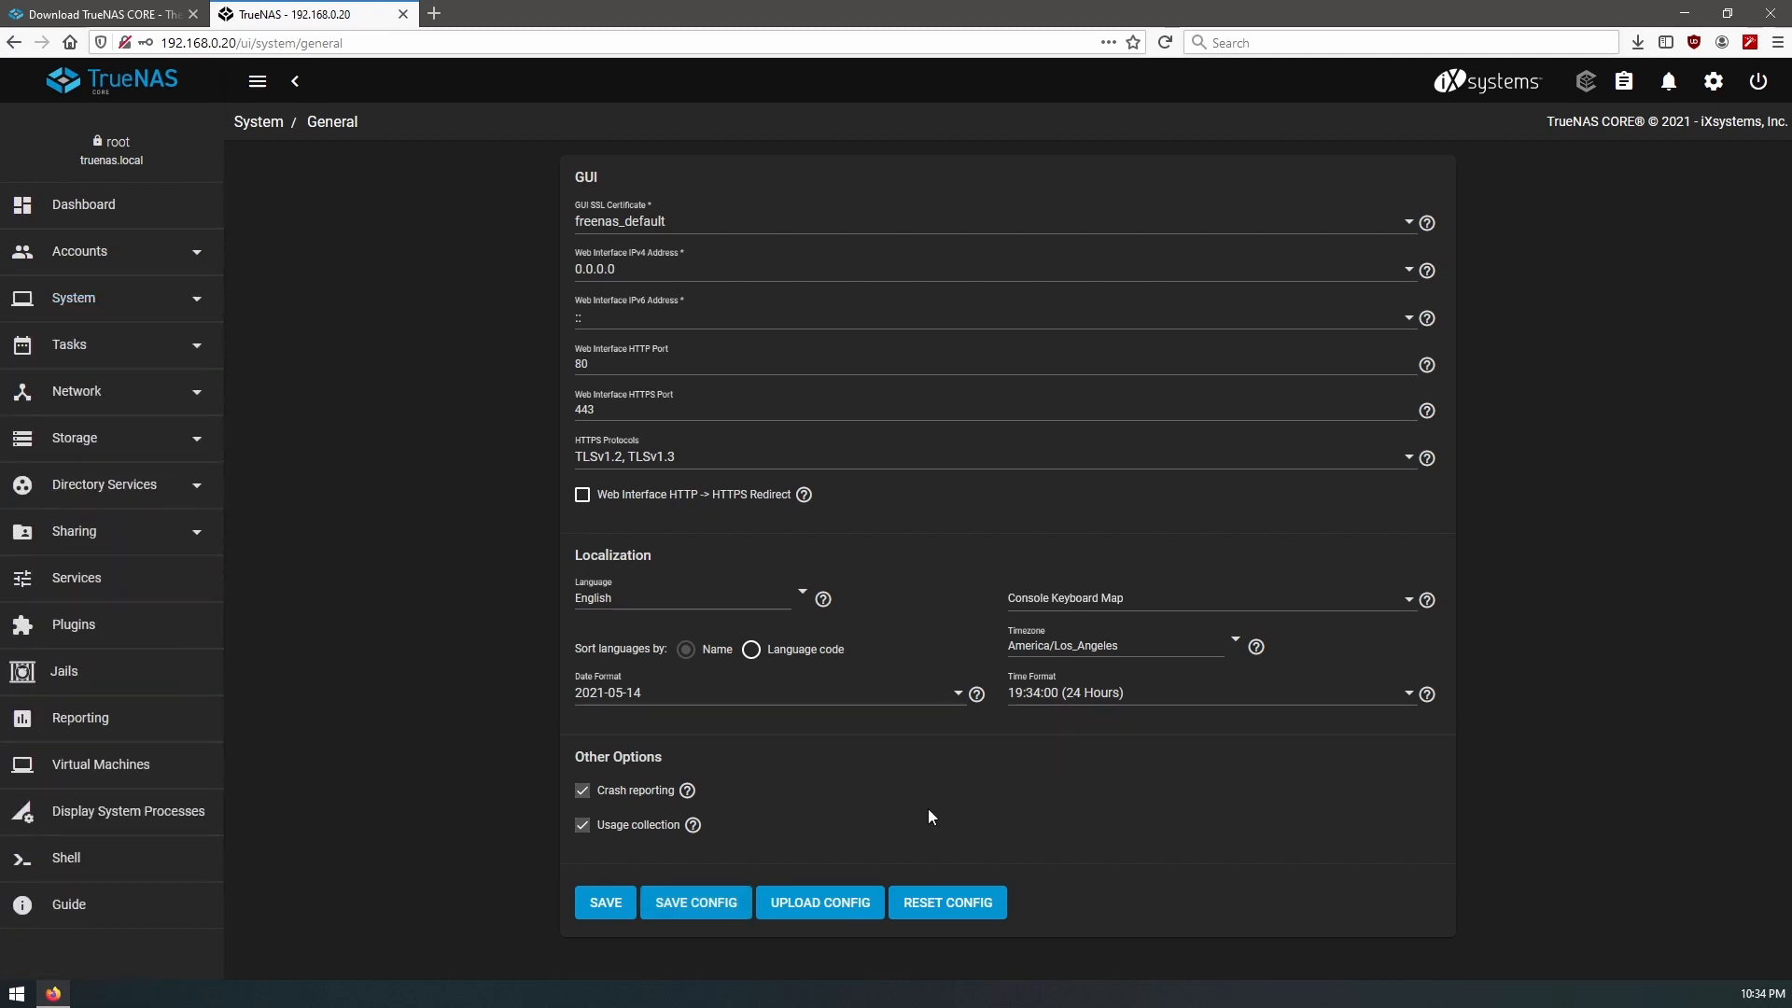
{"action": "left_click", "coordinate": [818, 902]}
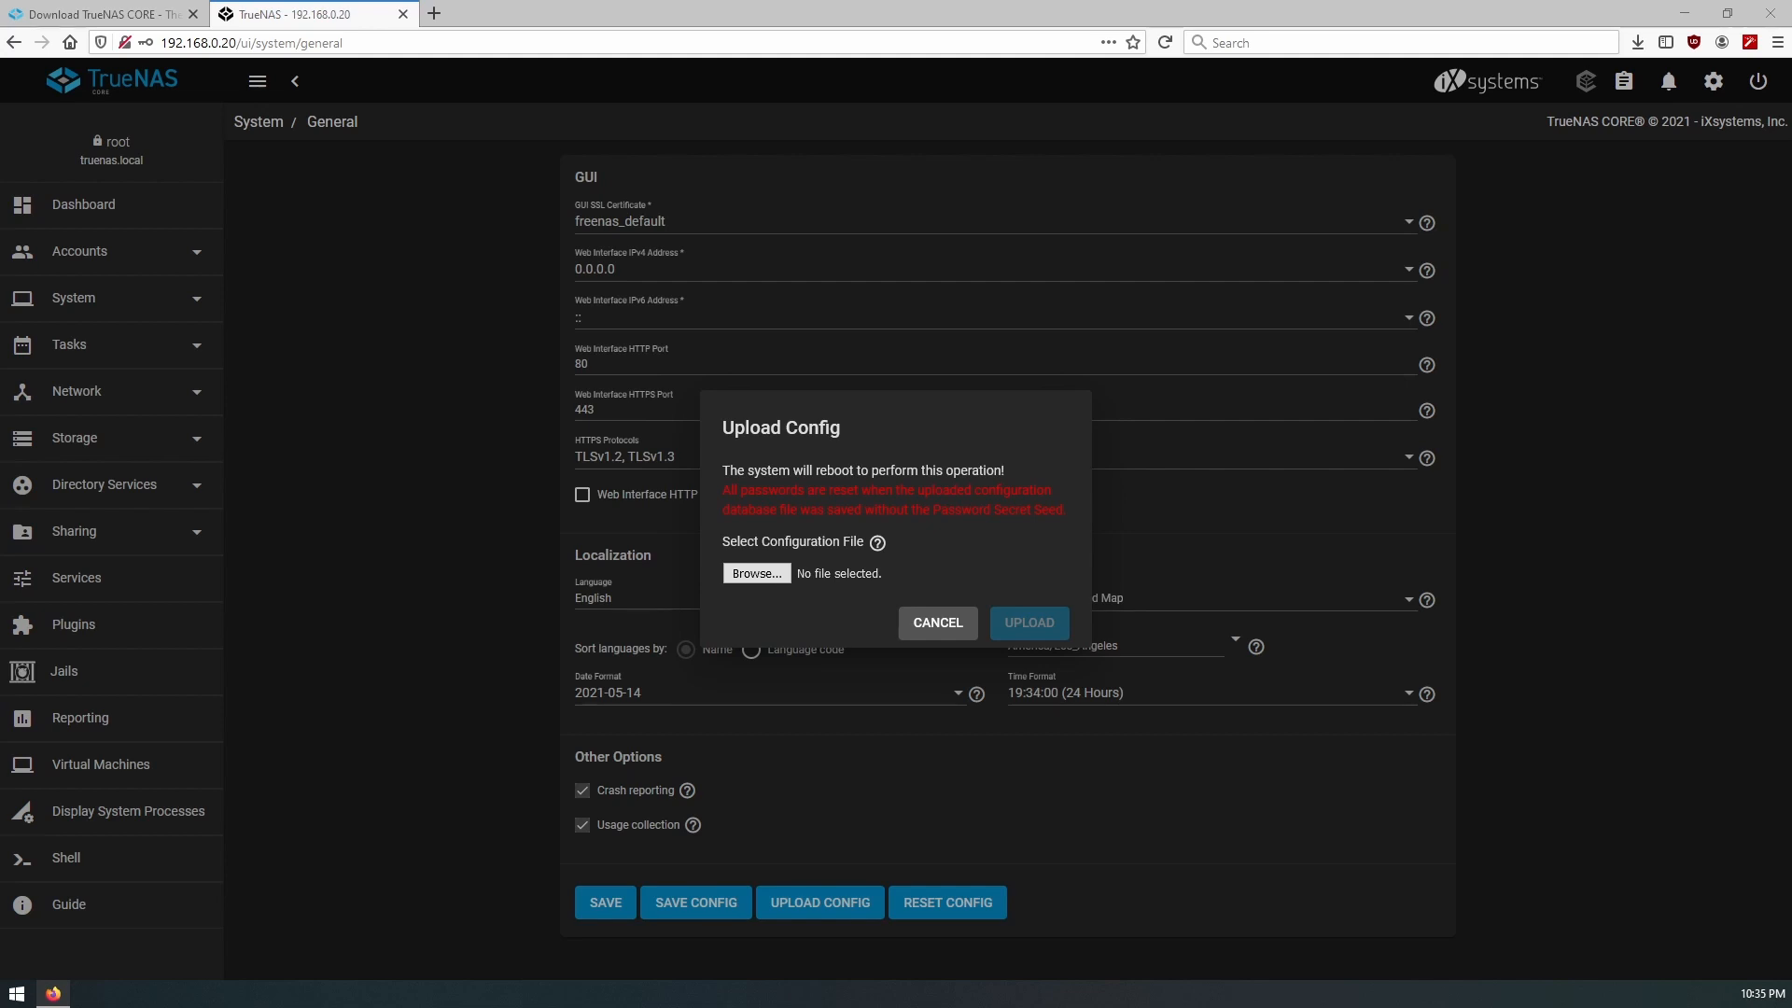
Upload the saved TrueNAS-12.0-U2.1 .tar configuration from Downloads and reboot to apply it
{"action": "left_click", "coordinate": [755, 572]}
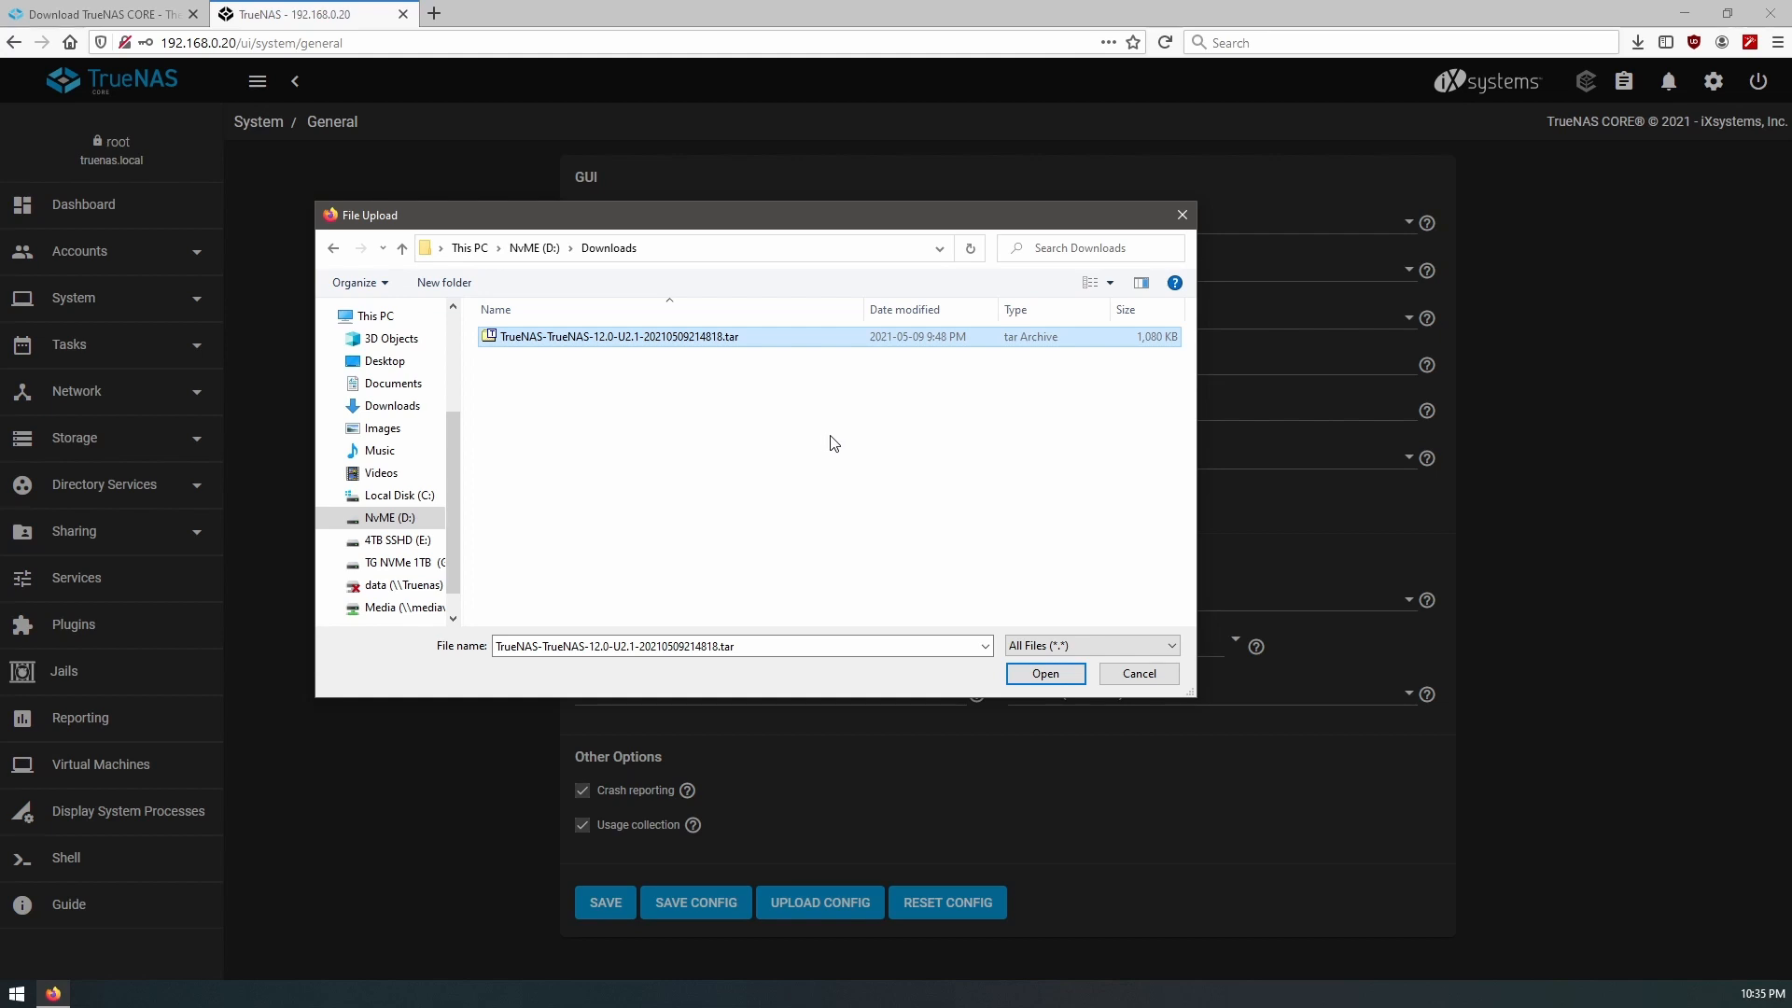
{"action": "mouse_move", "coordinate": [938, 518]}
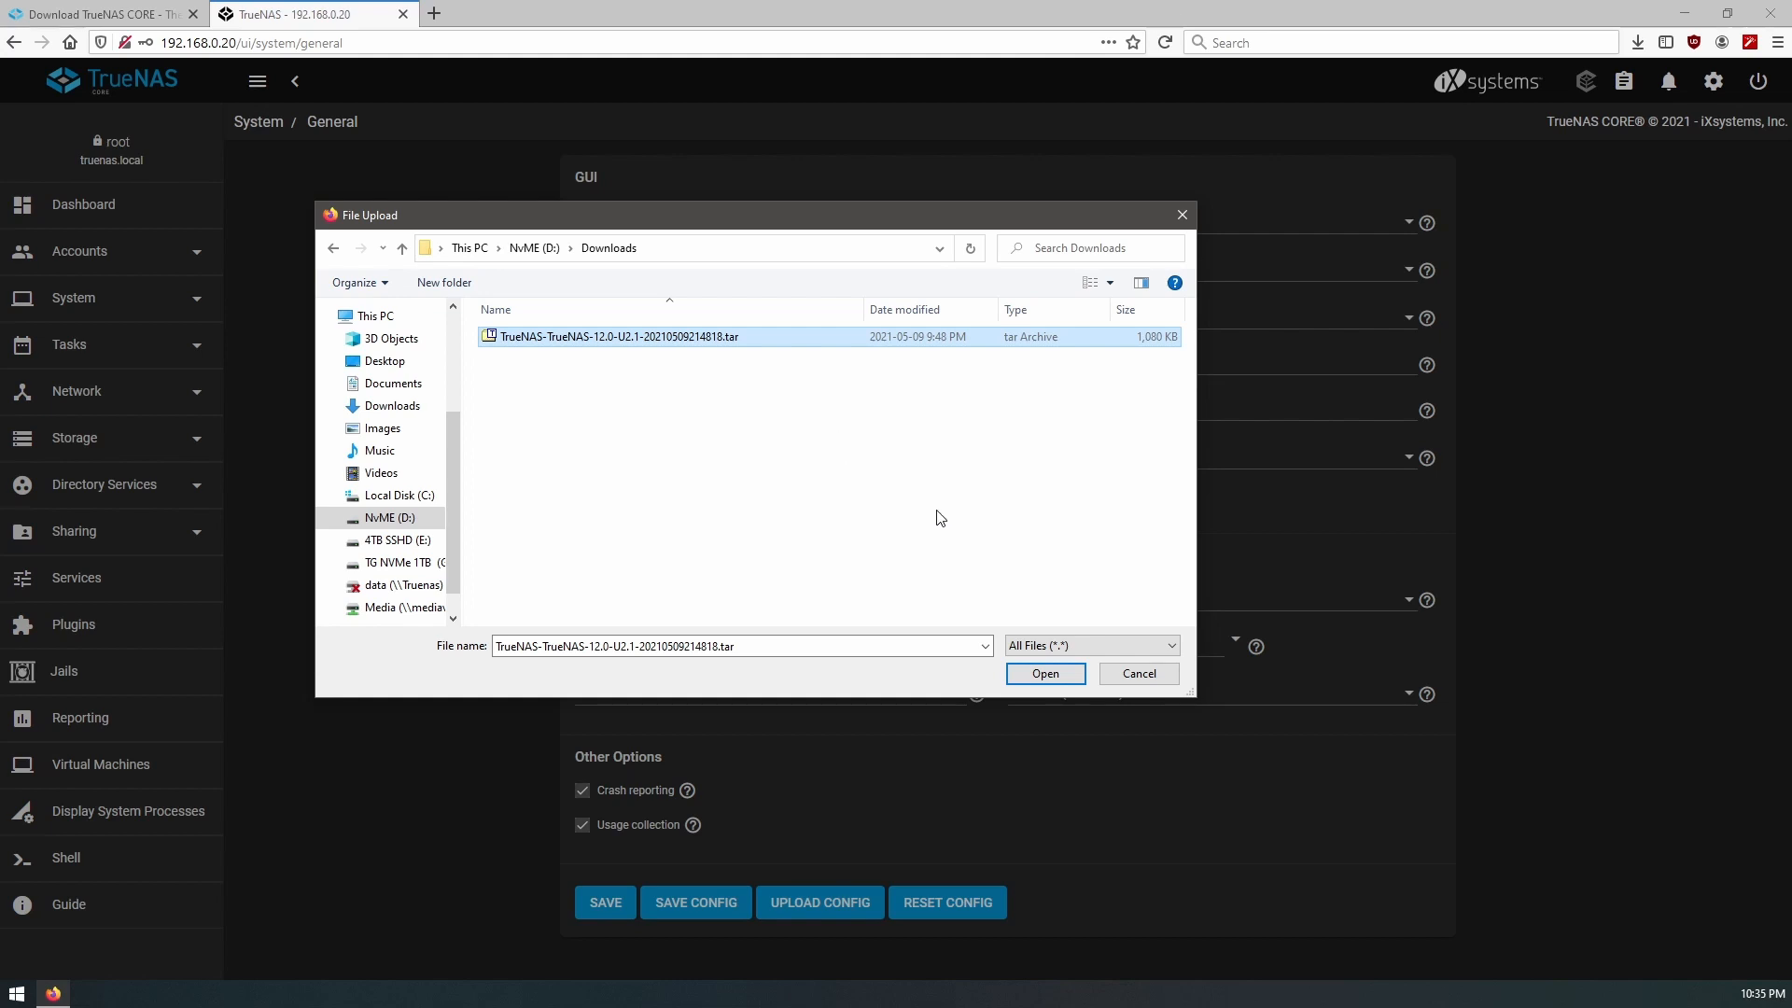
{"action": "left_click", "coordinate": [1043, 673]}
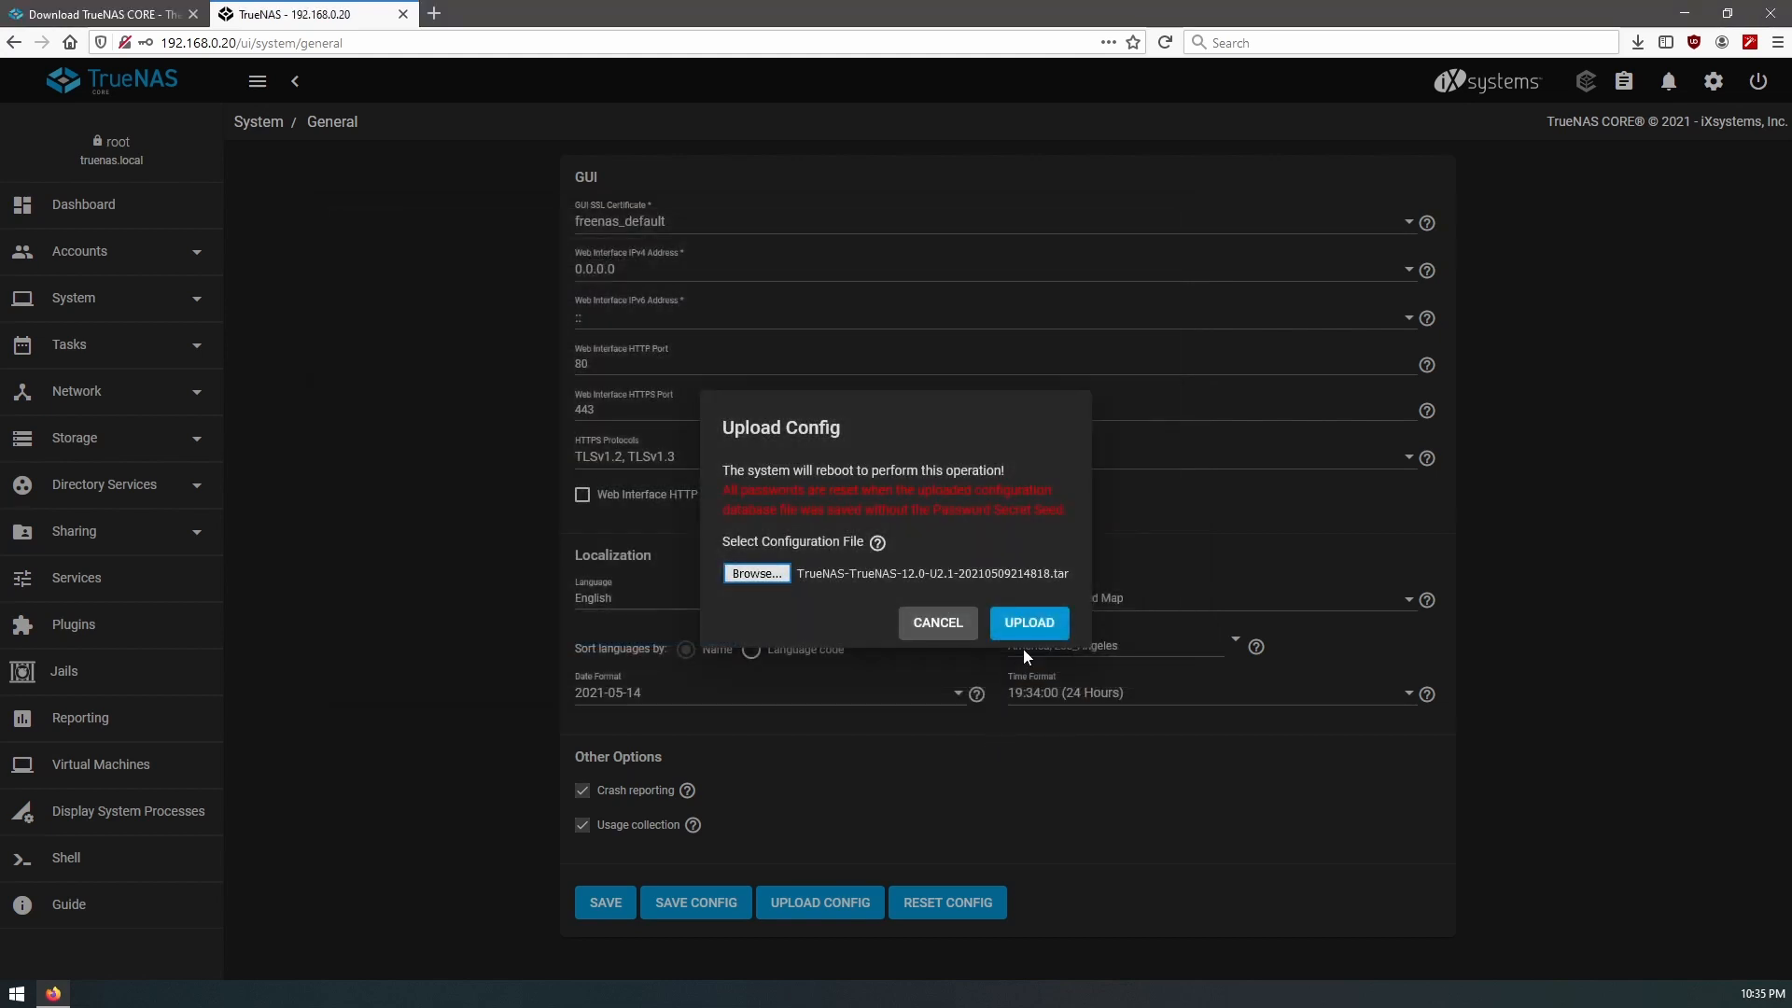
{"action": "left_click", "coordinate": [1027, 621]}
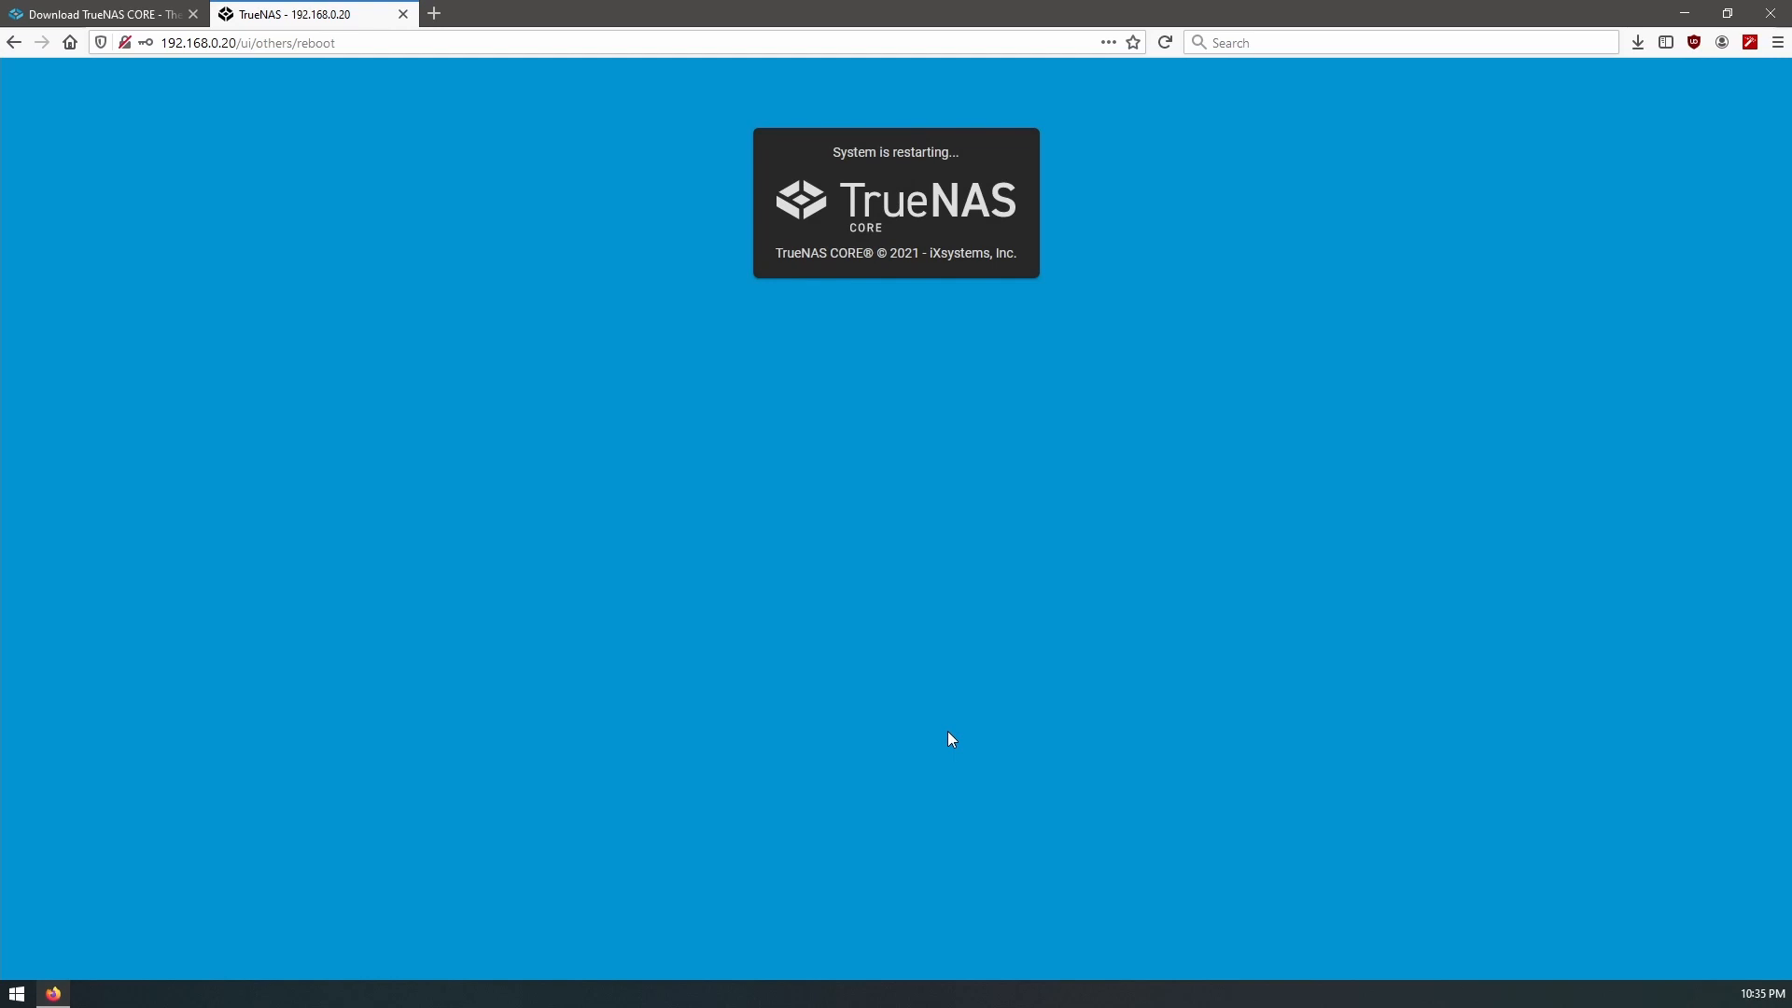
Log in as root after the restart and review the locked-dataset alert
{"action": "left_click", "coordinate": [1164, 42]}
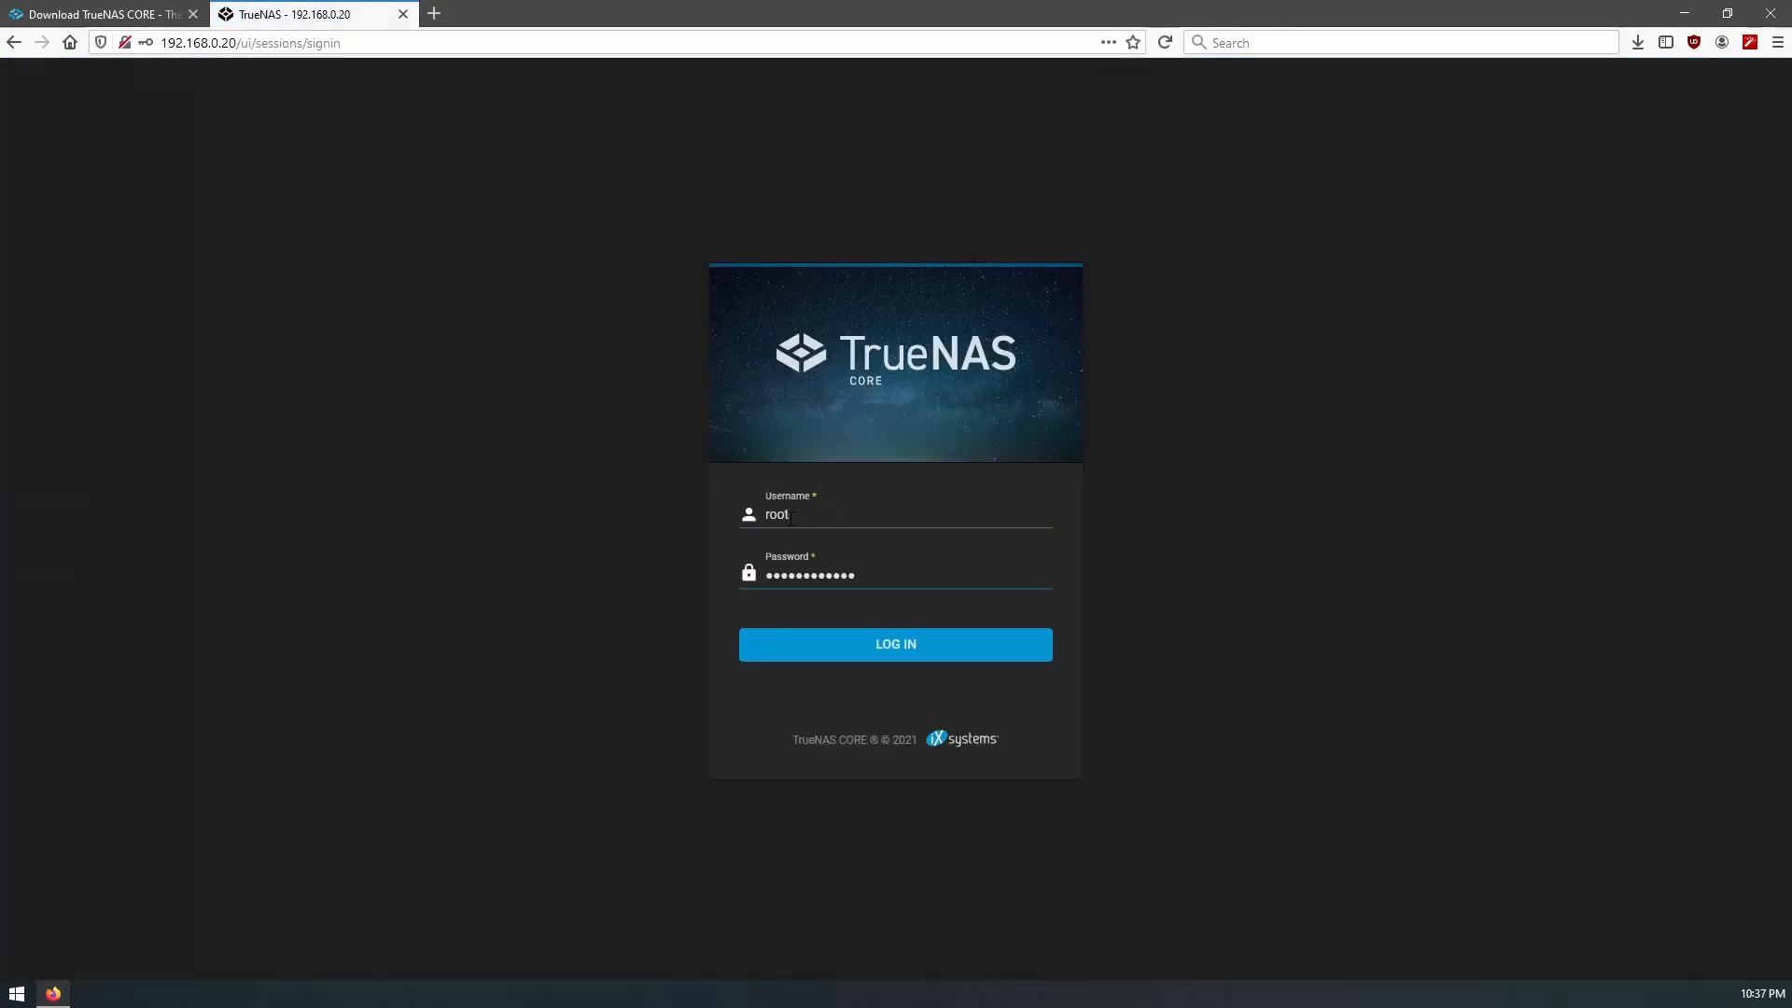
{"action": "left_click", "coordinate": [895, 644]}
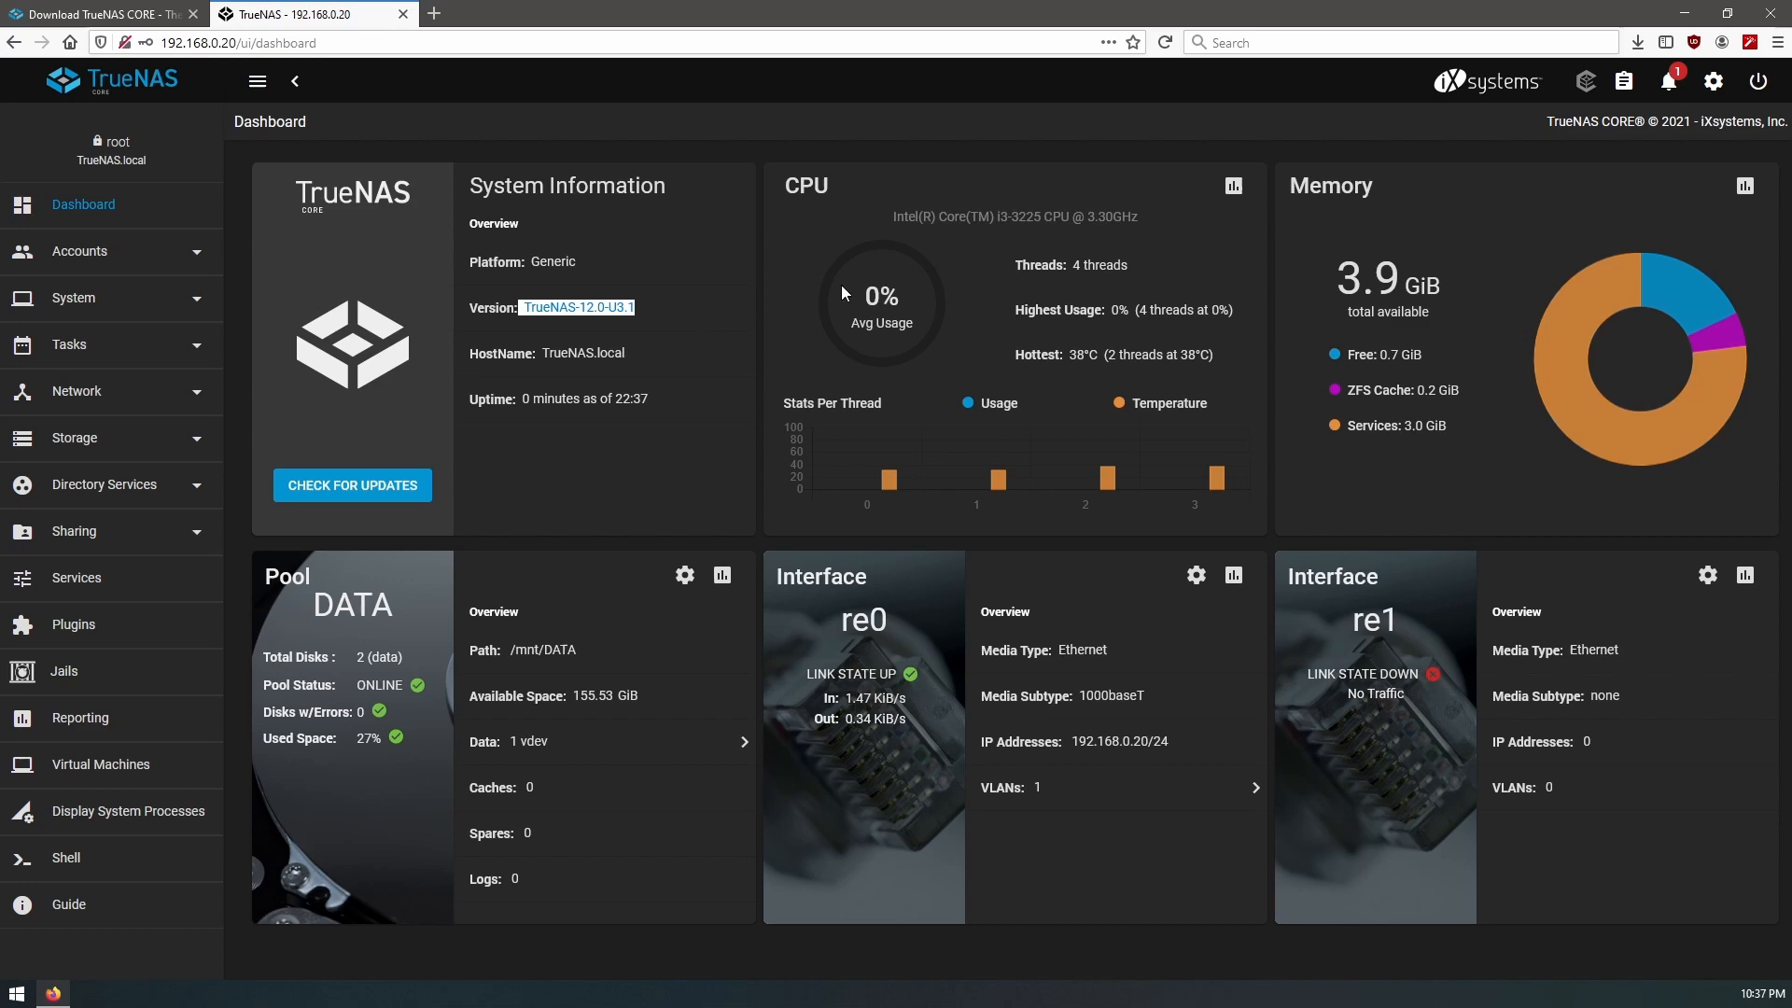
{"action": "left_click", "coordinate": [1668, 81]}
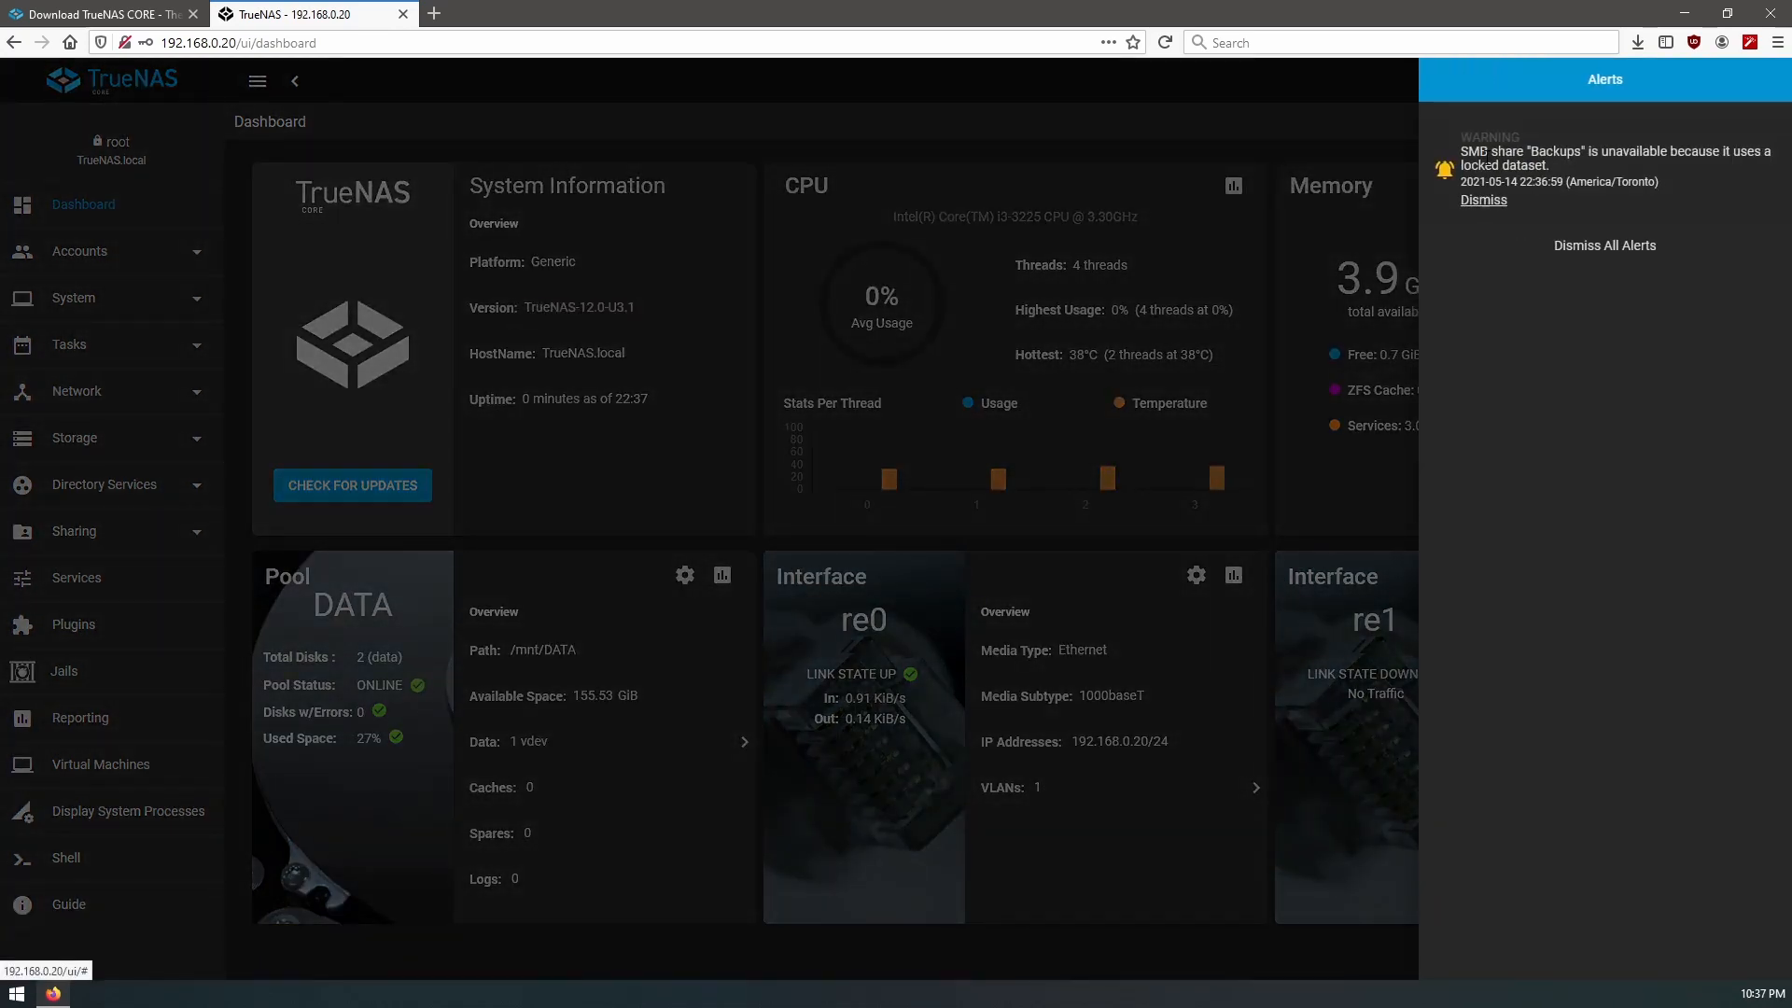
{"action": "left_click", "coordinate": [1482, 199]}
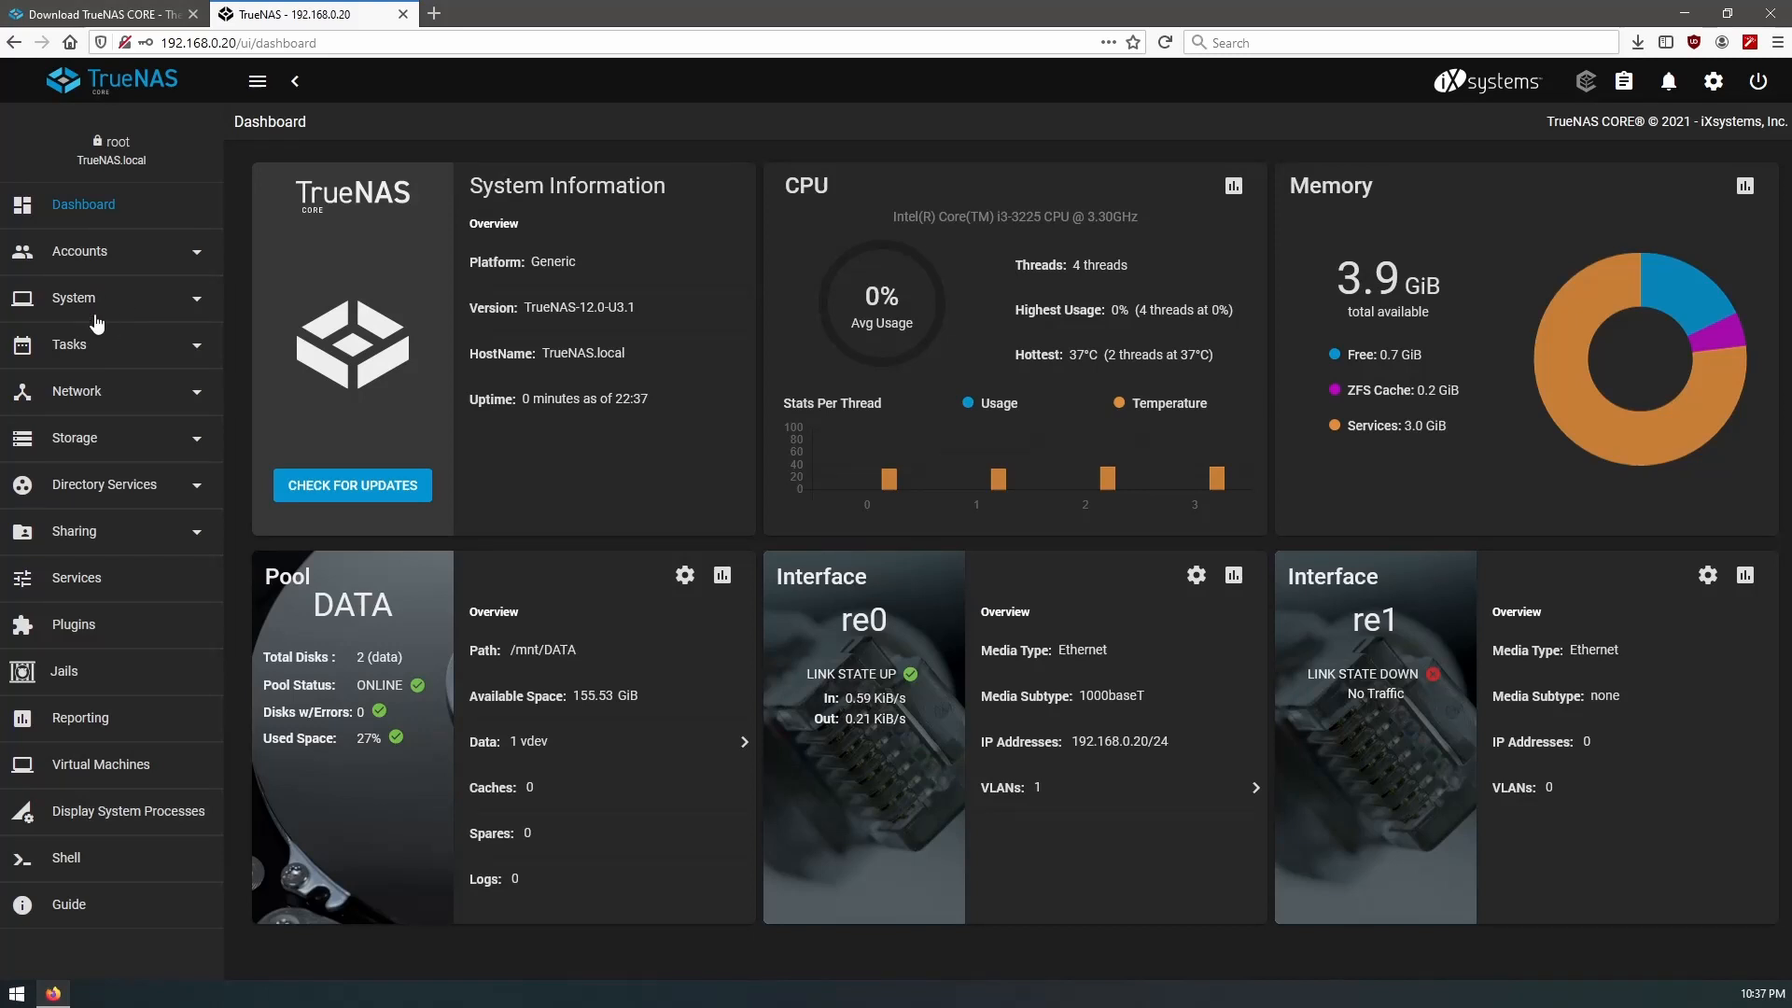
Unlock the Backups dataset from Storage > Pools, then open its share in Windows
{"action": "left_click", "coordinate": [73, 438]}
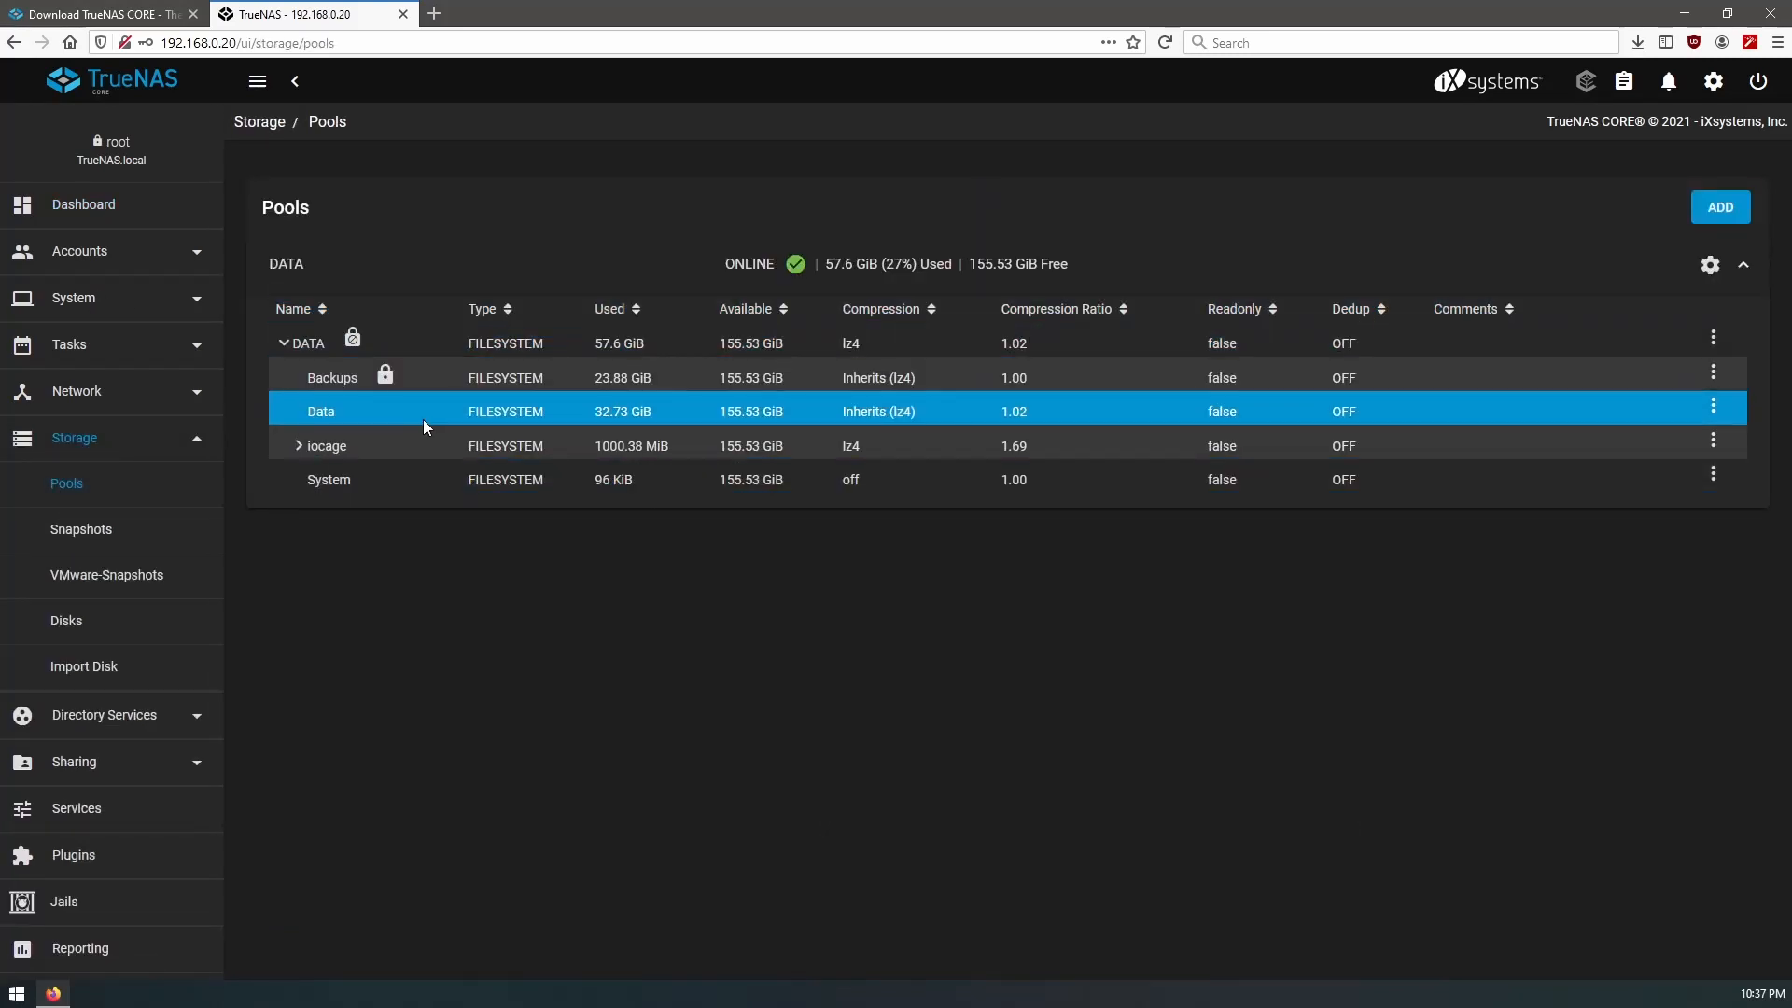
{"action": "left_click", "coordinate": [331, 377]}
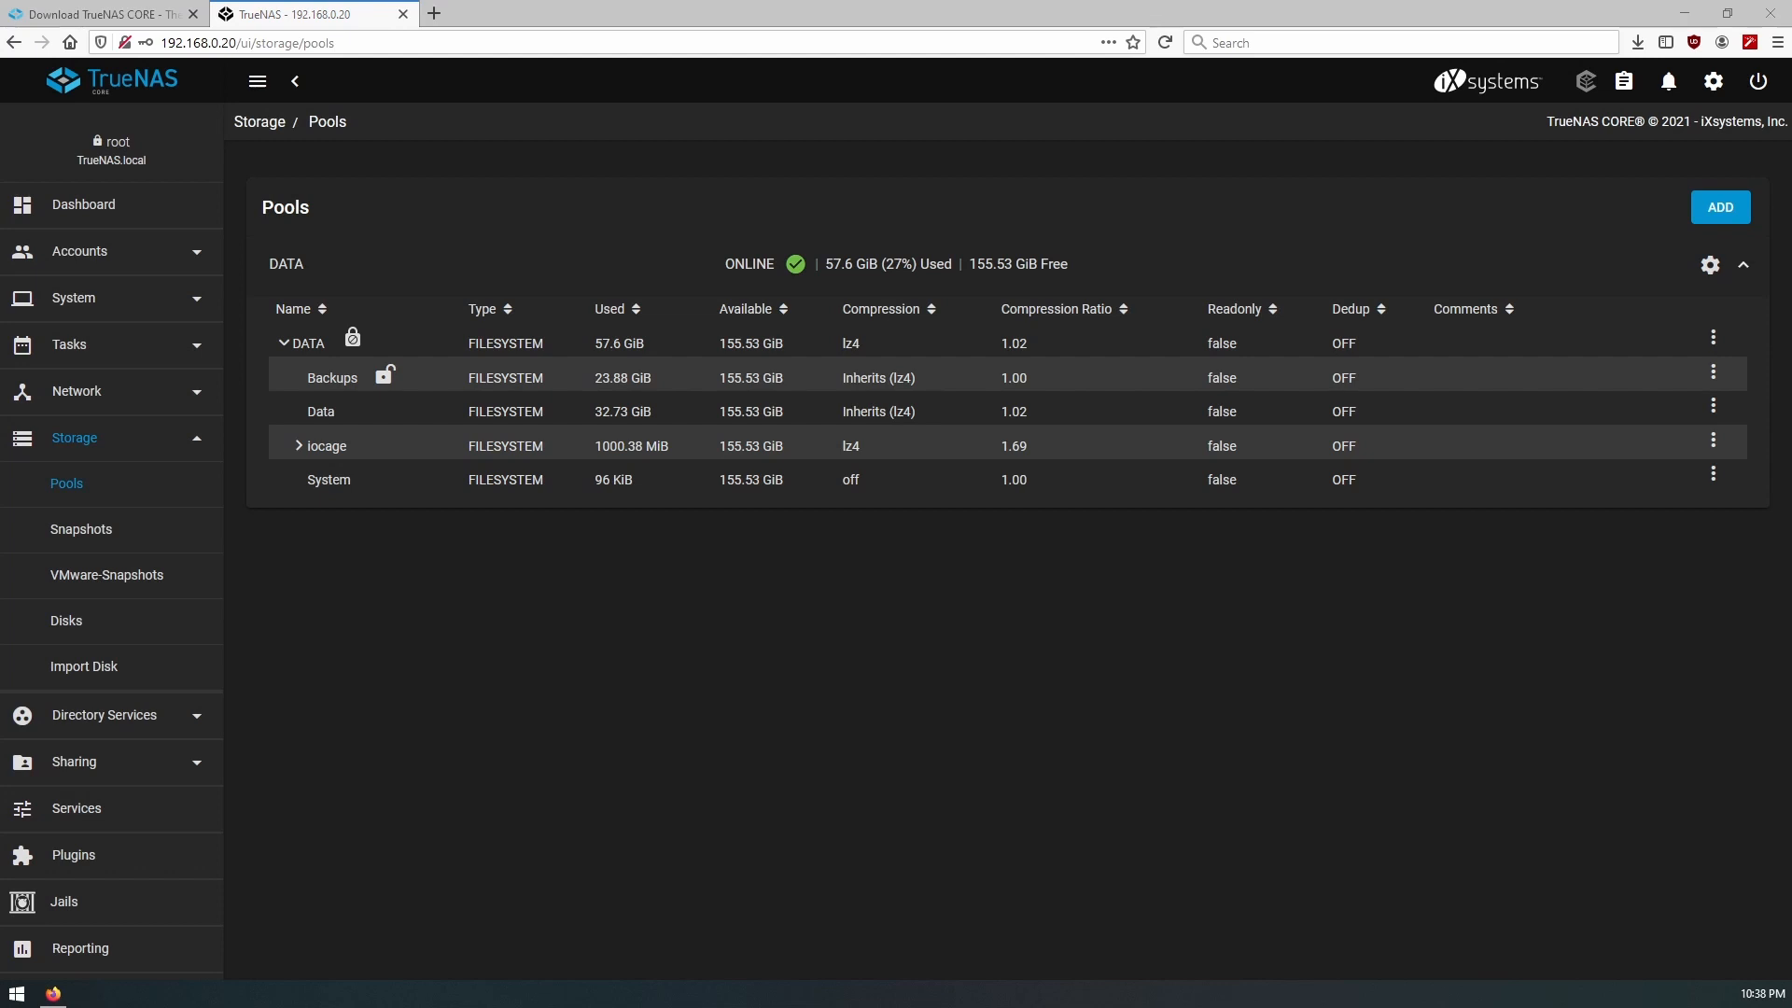
{"action": "left_click", "coordinate": [85, 992]}
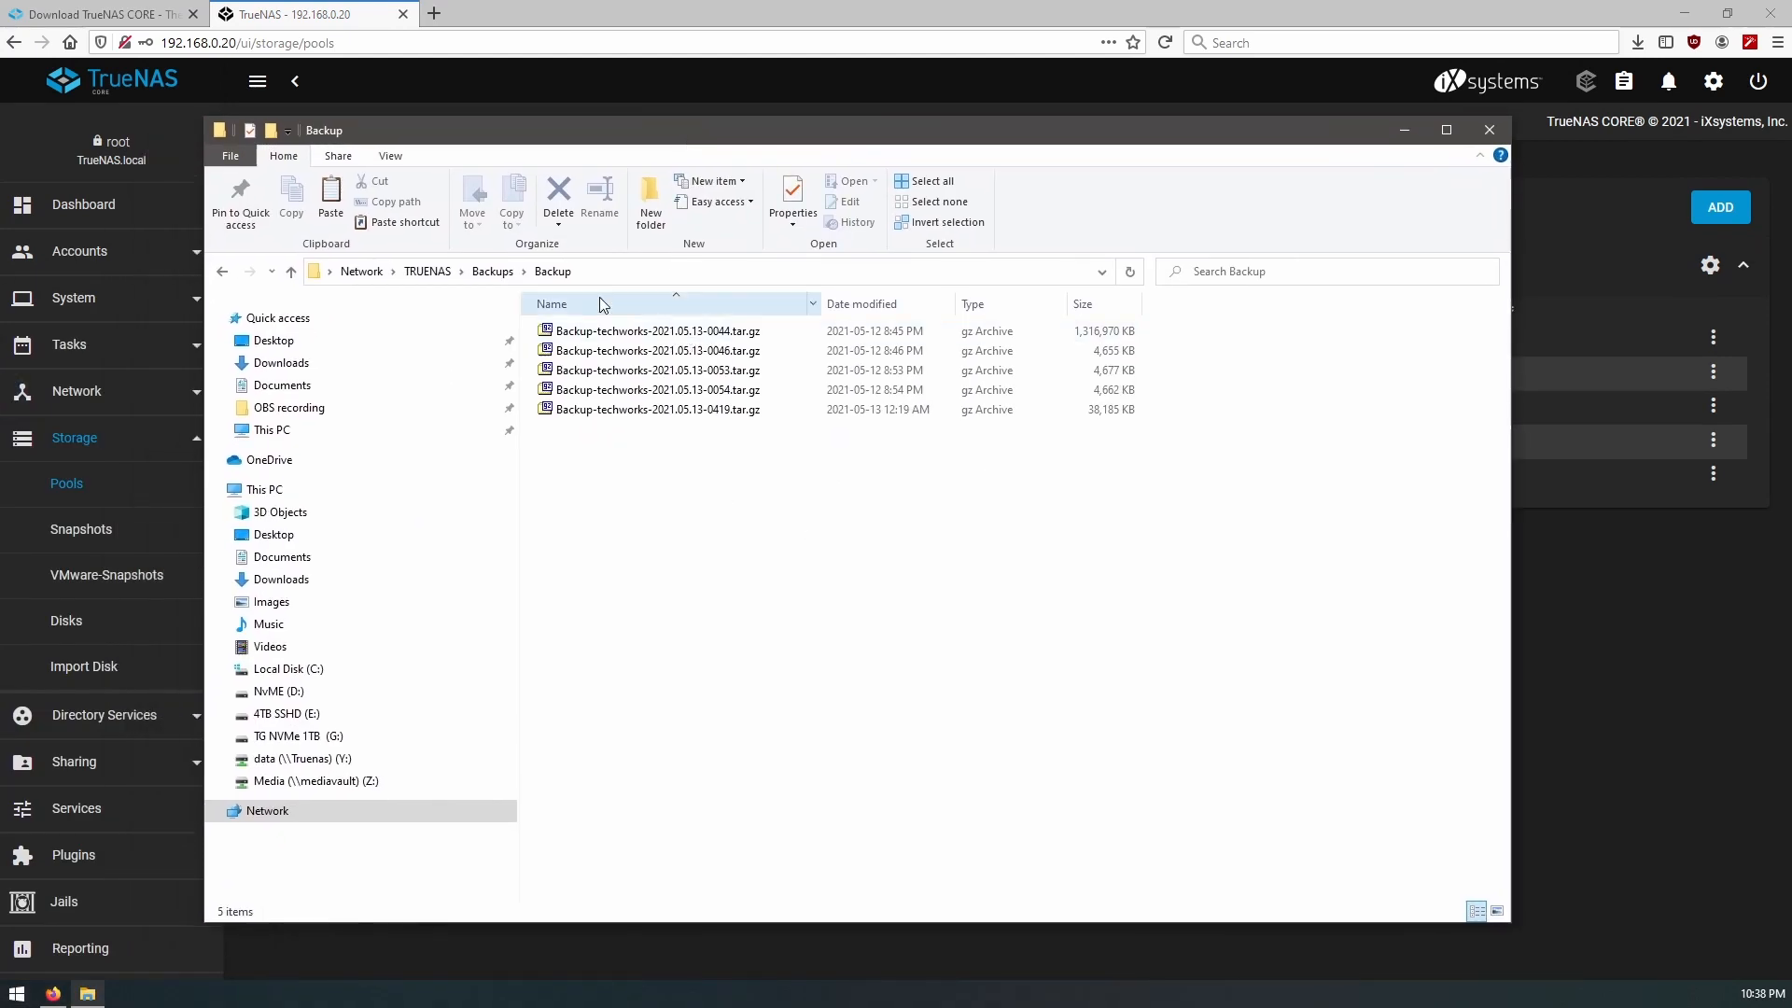
{"action": "mouse_move", "coordinate": [716, 506]}
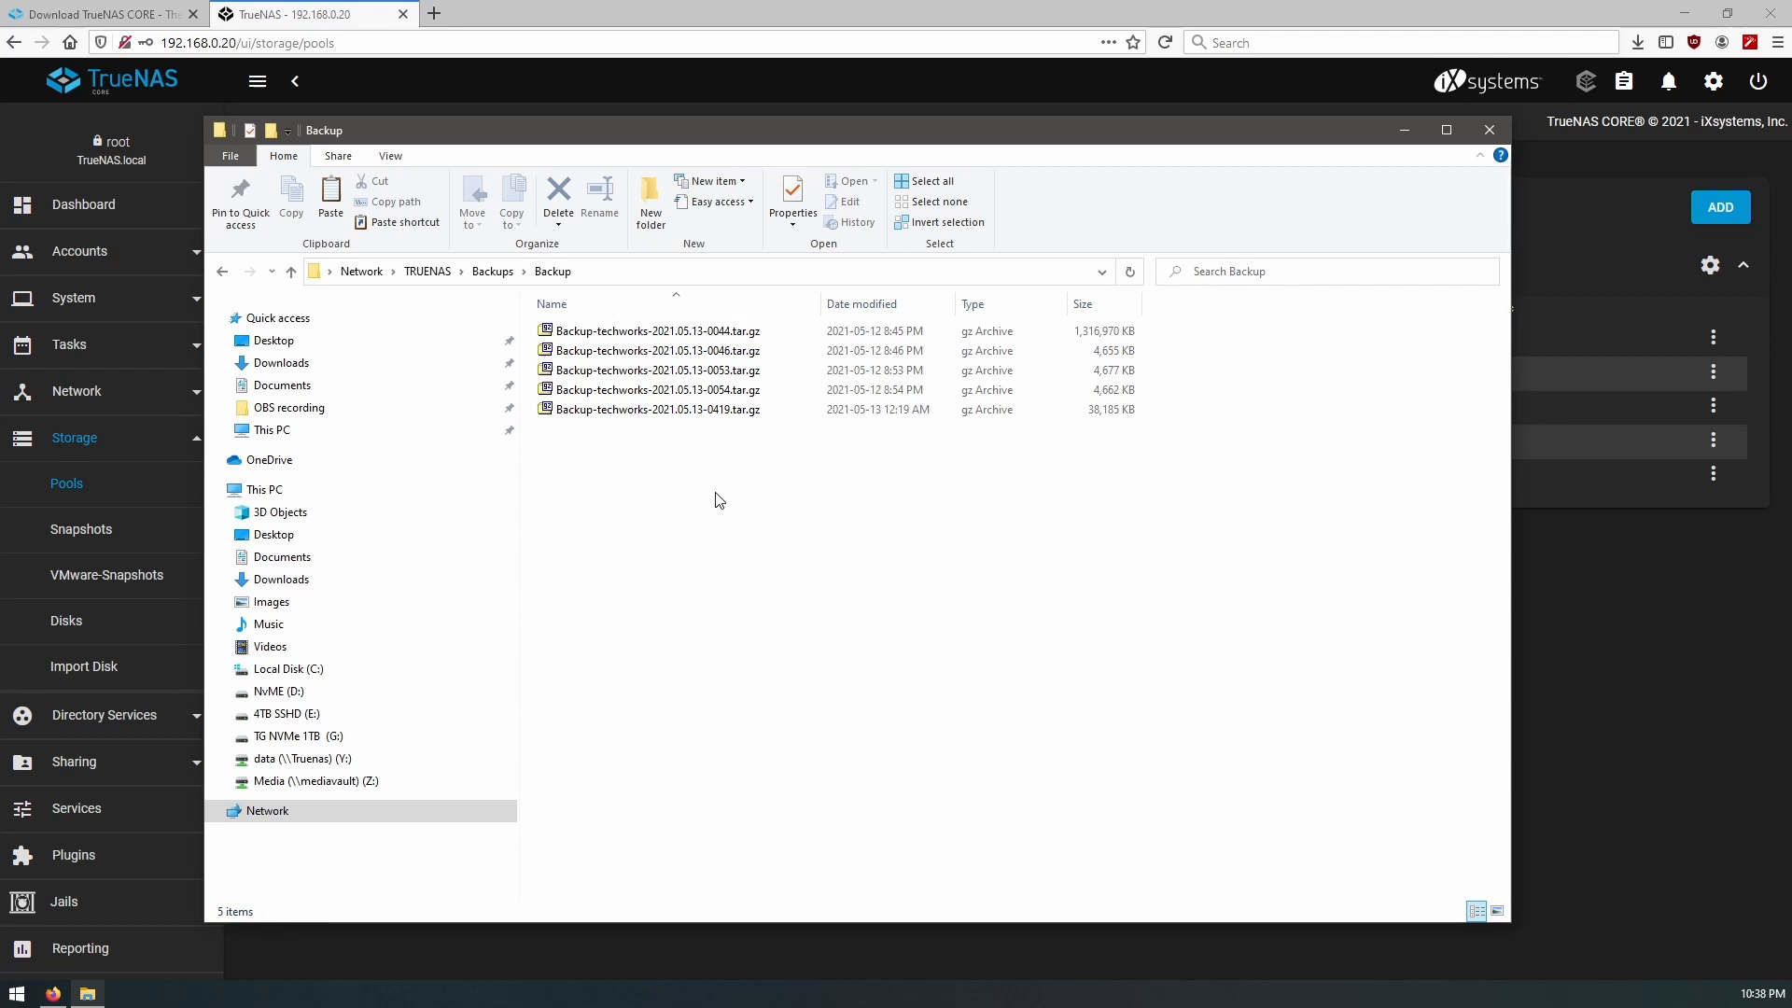
{"action": "mouse_move", "coordinate": [657, 371]}
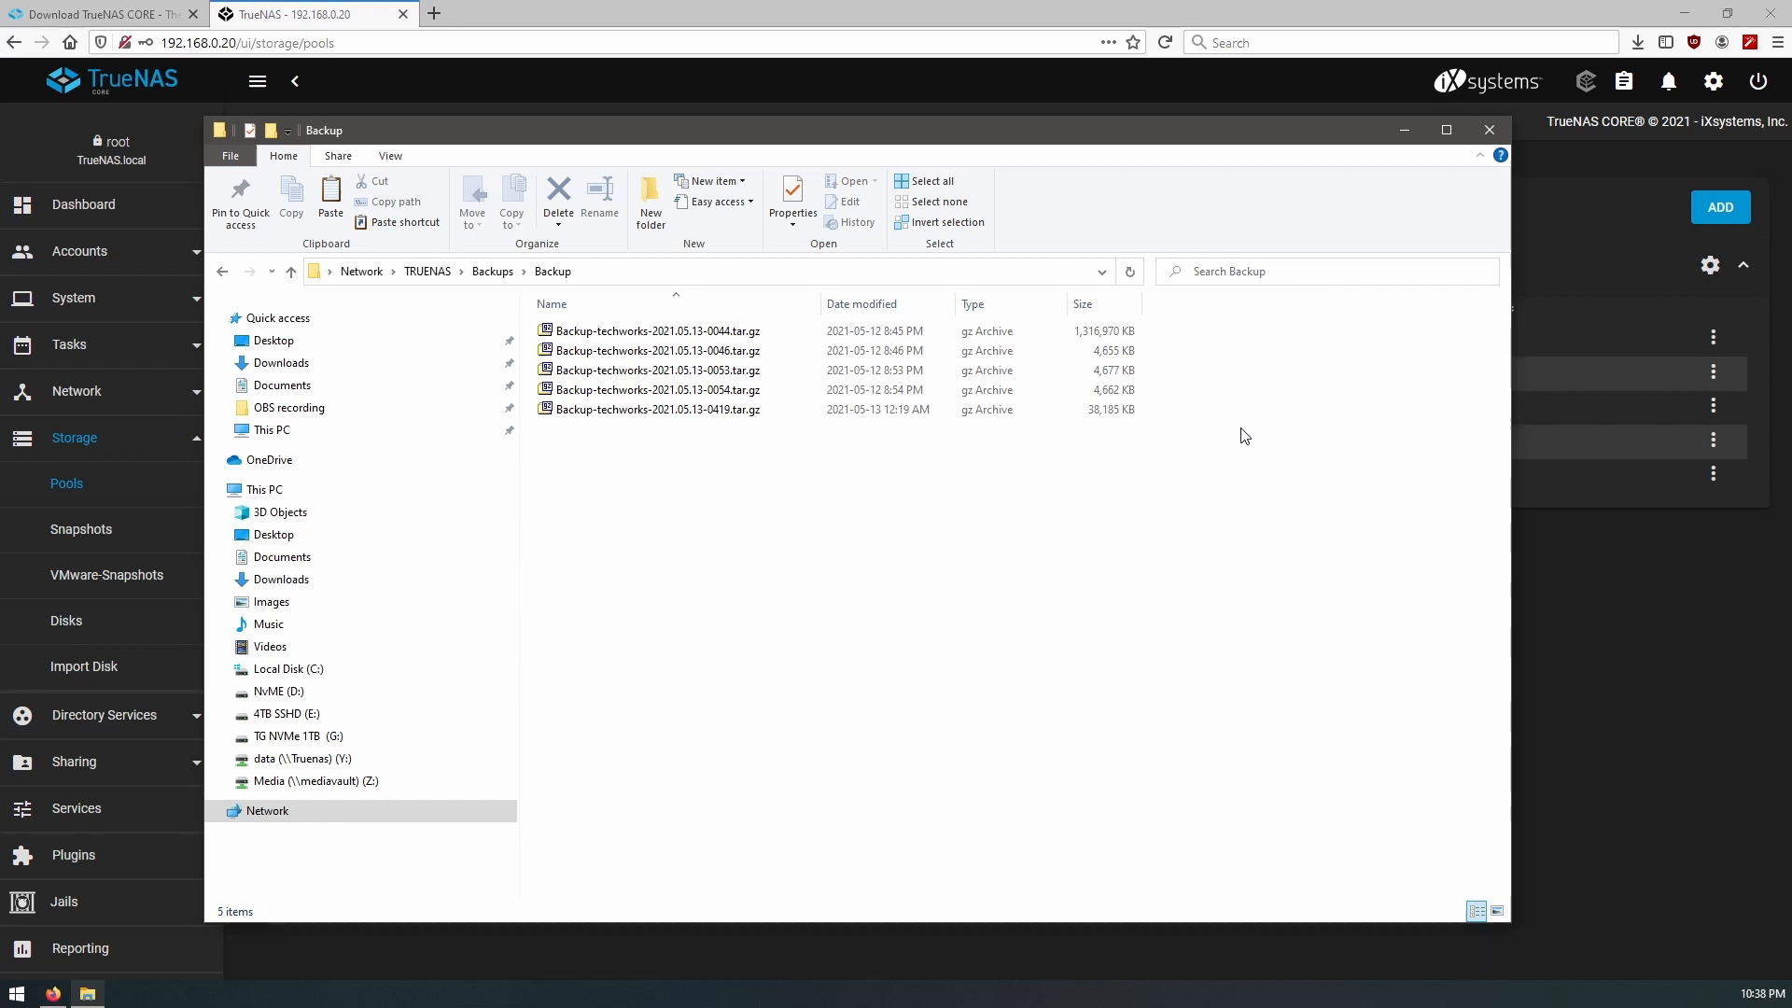
{"action": "mouse_move", "coordinate": [1461, 103]}
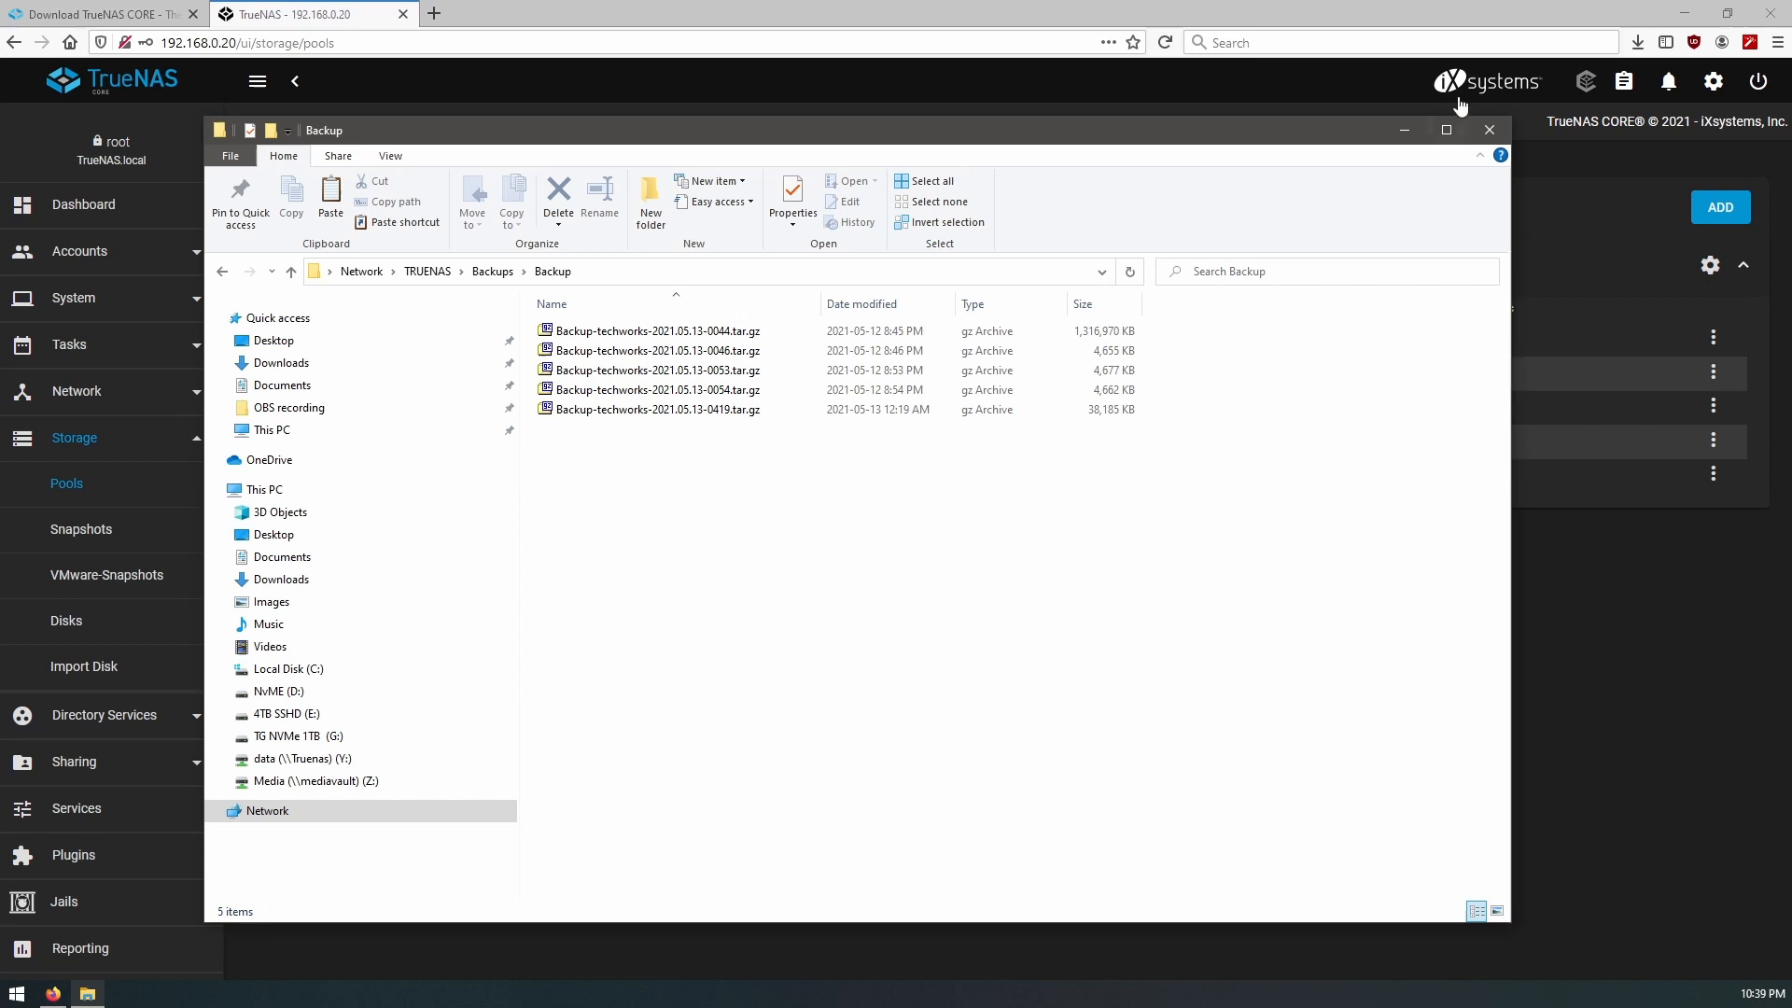
Close the File Explorer window showing the Backups share's archives
{"action": "left_click", "coordinate": [1490, 129]}
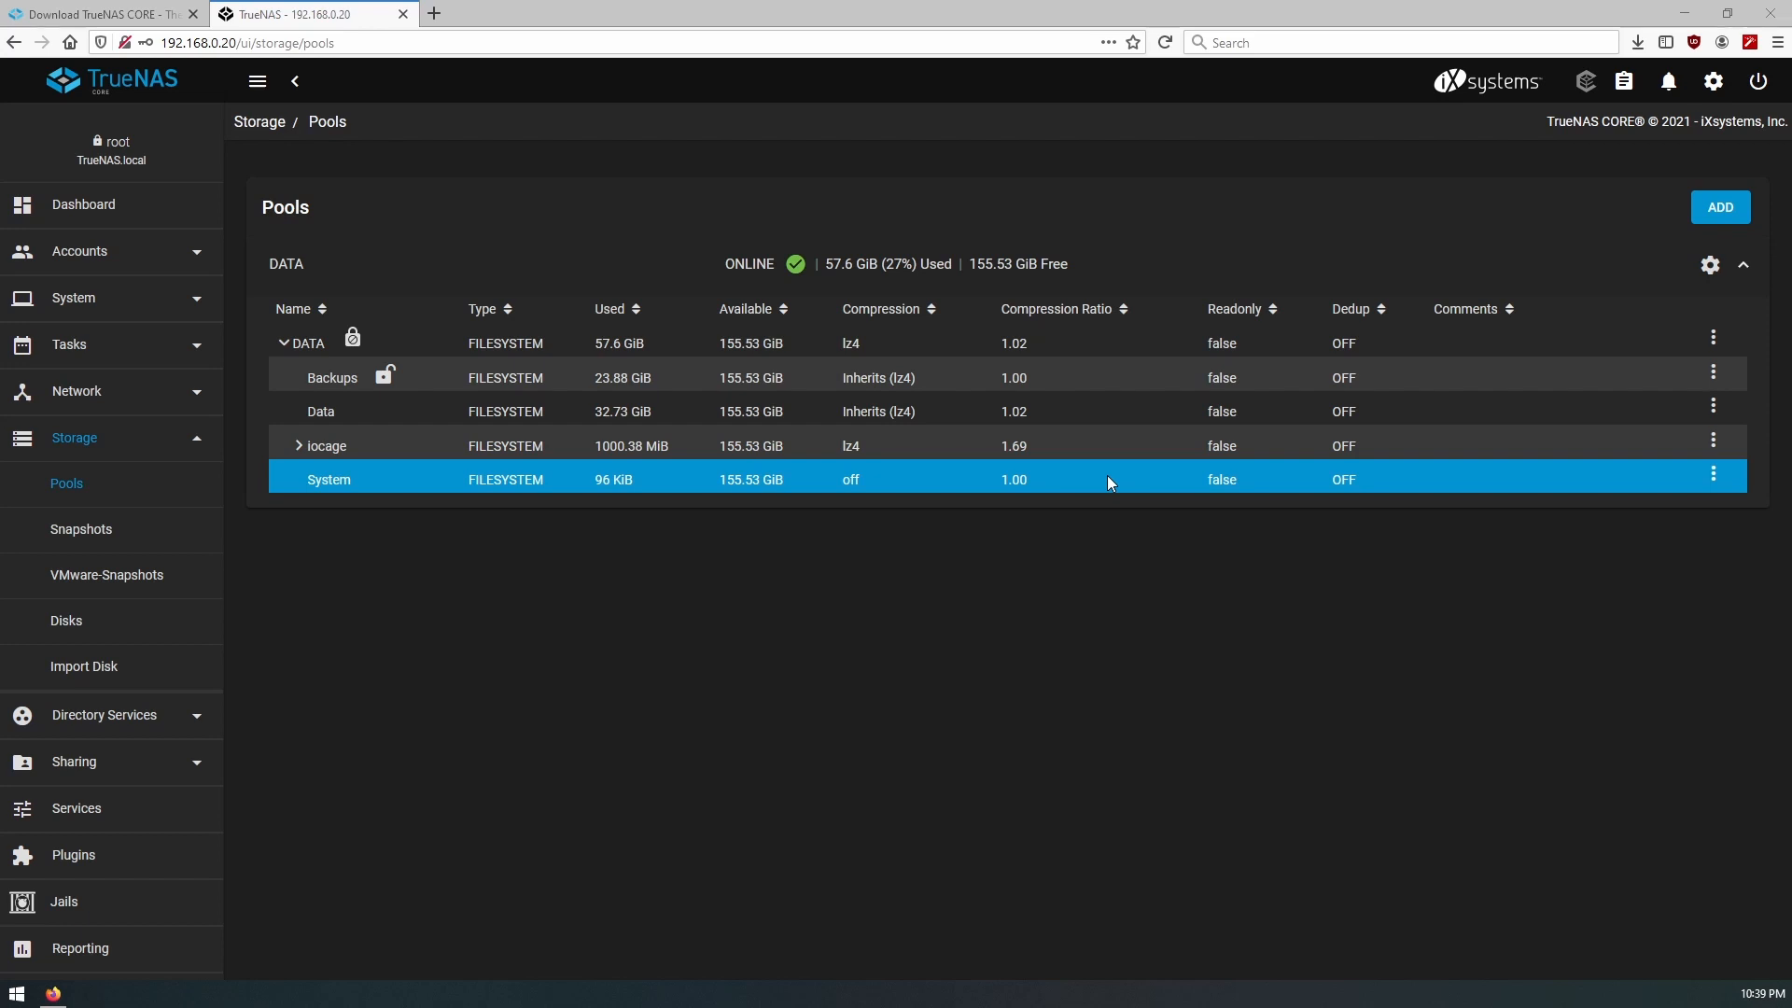
Open System > General and start saving a copy of the current configuration
{"action": "left_click", "coordinate": [72, 297]}
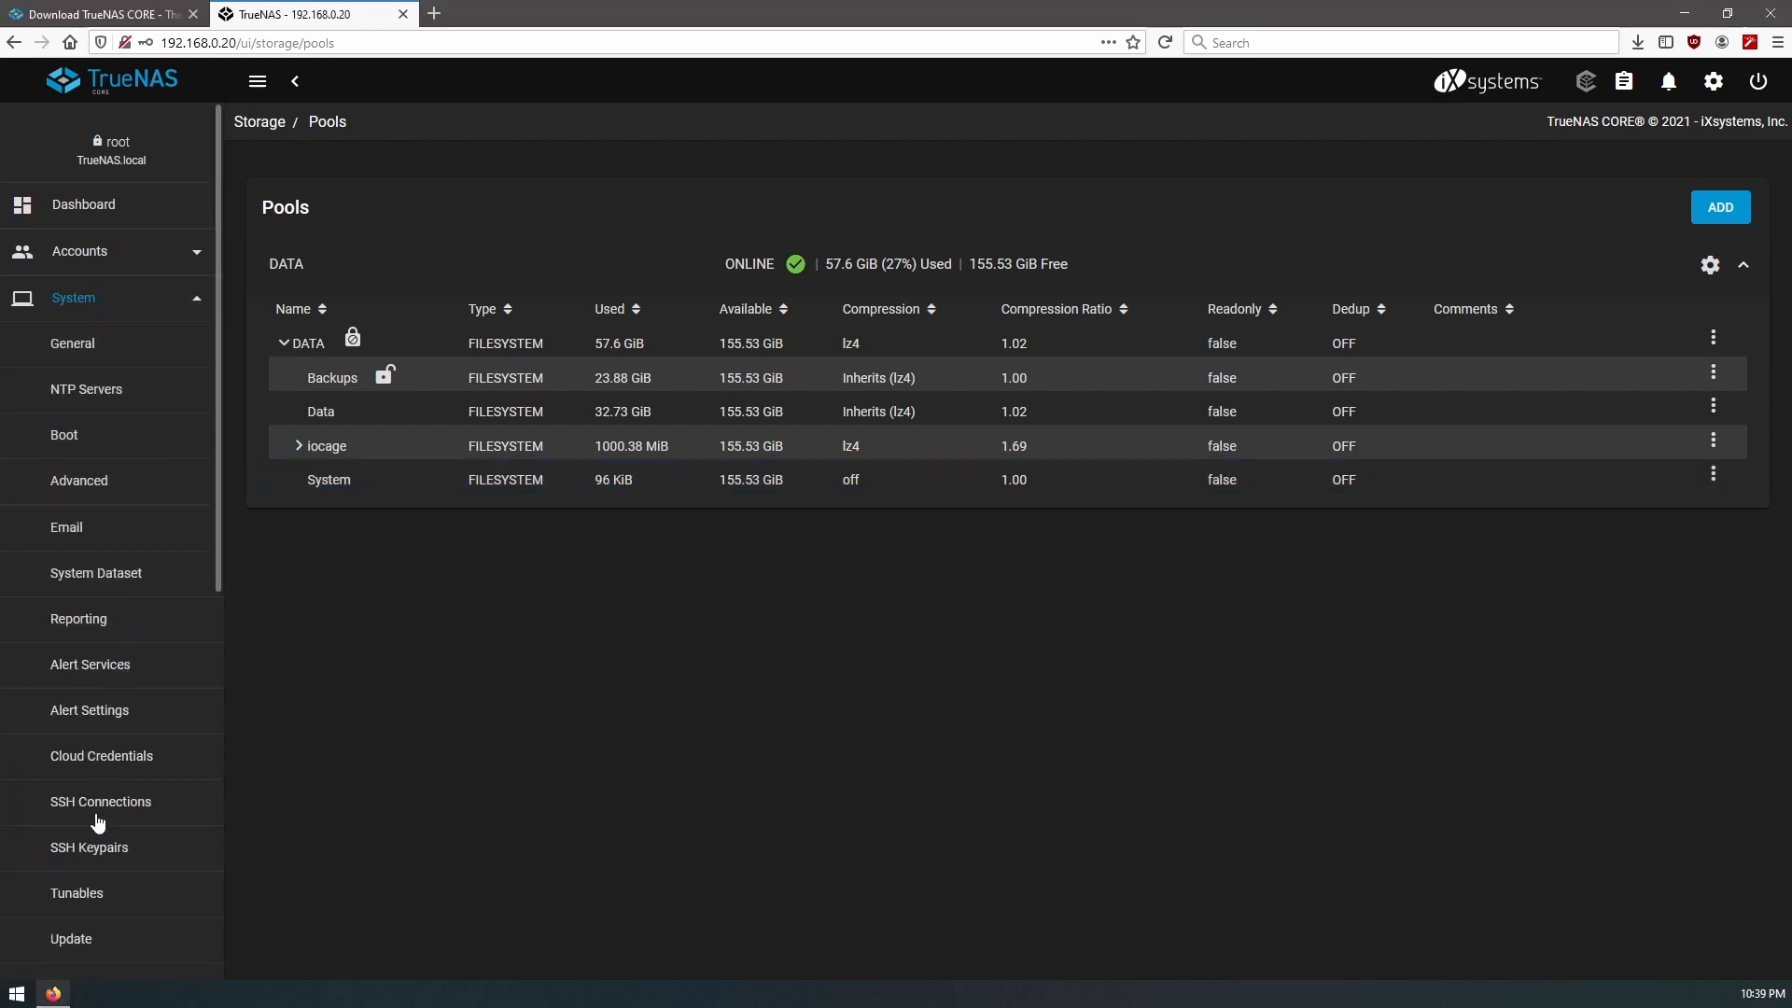
{"action": "left_click", "coordinate": [72, 343]}
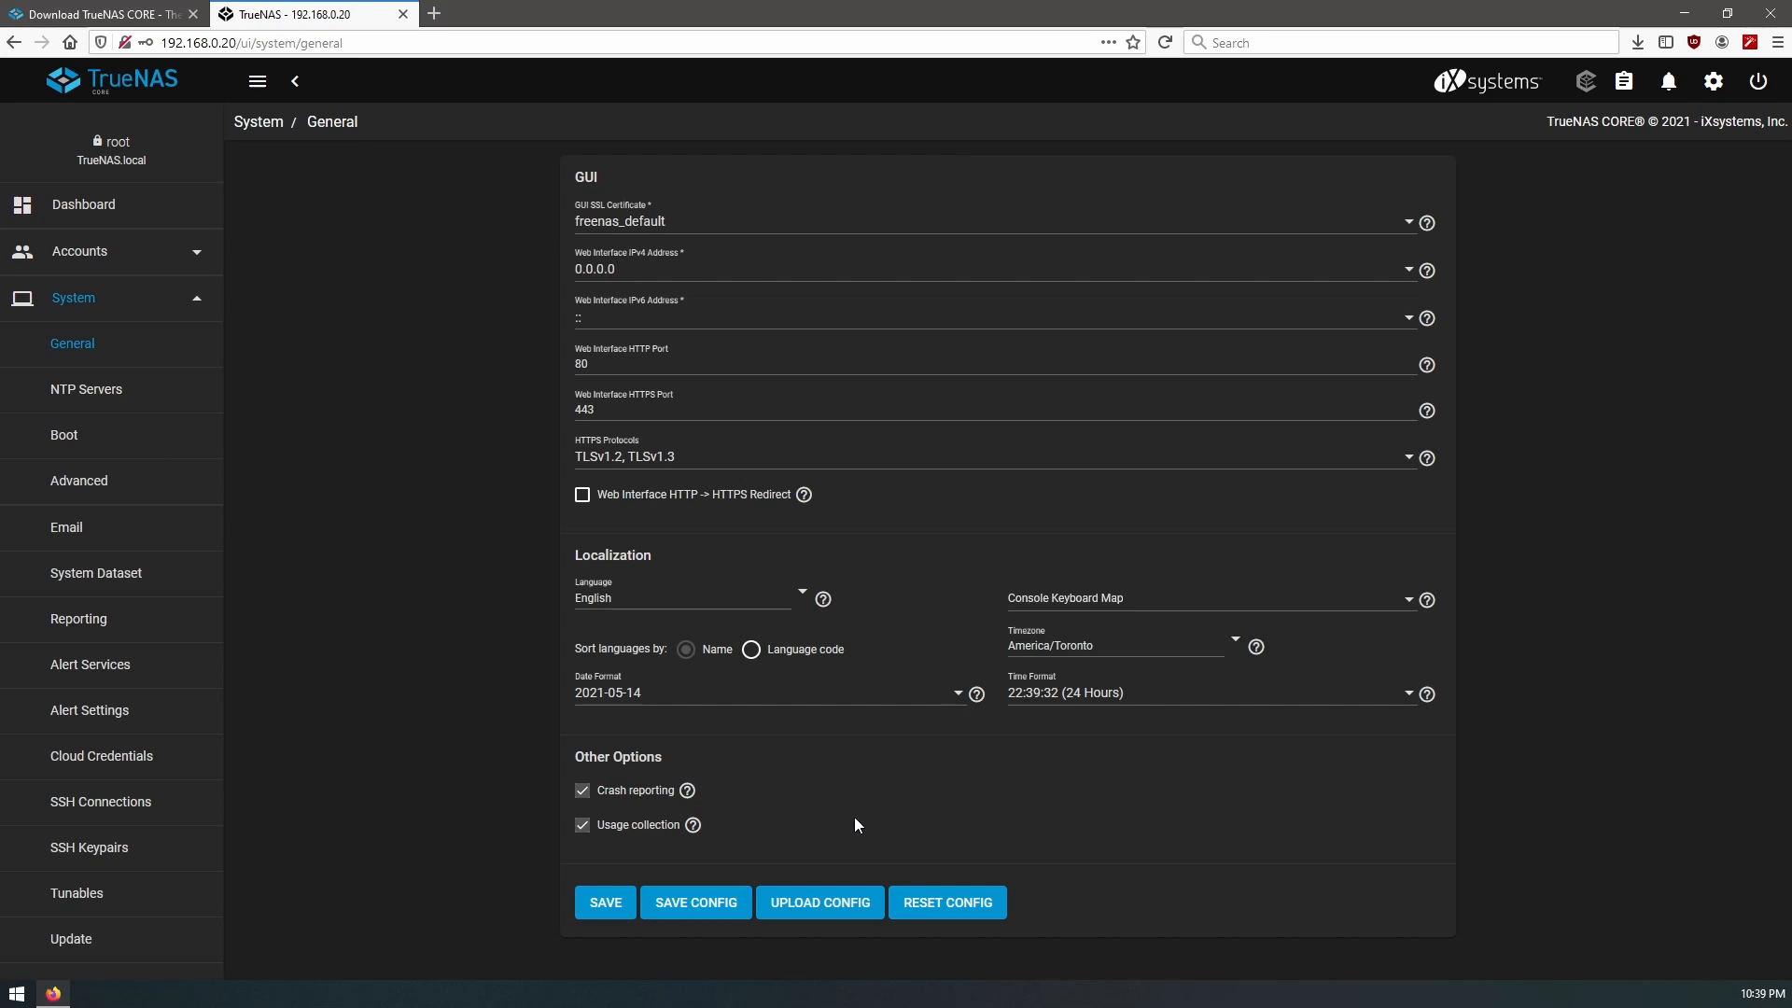
{"action": "mouse_move", "coordinate": [835, 865]}
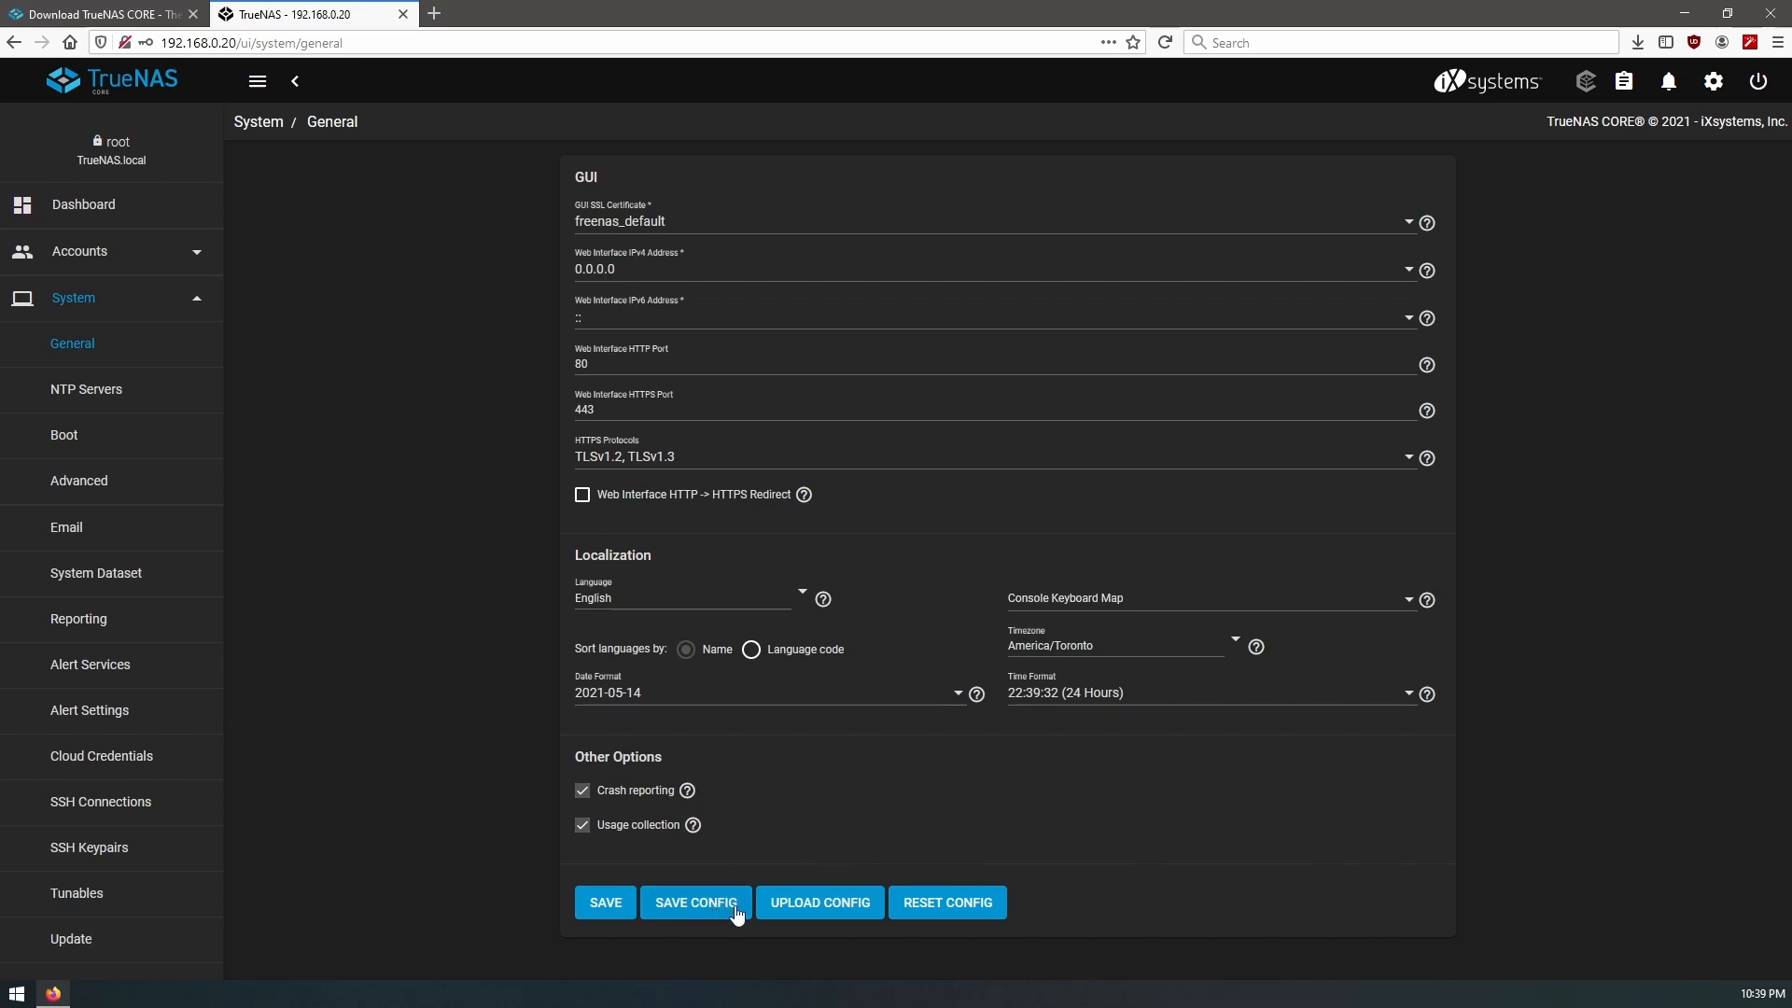
{"action": "left_click", "coordinate": [694, 901]}
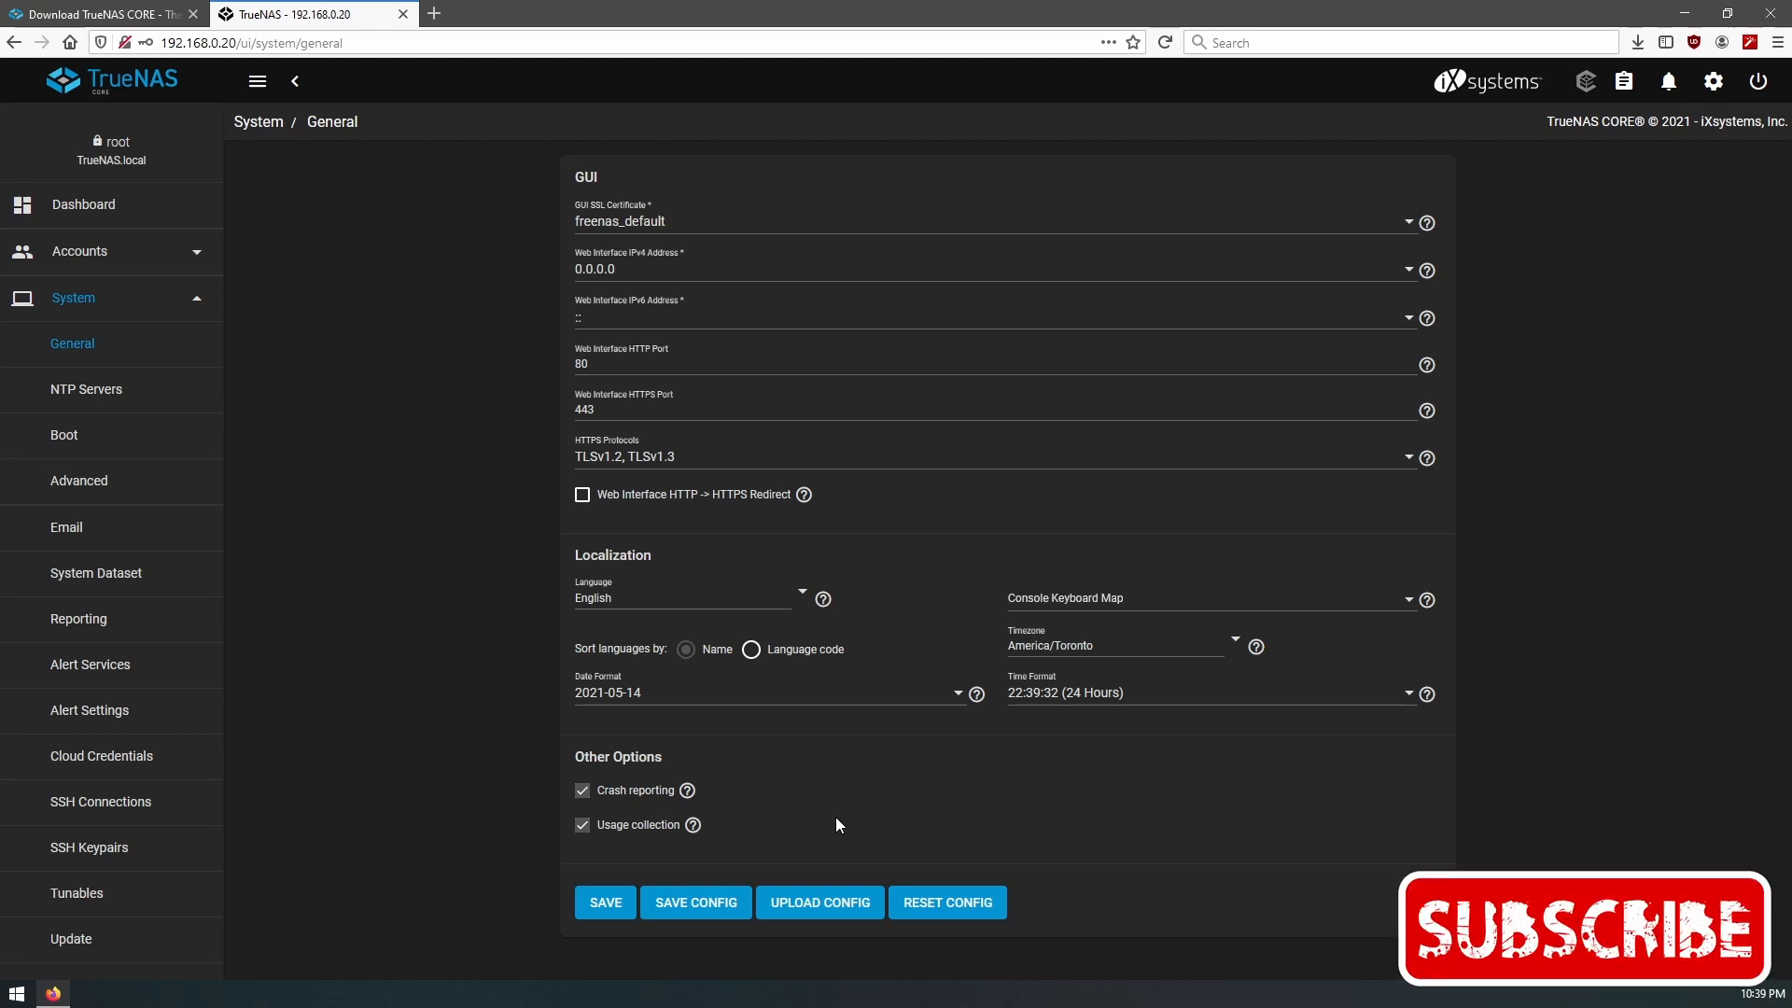
{"action": "mouse_move", "coordinate": [820, 825]}
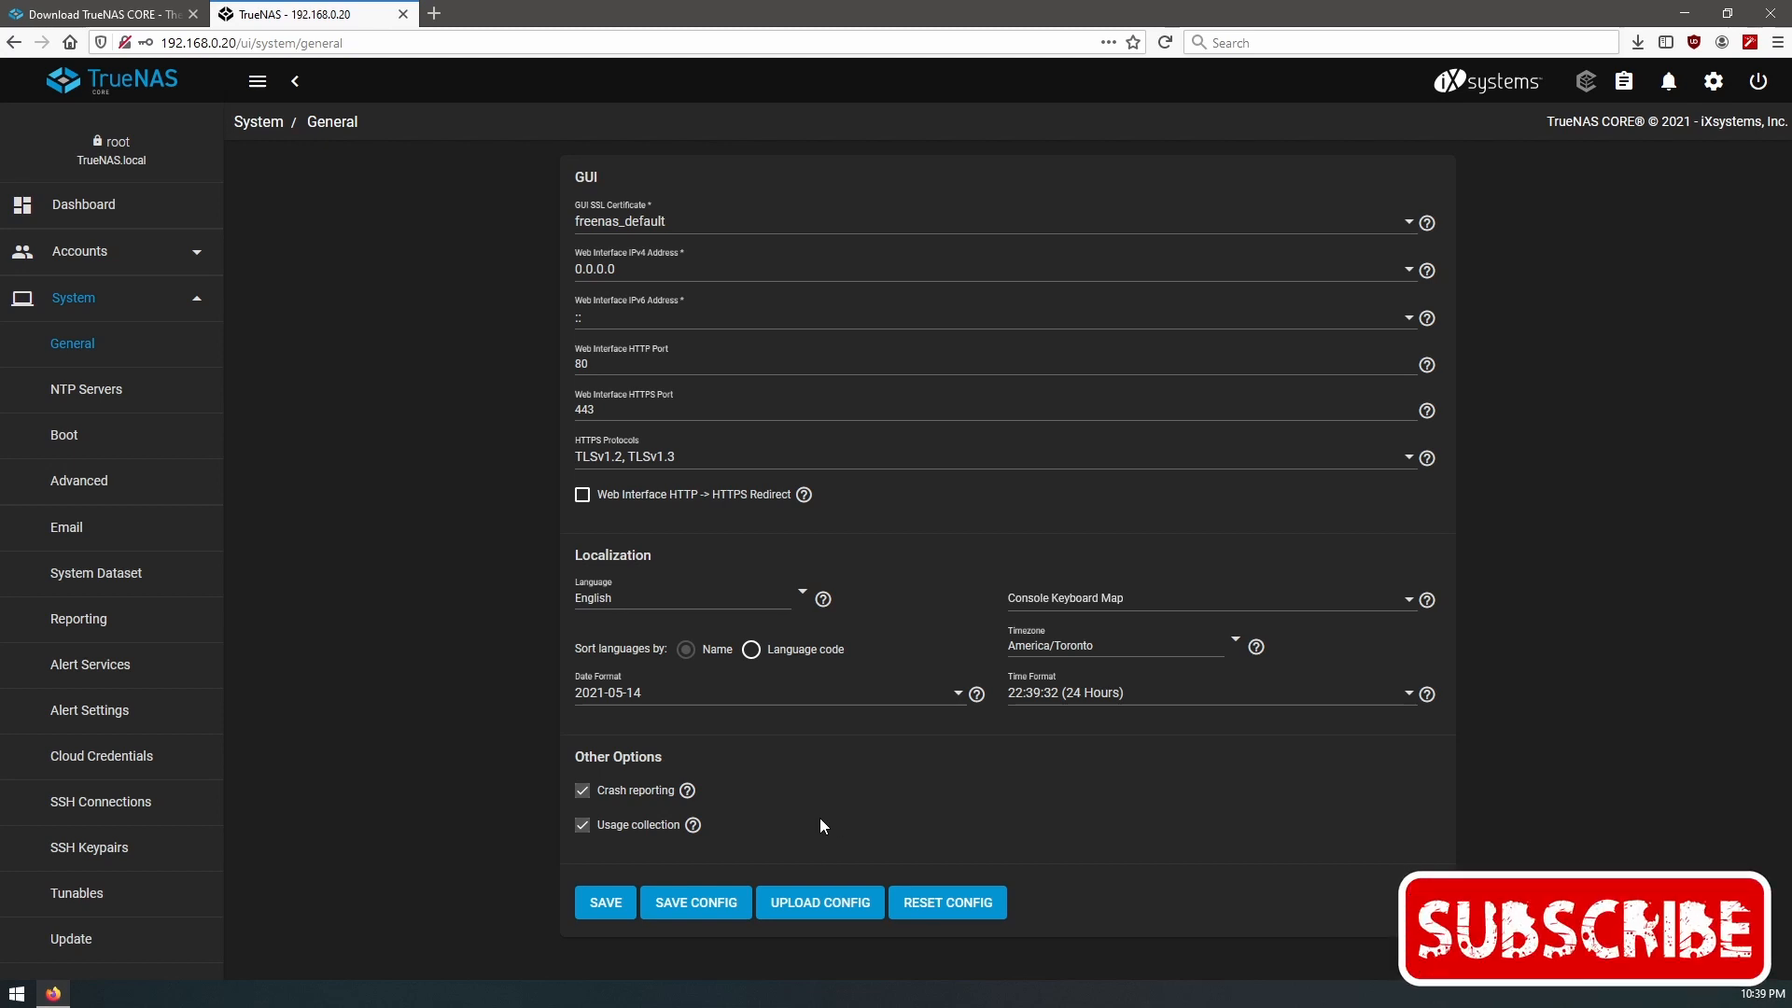